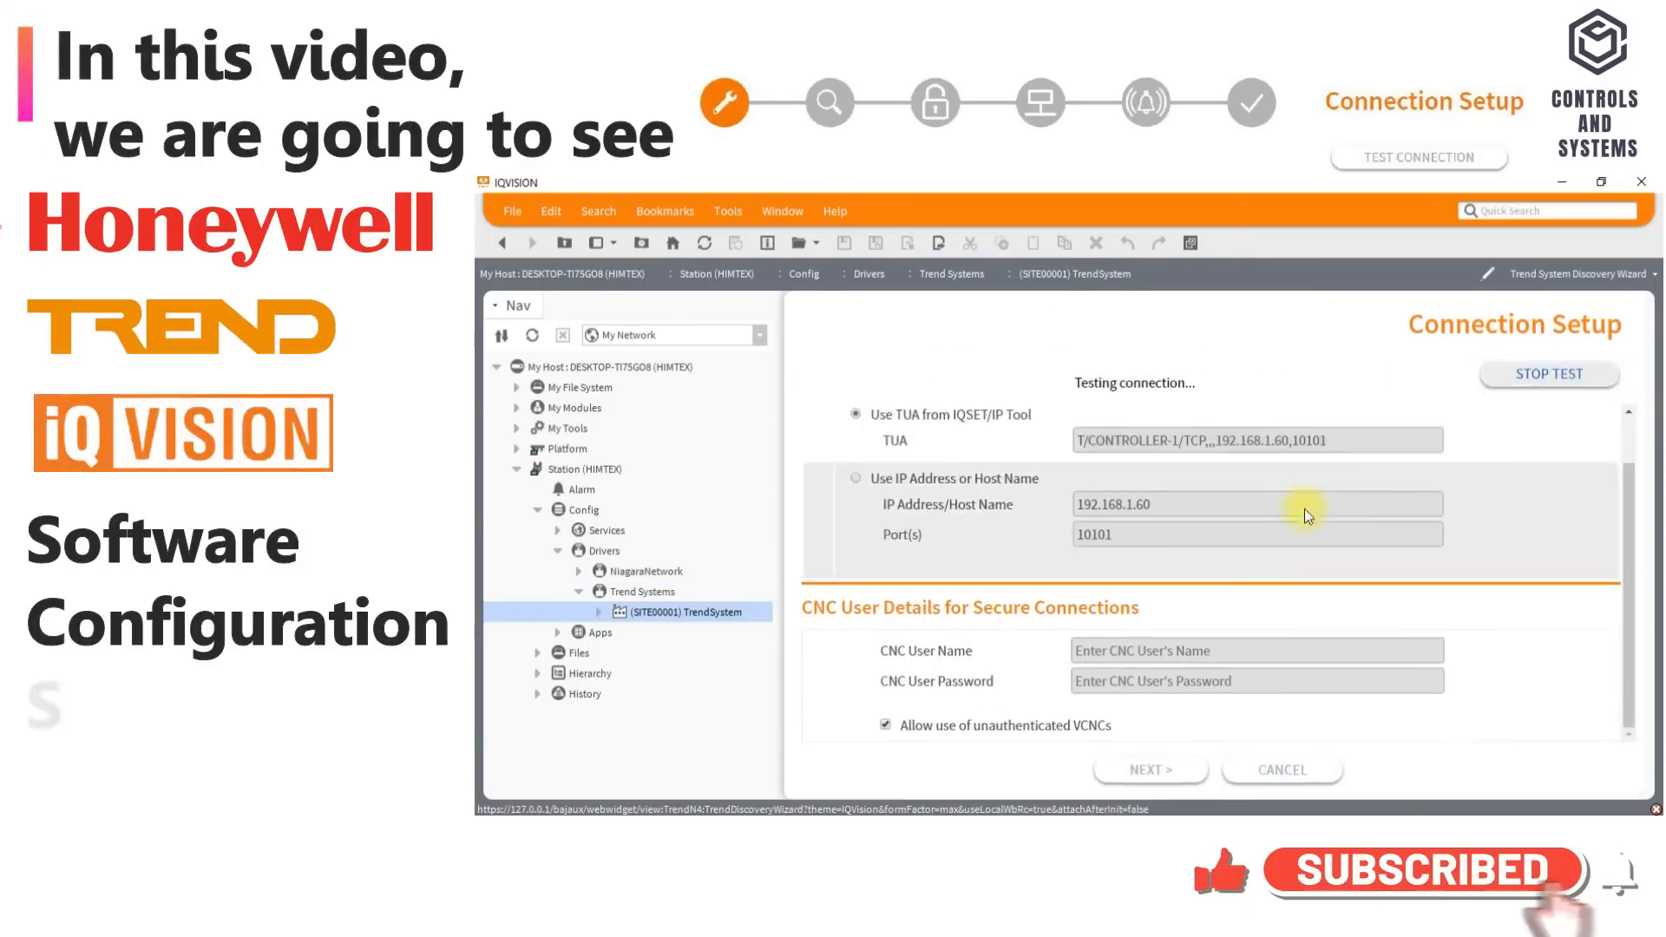
- Select Station (HIMTEX) under My Host to show its object list and Summary Properties
left_click(1150, 768)
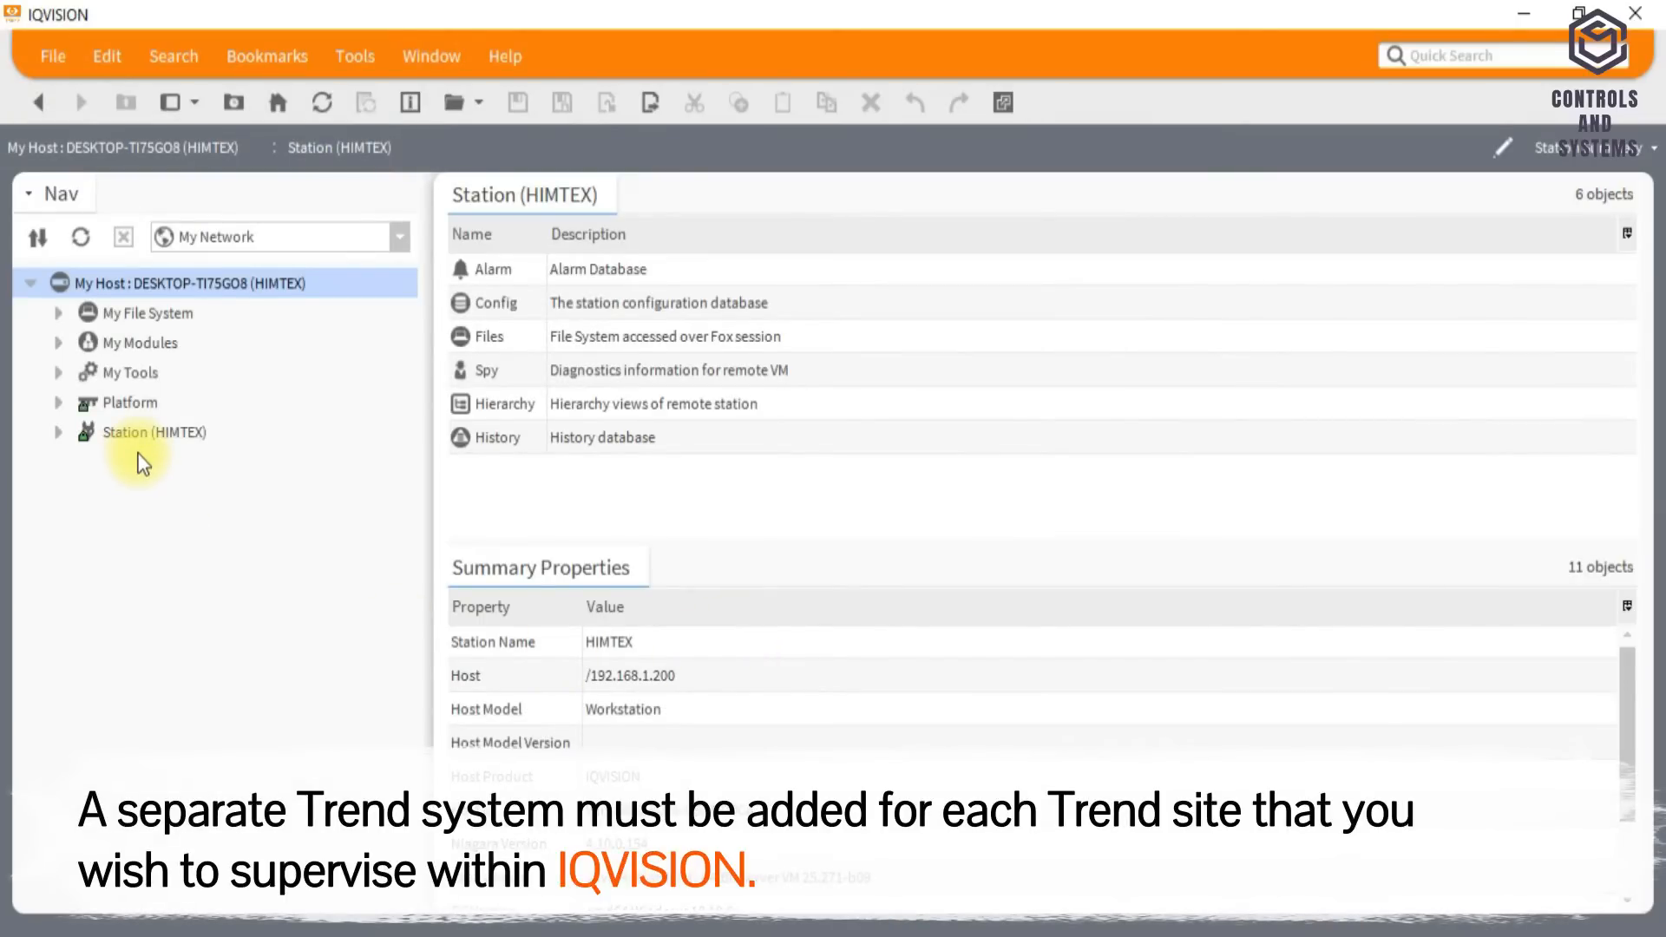
- Expand HIMTEX > Config > Drivers and open the Trend Systems manager view
left_click(59, 431)
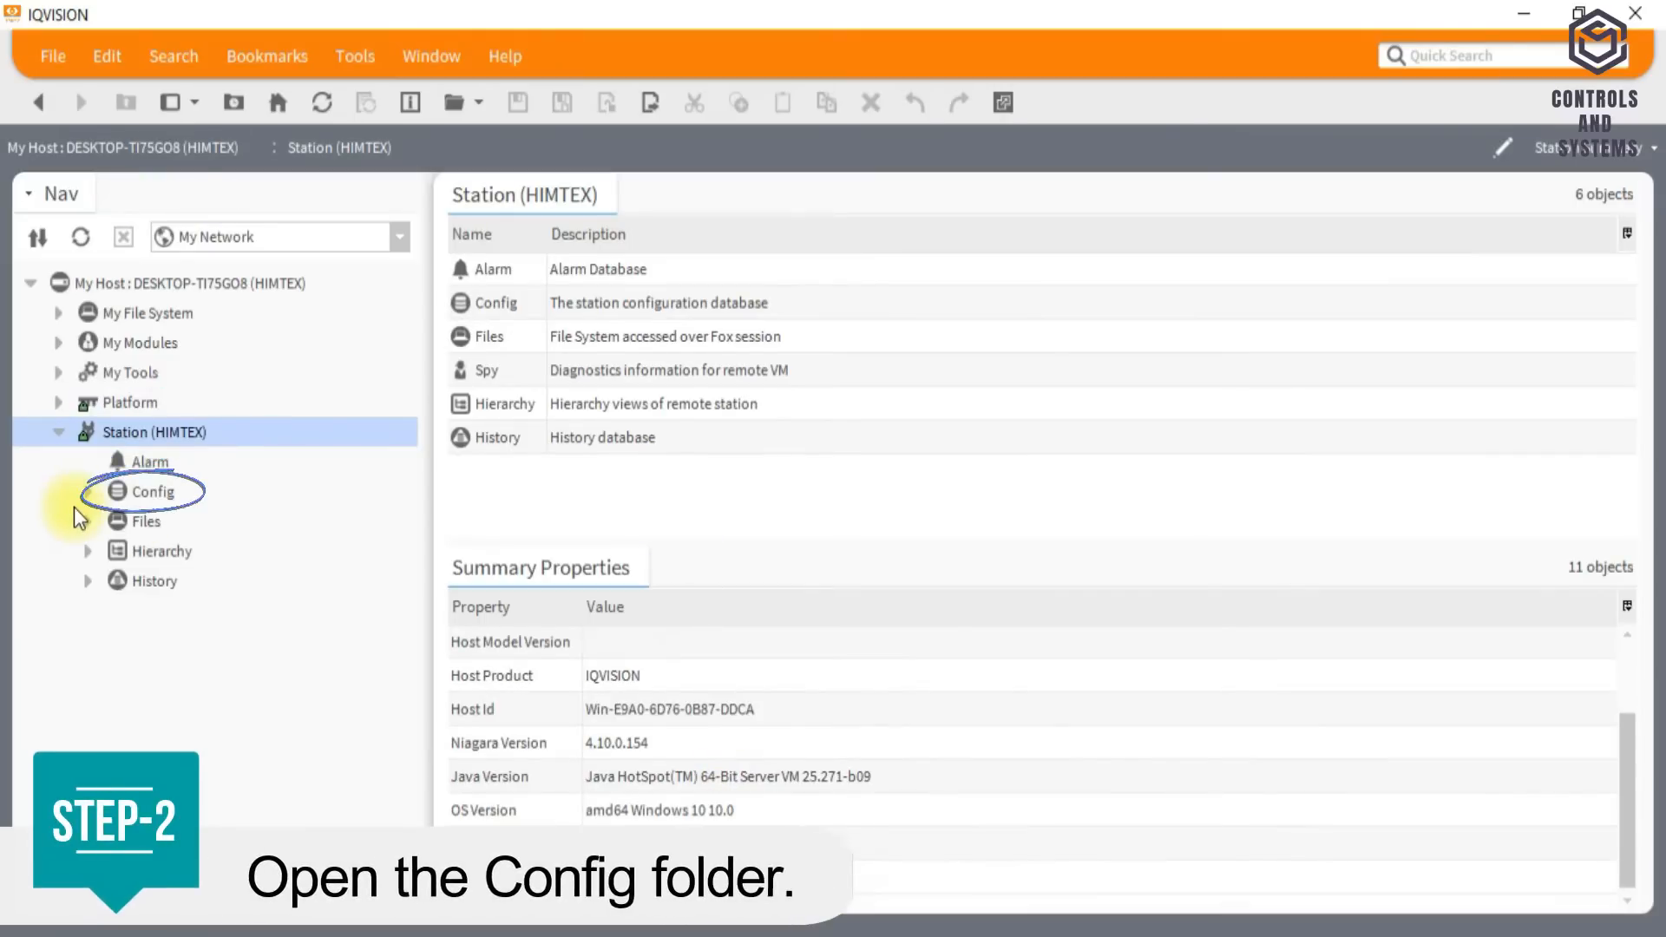
left_click(114, 491)
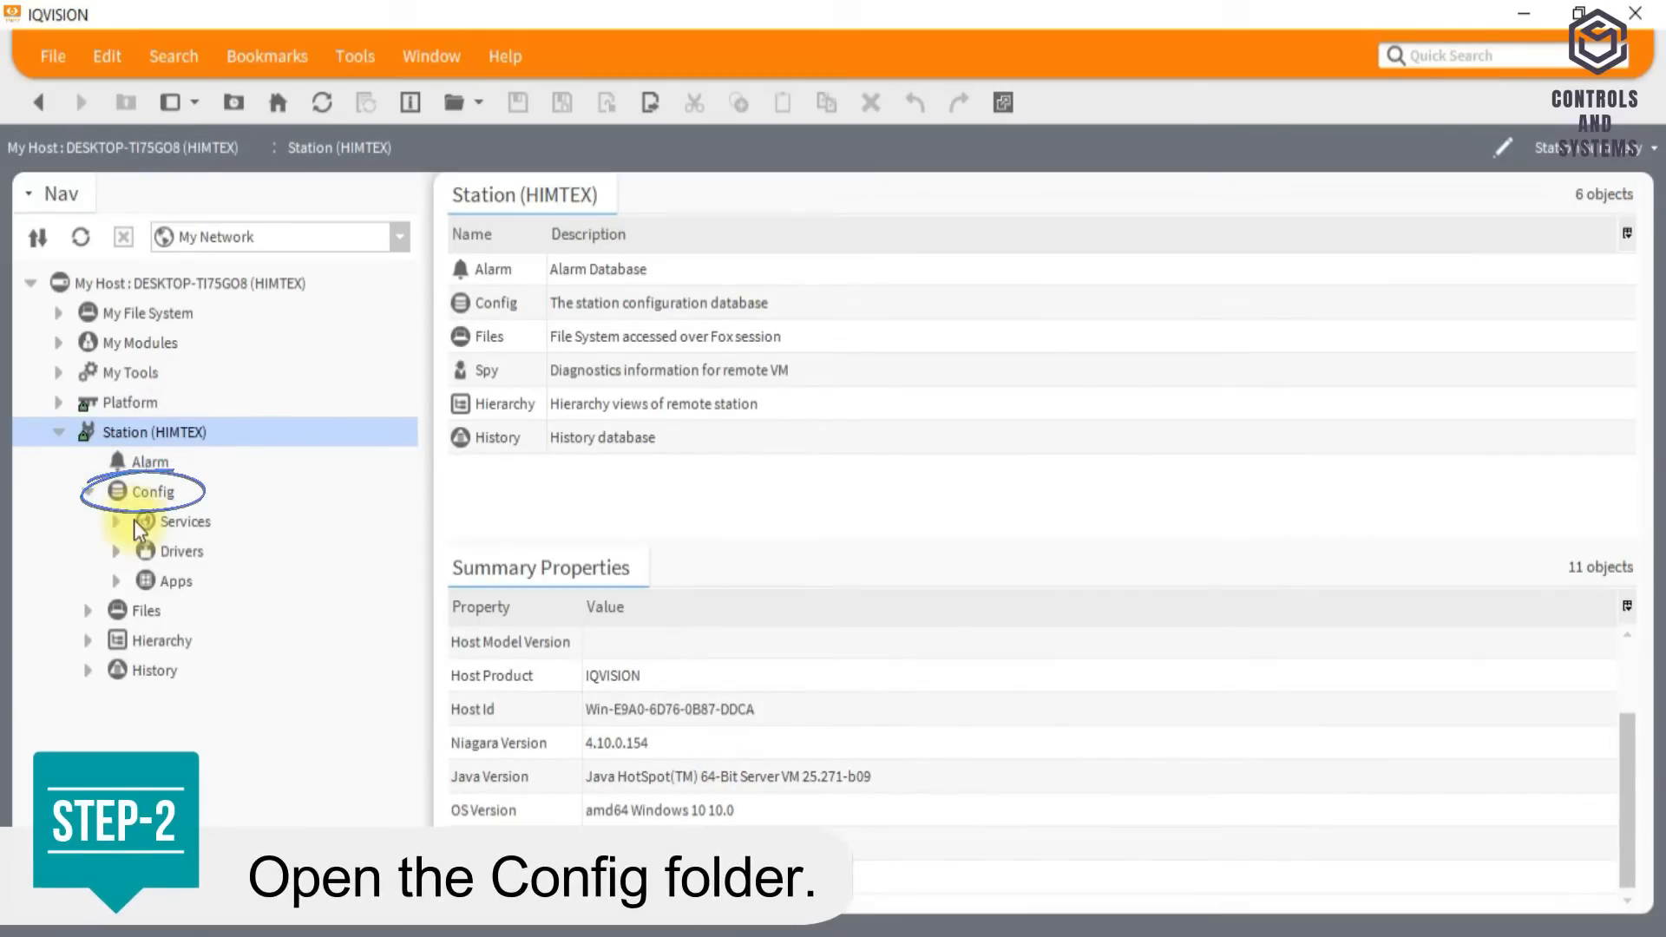
left_click(117, 551)
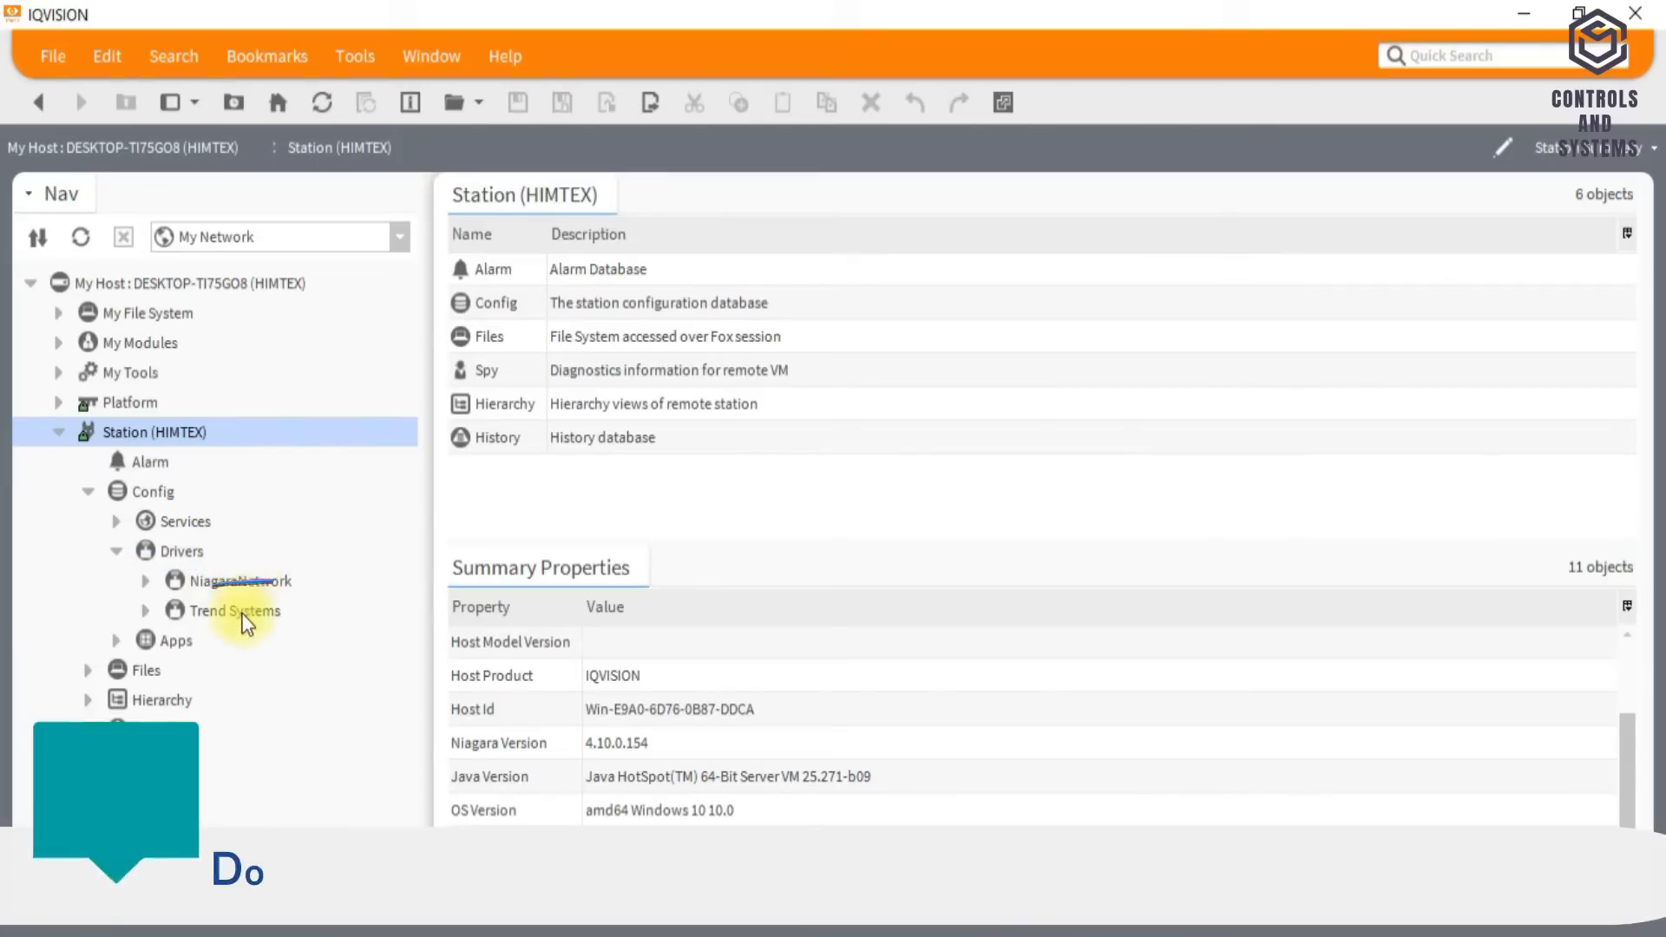
double_click(237, 610)
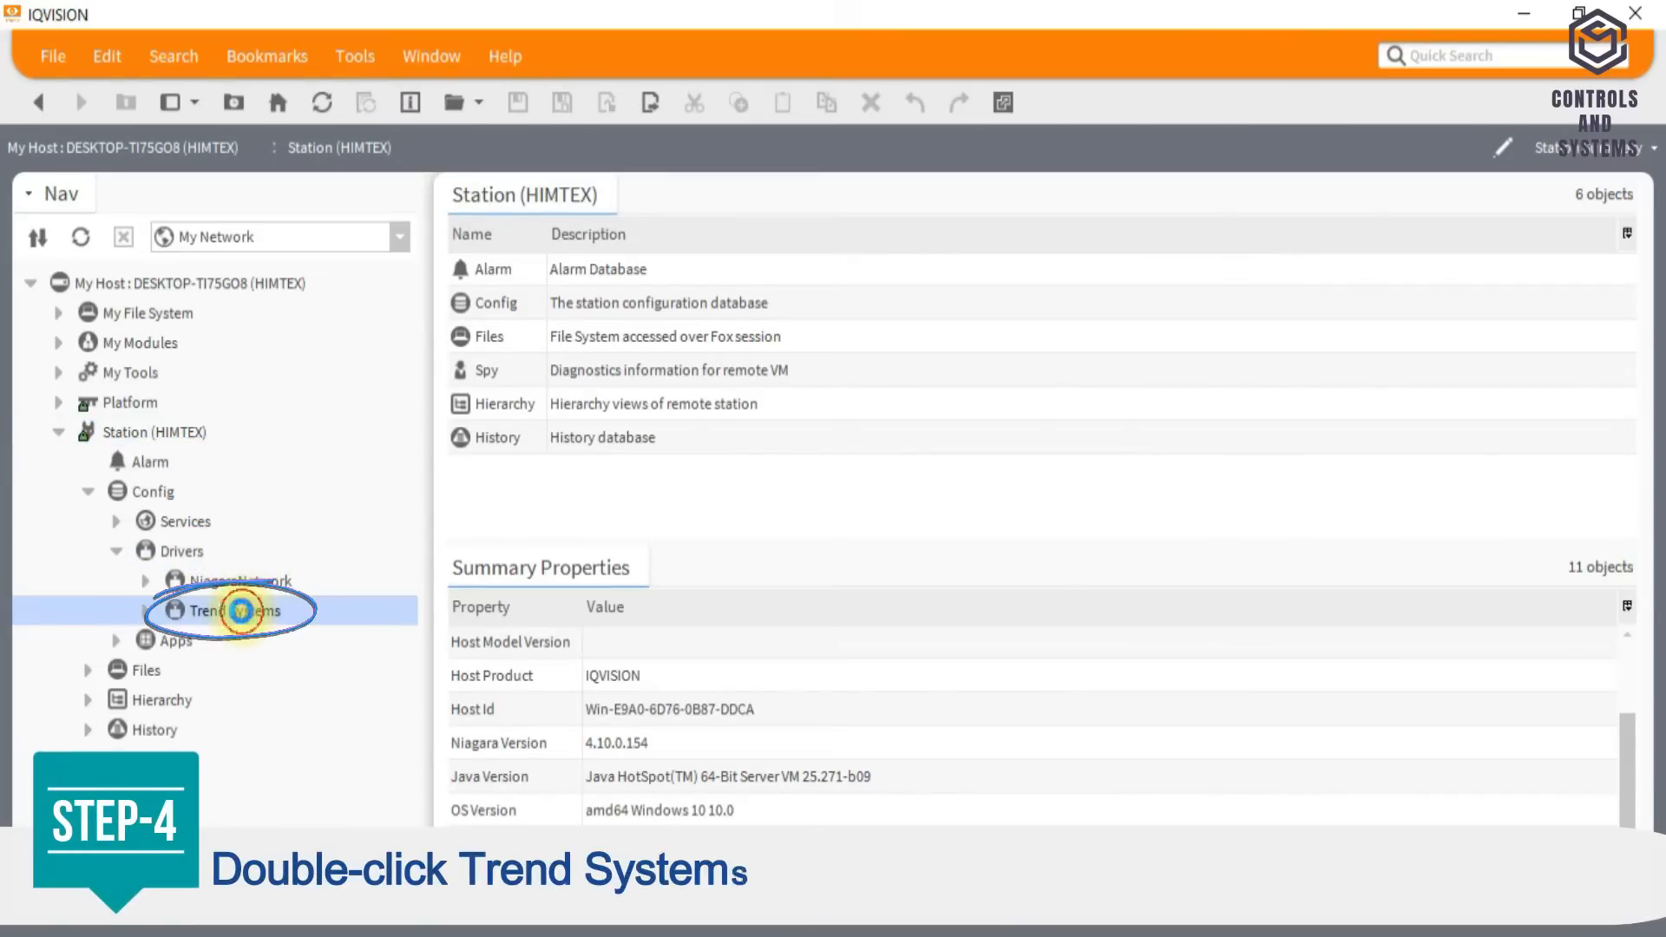
double_click(226, 610)
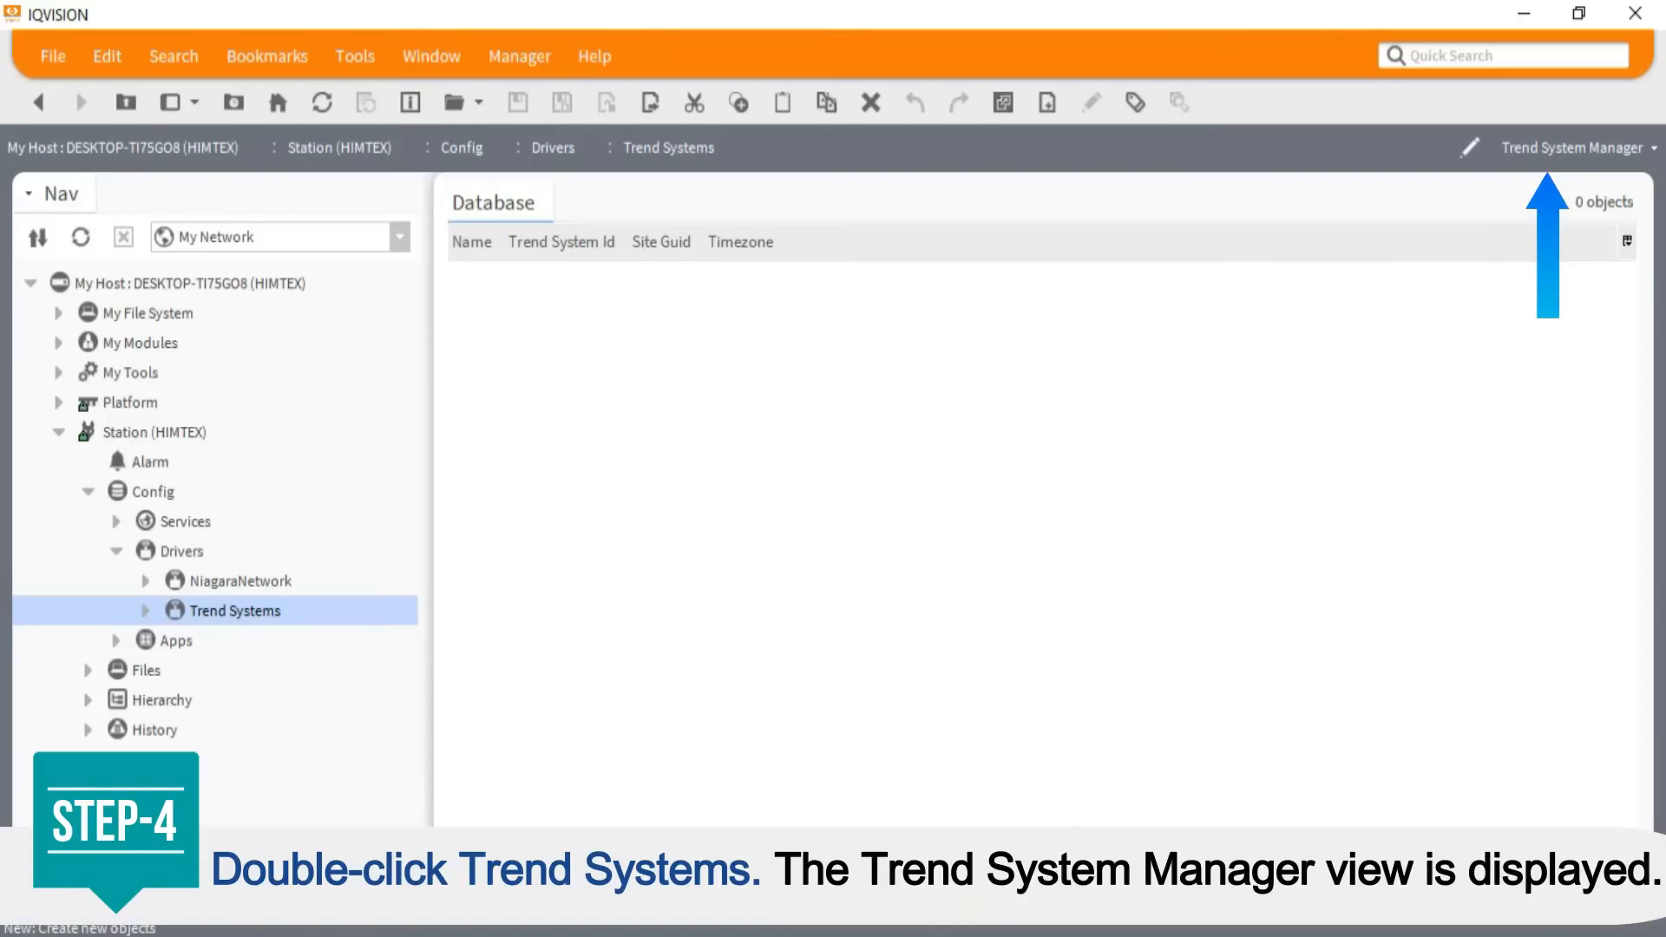
- Add one new Trend System, number 1, with default properties to create SITE00001
left_click(949, 894)
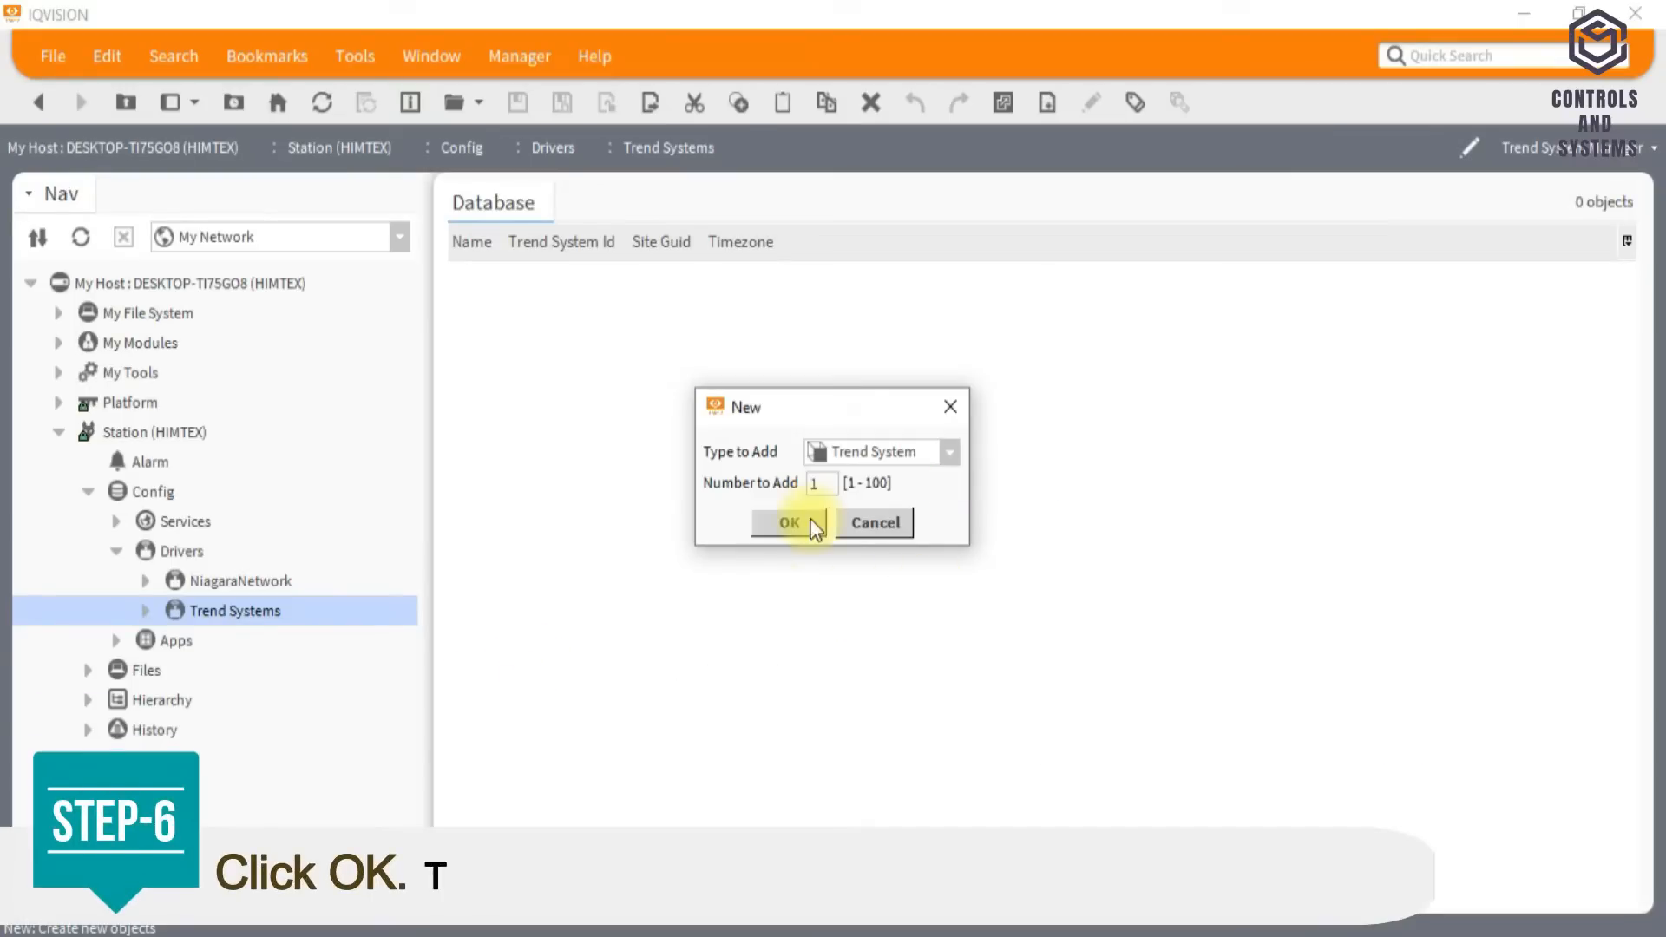
left_click(788, 522)
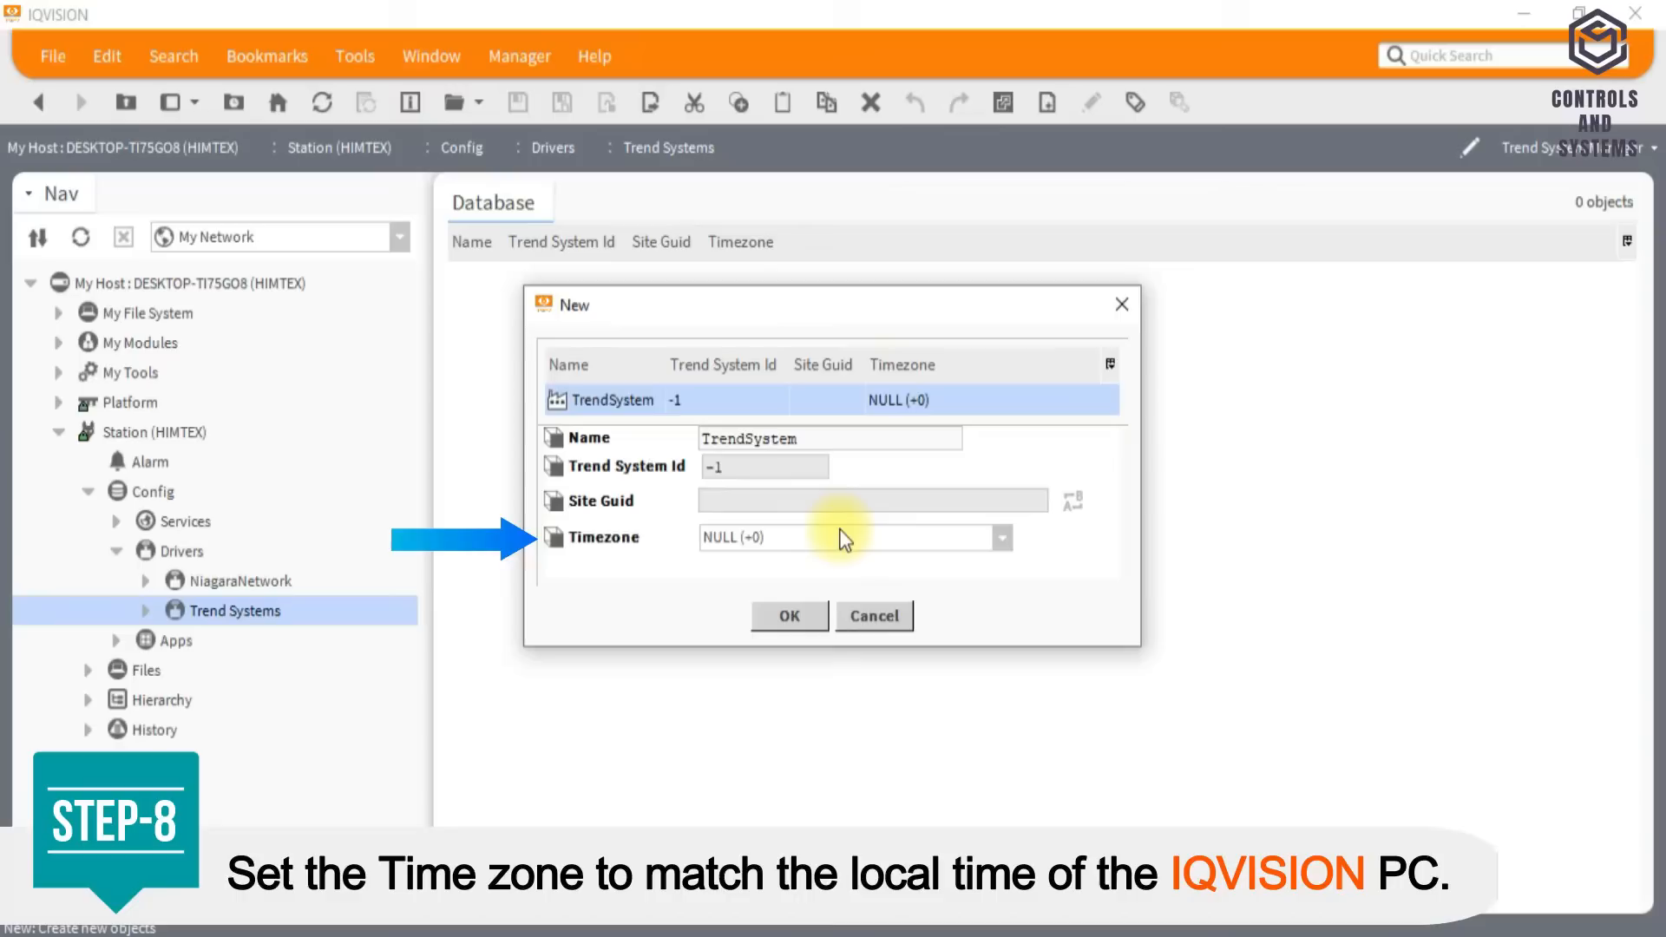
left_click(788, 616)
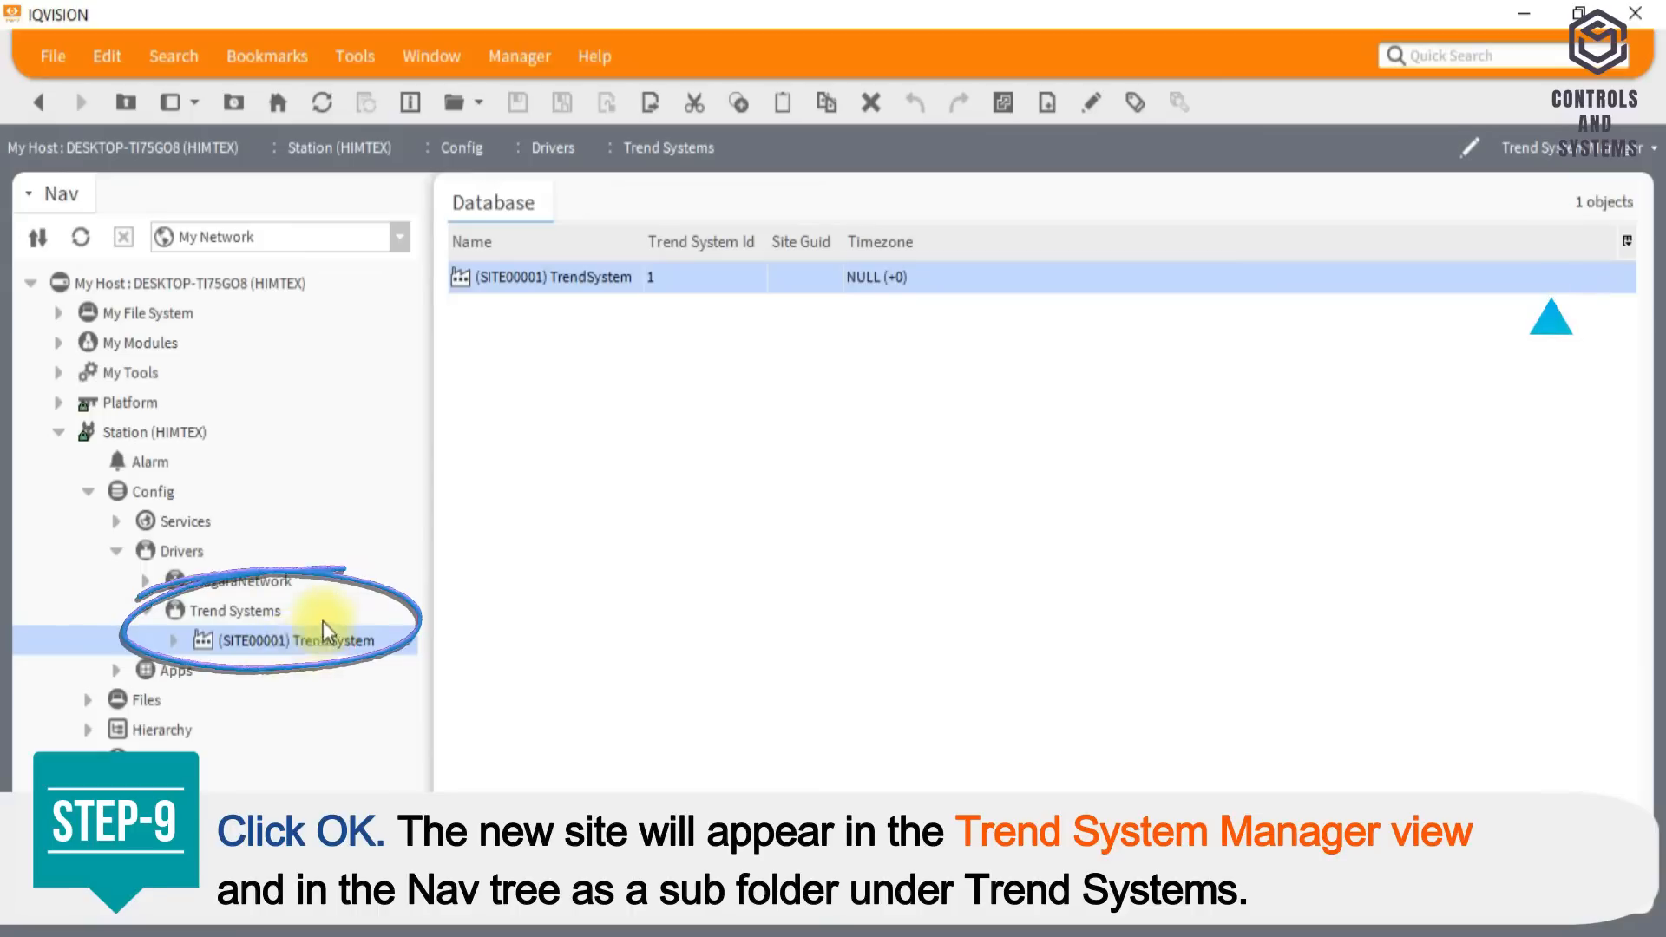
- Open the (SITE00001) TrendSystem site and run Discover, which reports failure
double_click(287, 640)
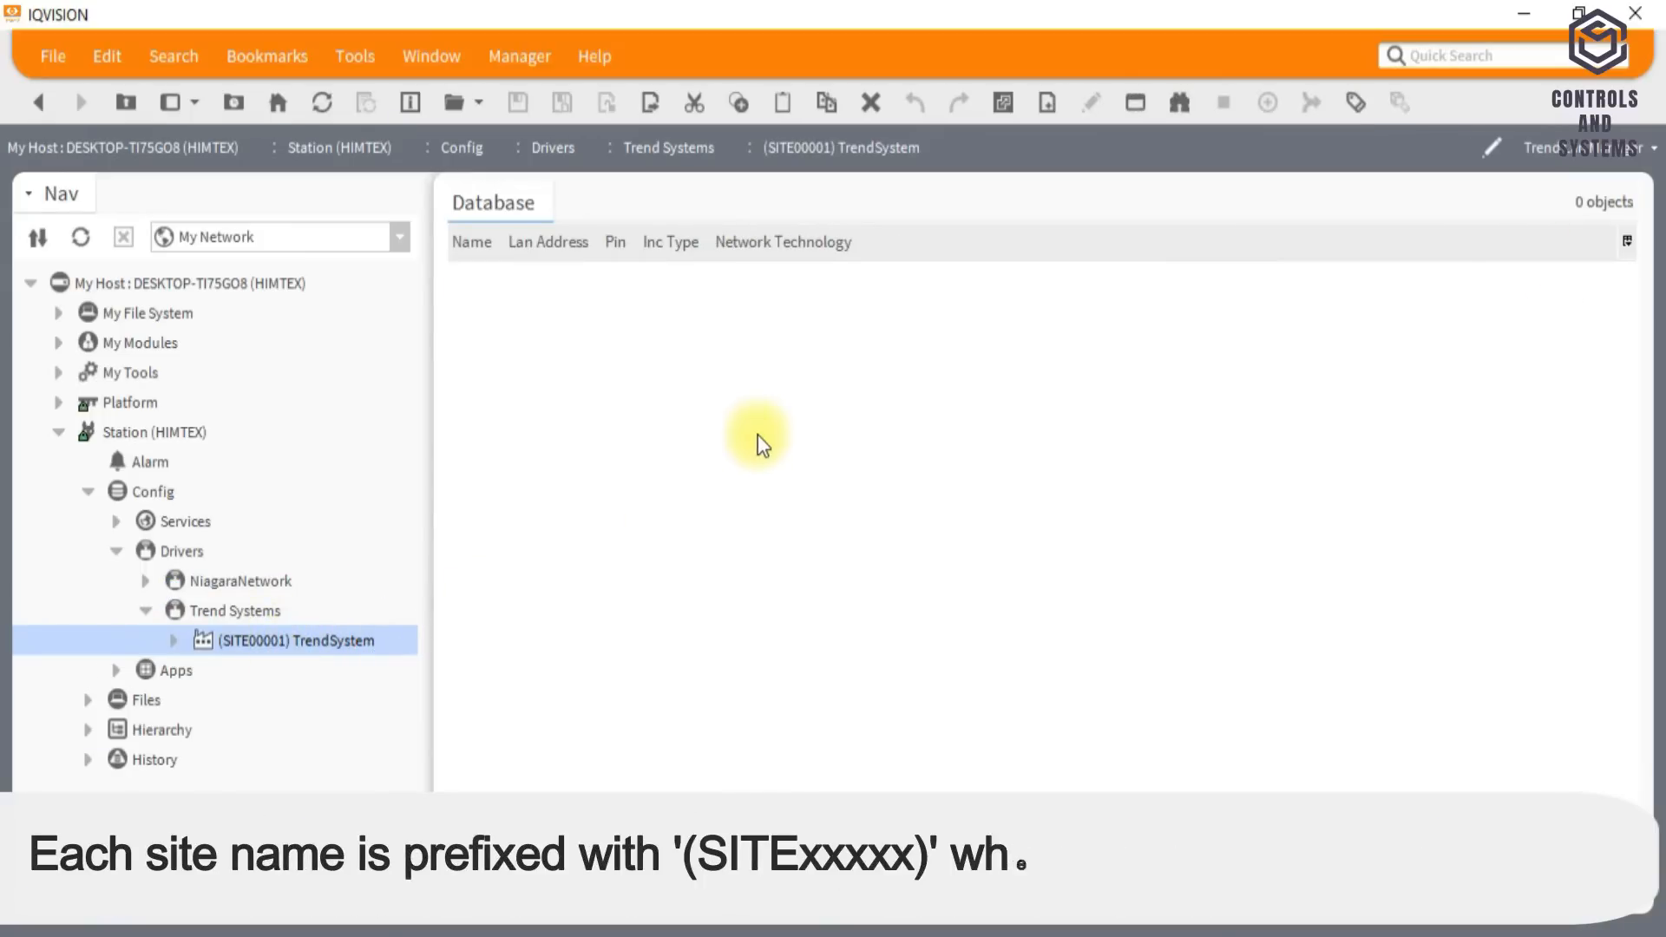
mouse_move(748, 502)
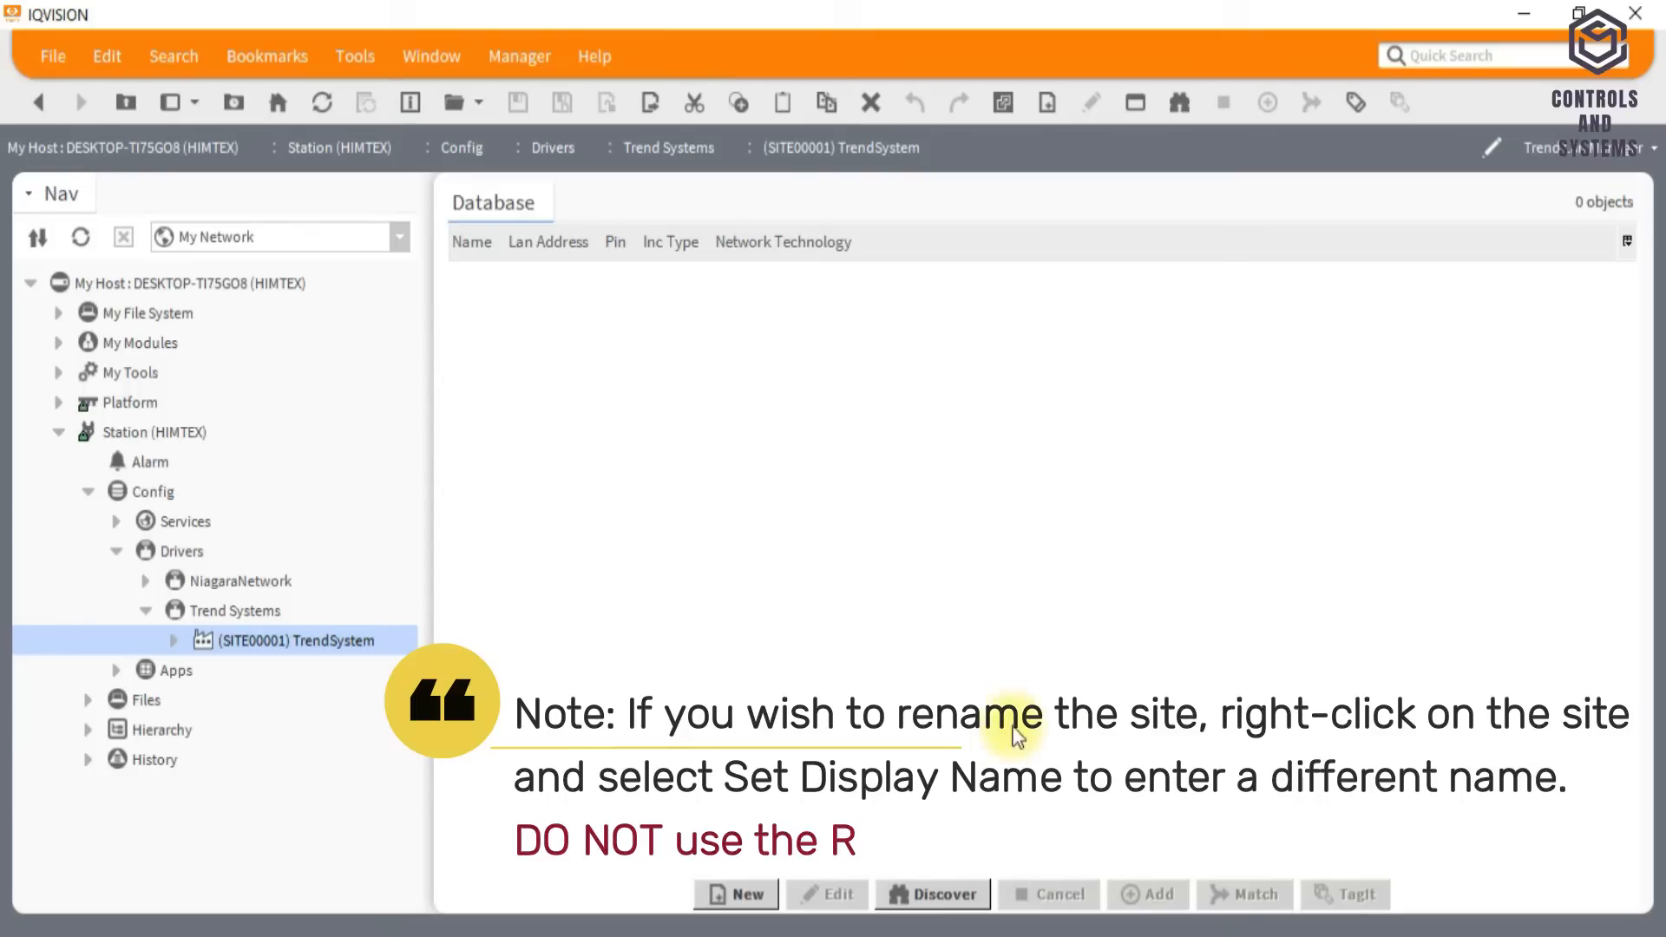
right_click(630, 522)
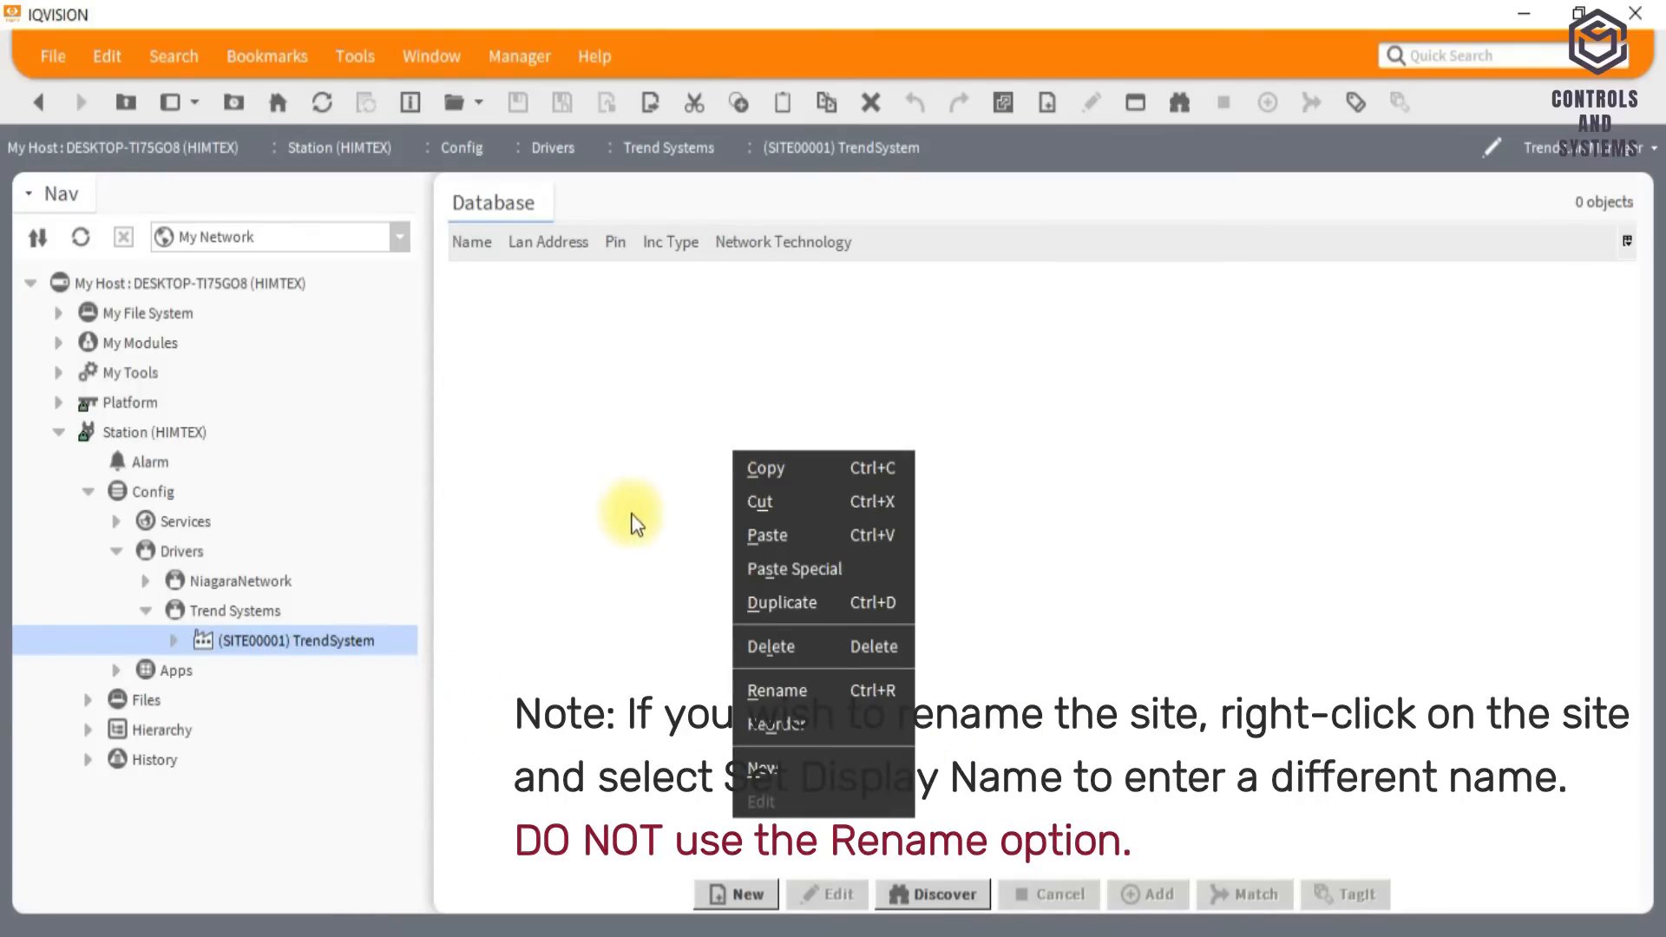
left_click(939, 893)
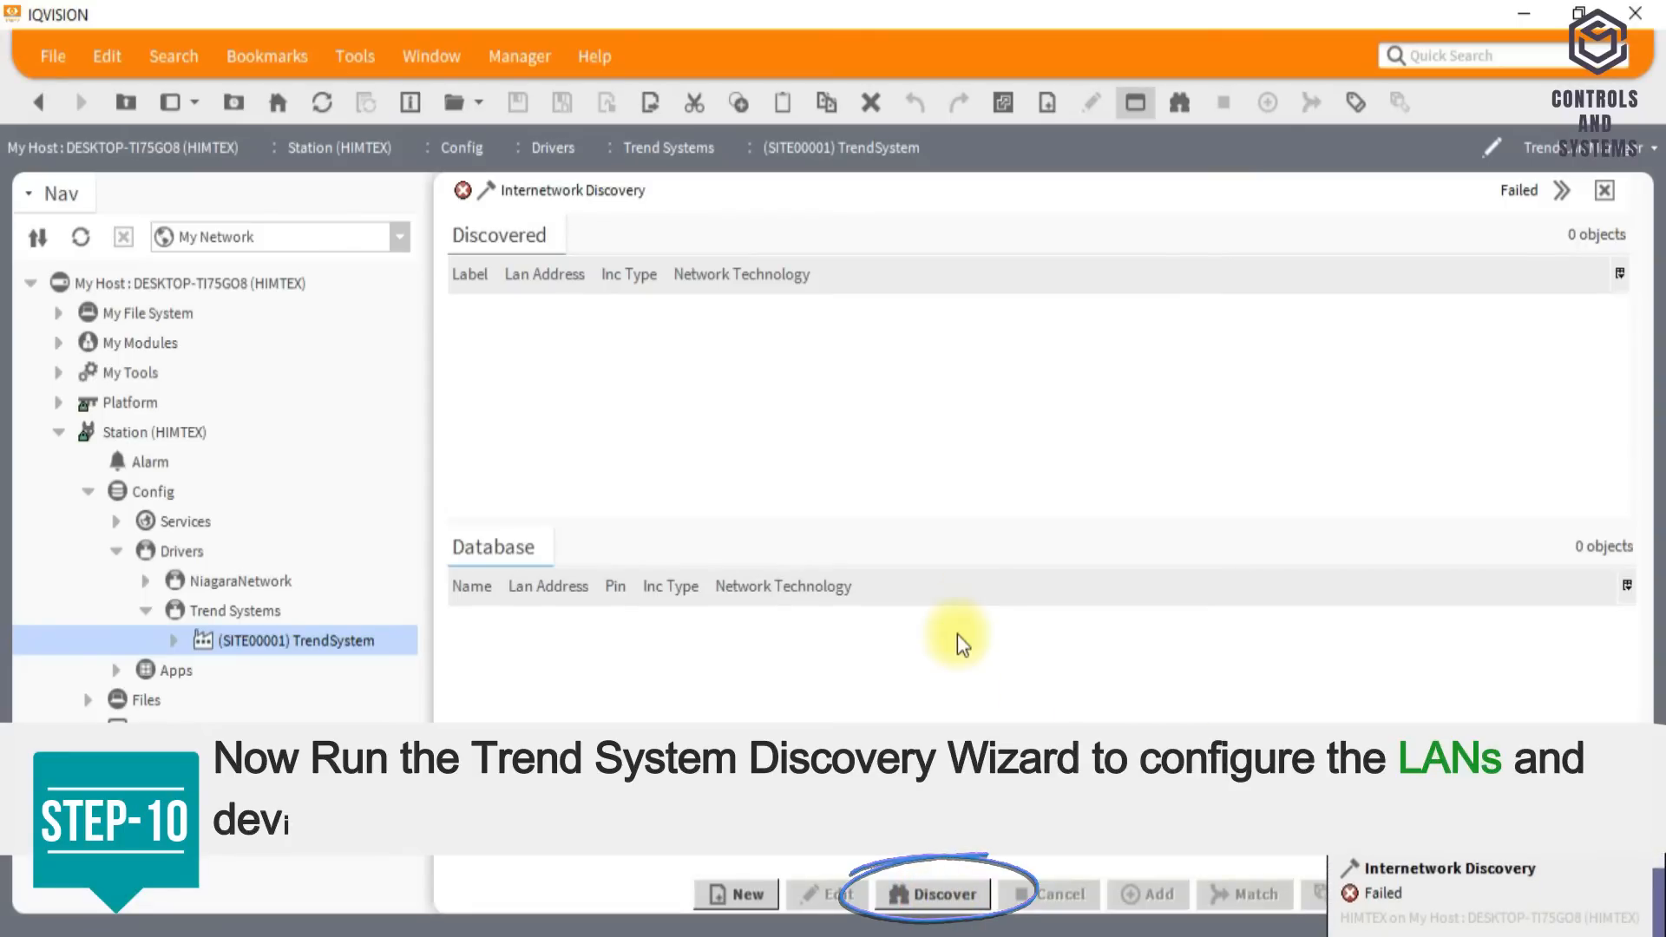
mouse_move(622, 423)
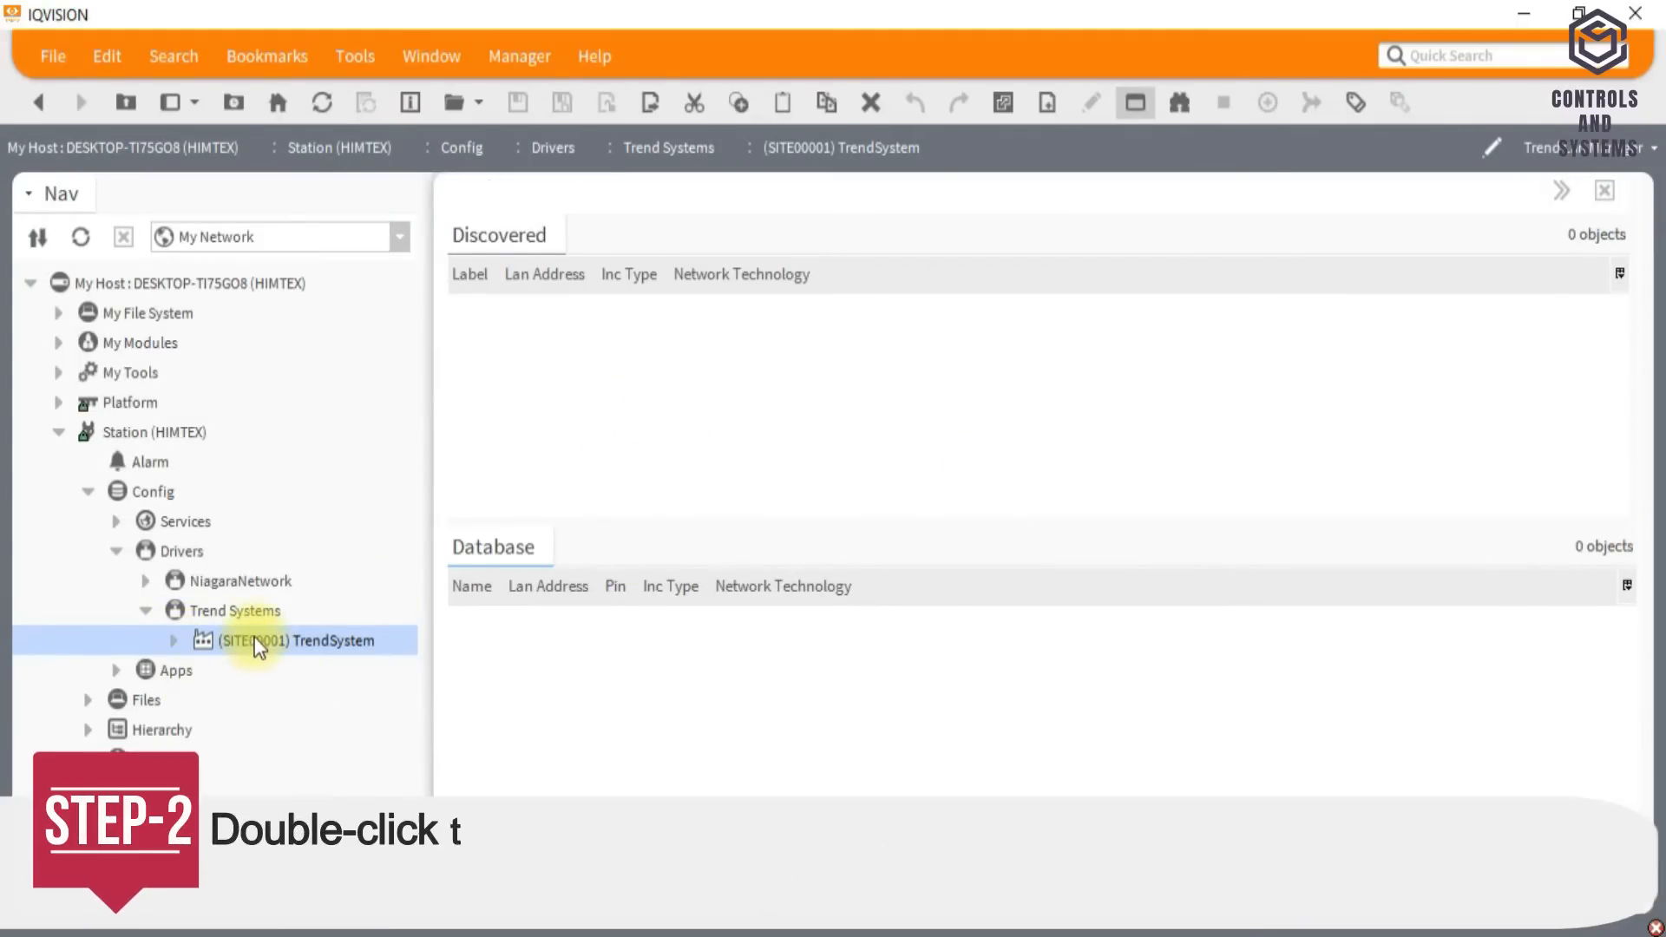
- Open the SITE00001 site and launch the Trend System Discovery Wizard from the view selector
double_click(298, 639)
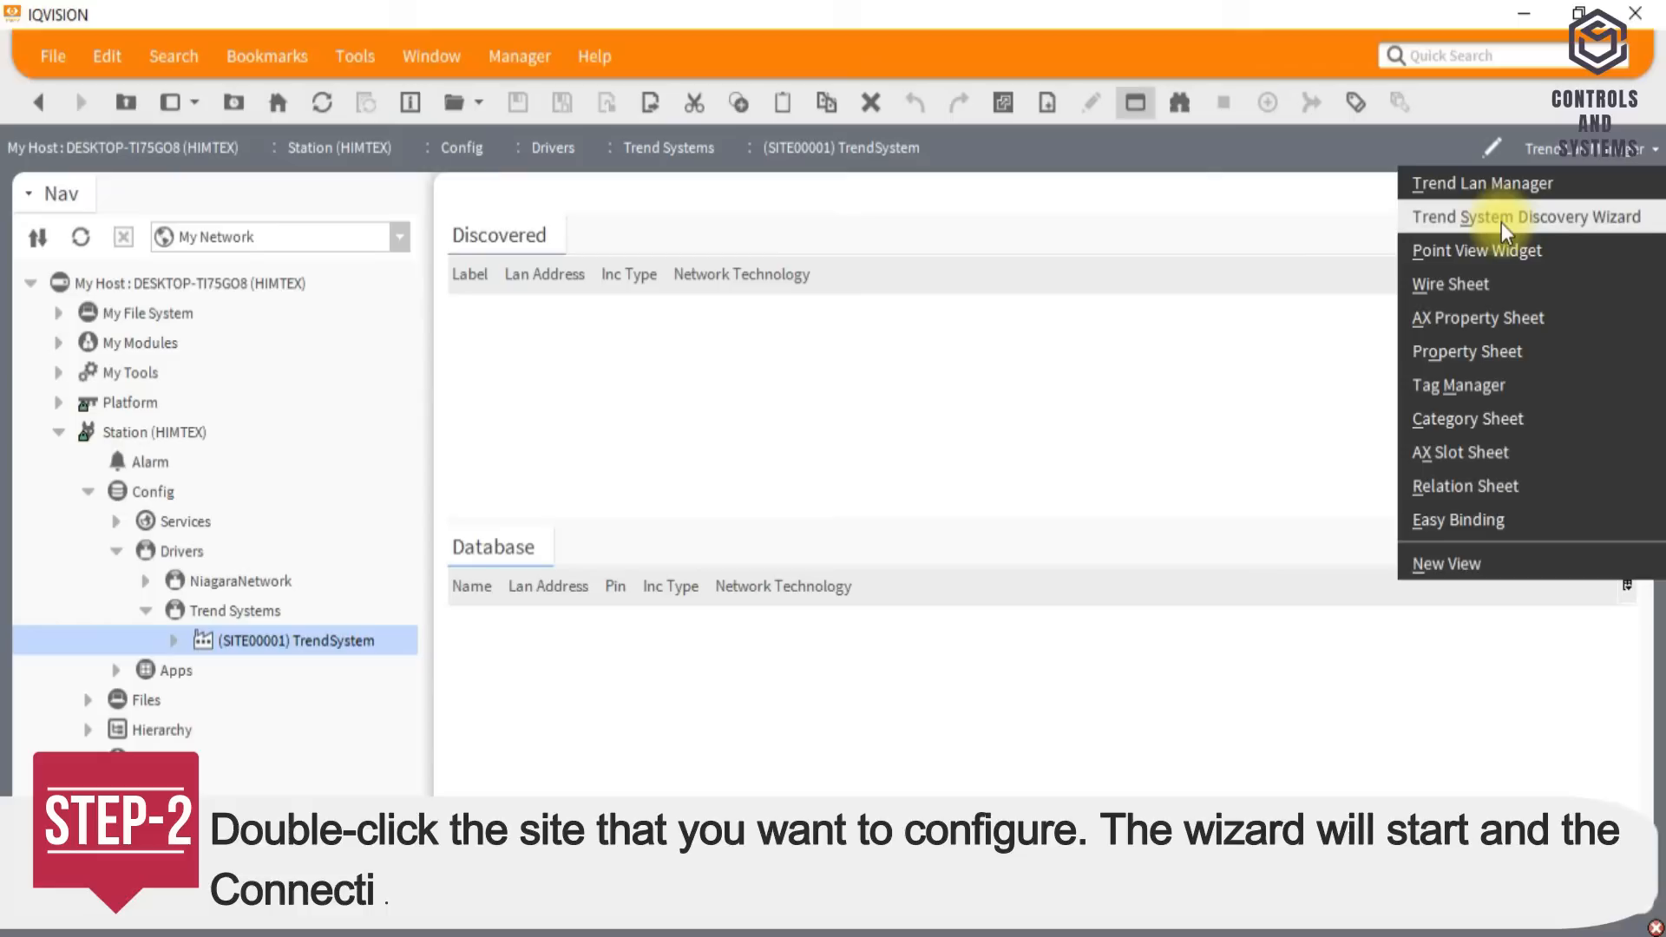
left_click(1529, 217)
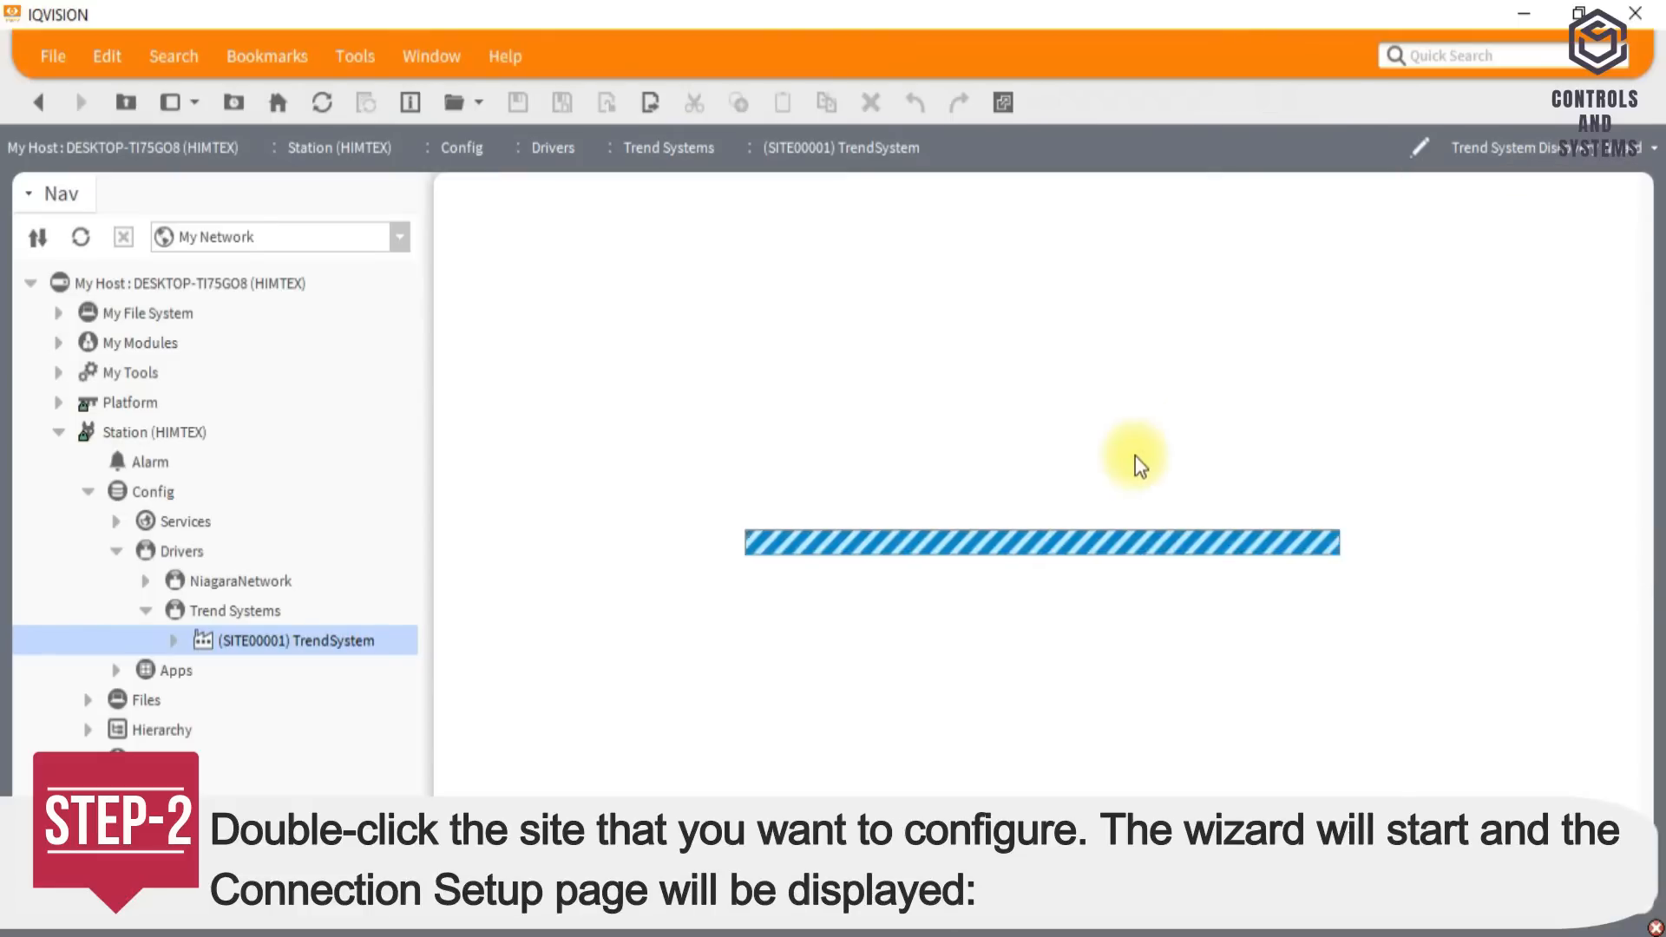
double_click(301, 640)
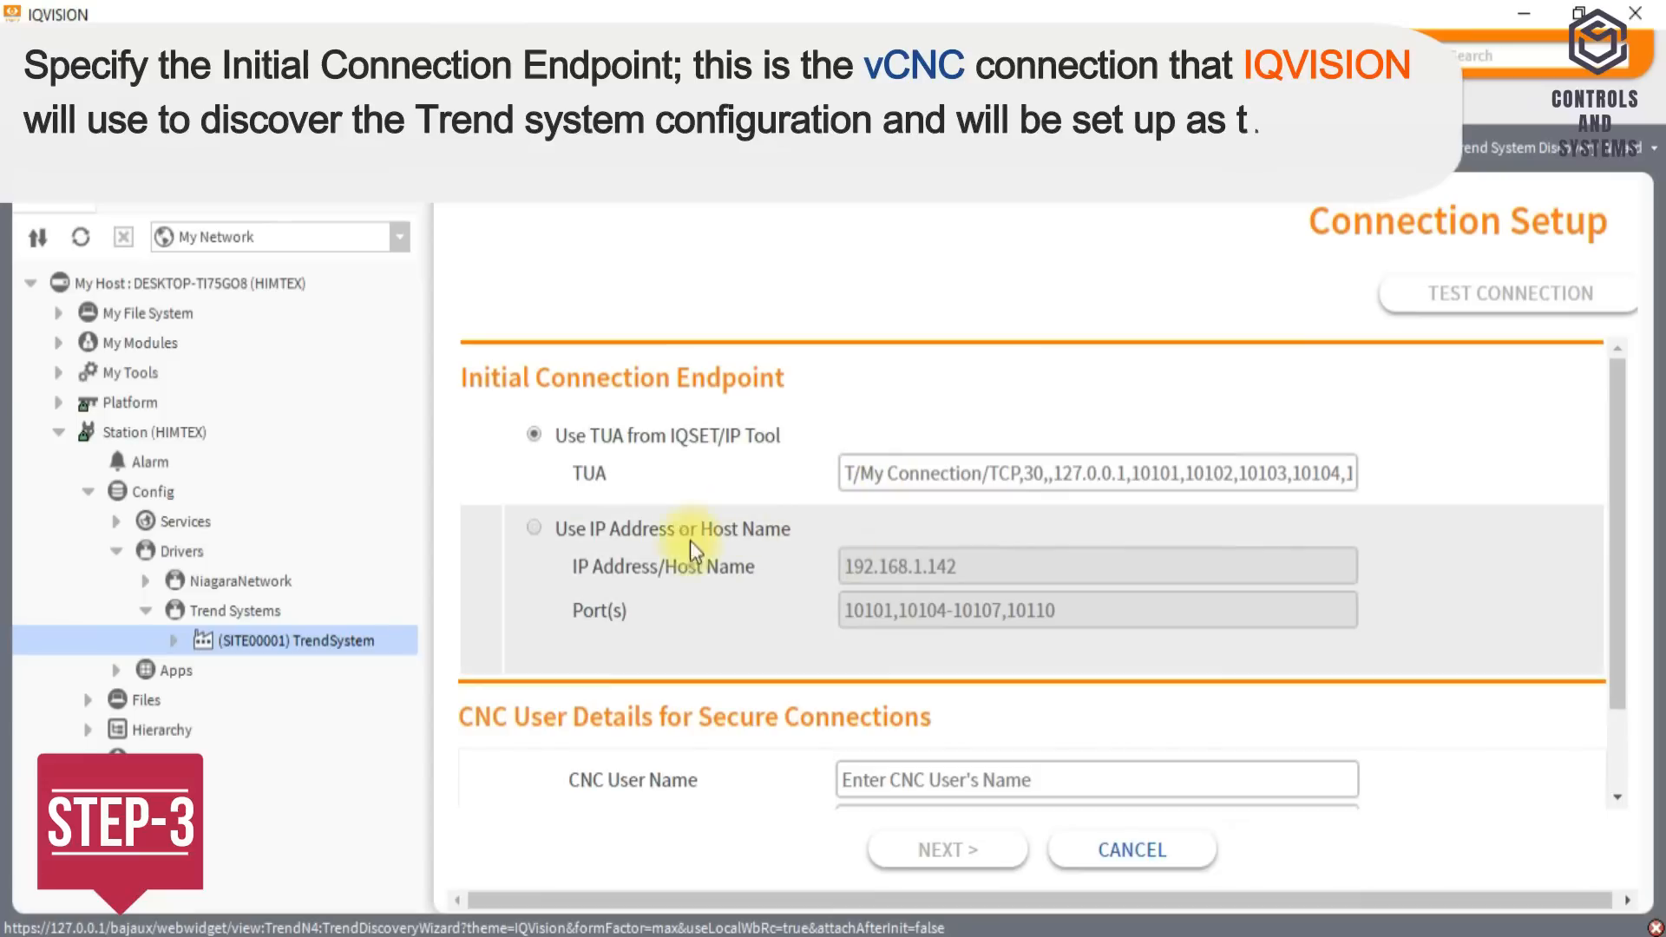
mouse_move(686, 600)
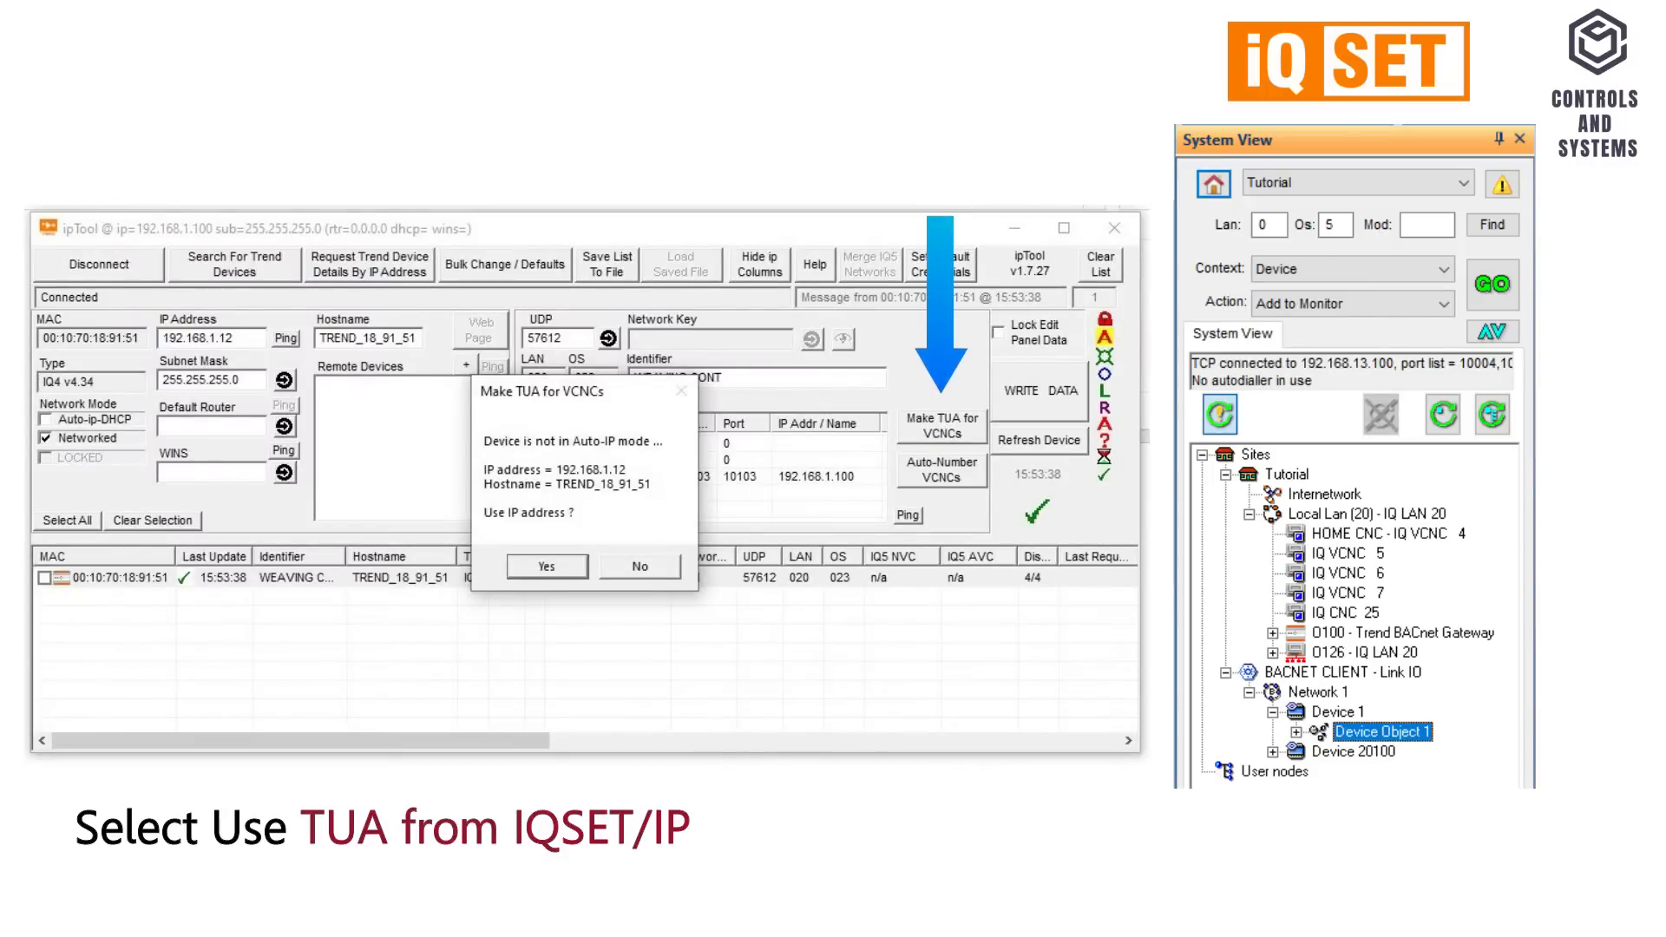
- Choose 'Use TUA from IQSET/IP Tool' as the initial connection endpoint
type("Tool and then either type the required TUA")
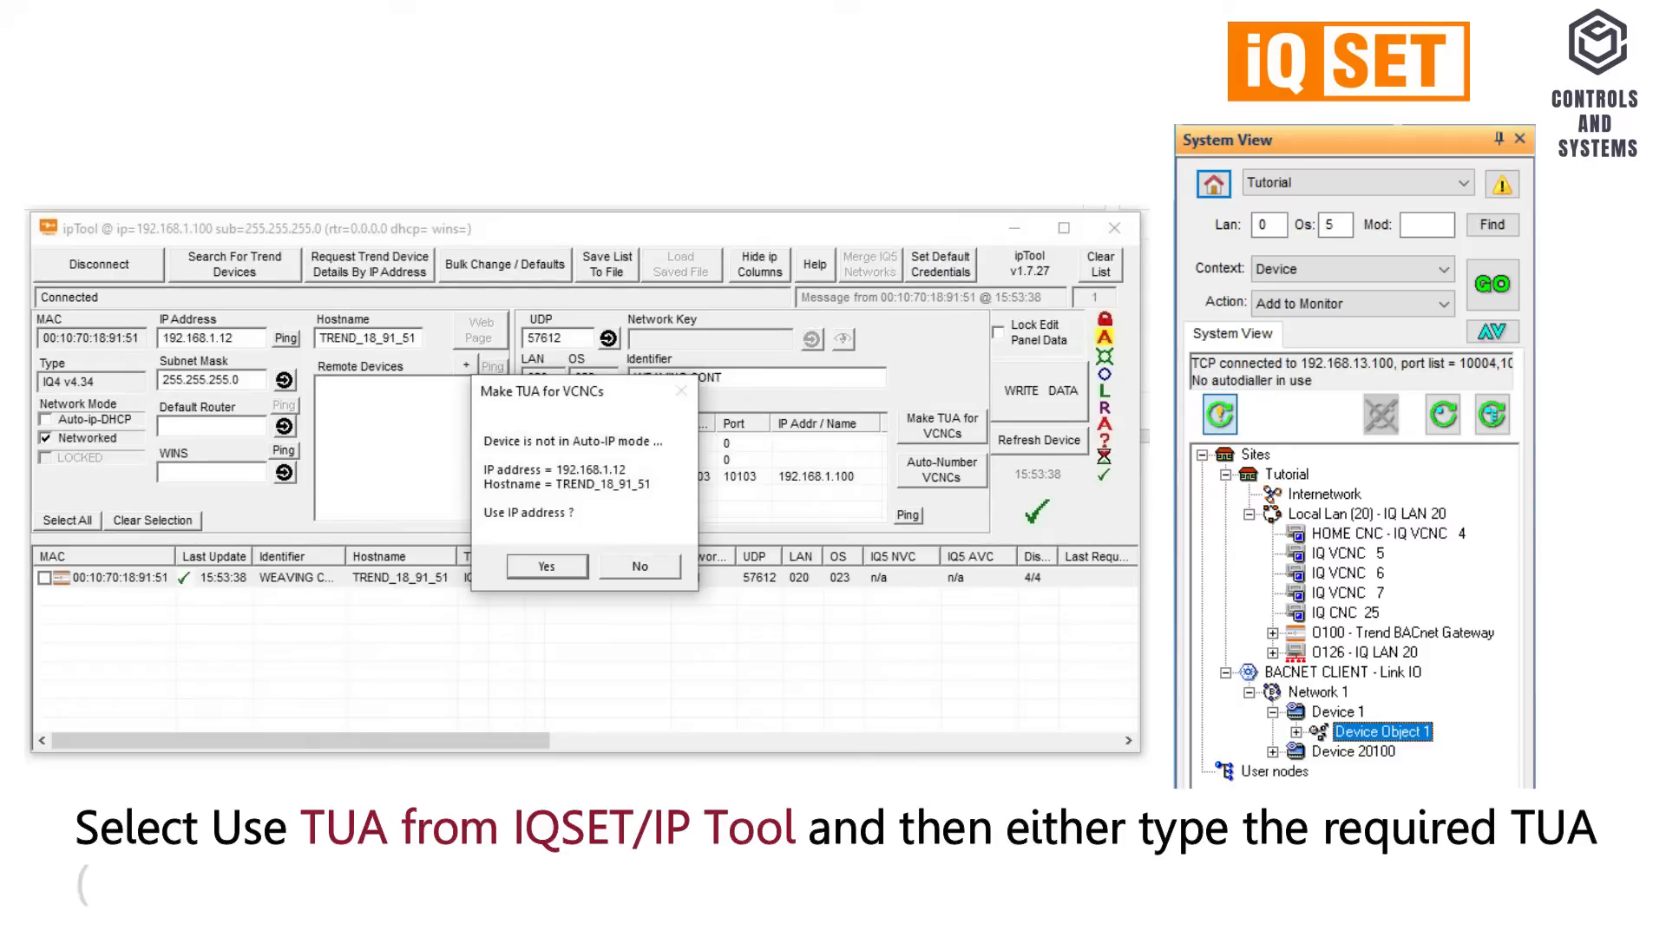
left_click(546, 565)
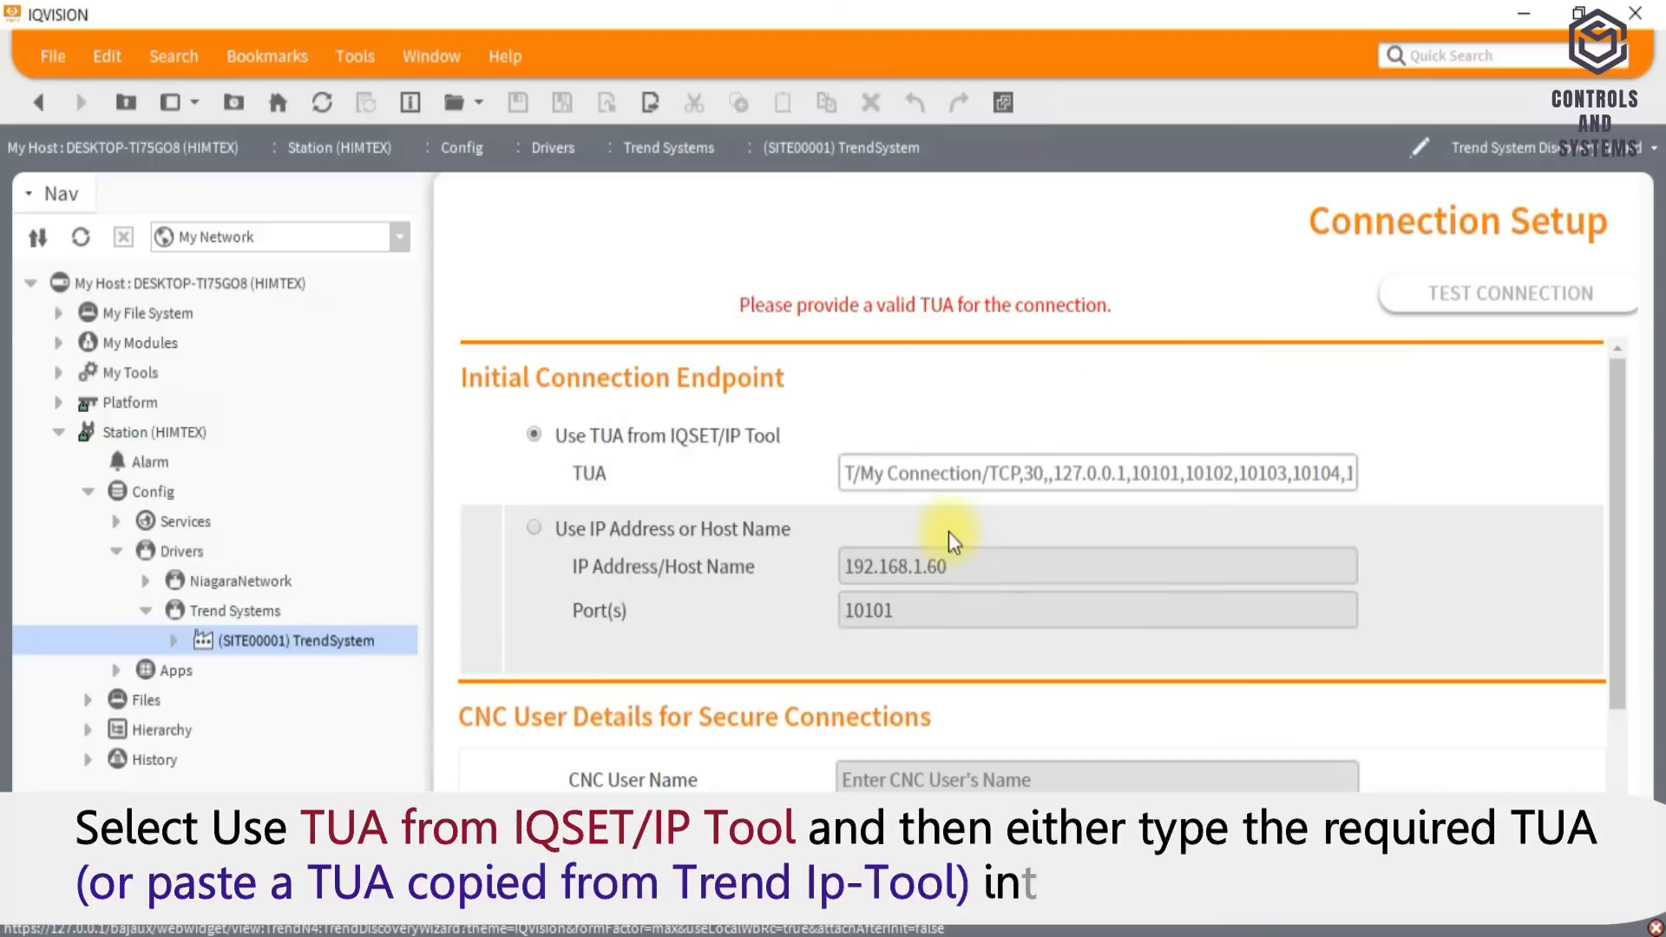
- Enter TUA T/CONTROLLER-1/TCP,,,192.168.1.60,10101 and try the IP address option with 192.168.1.60
type("T/CONTROLLER-1/TCP,,,192.168.1.60,10101")
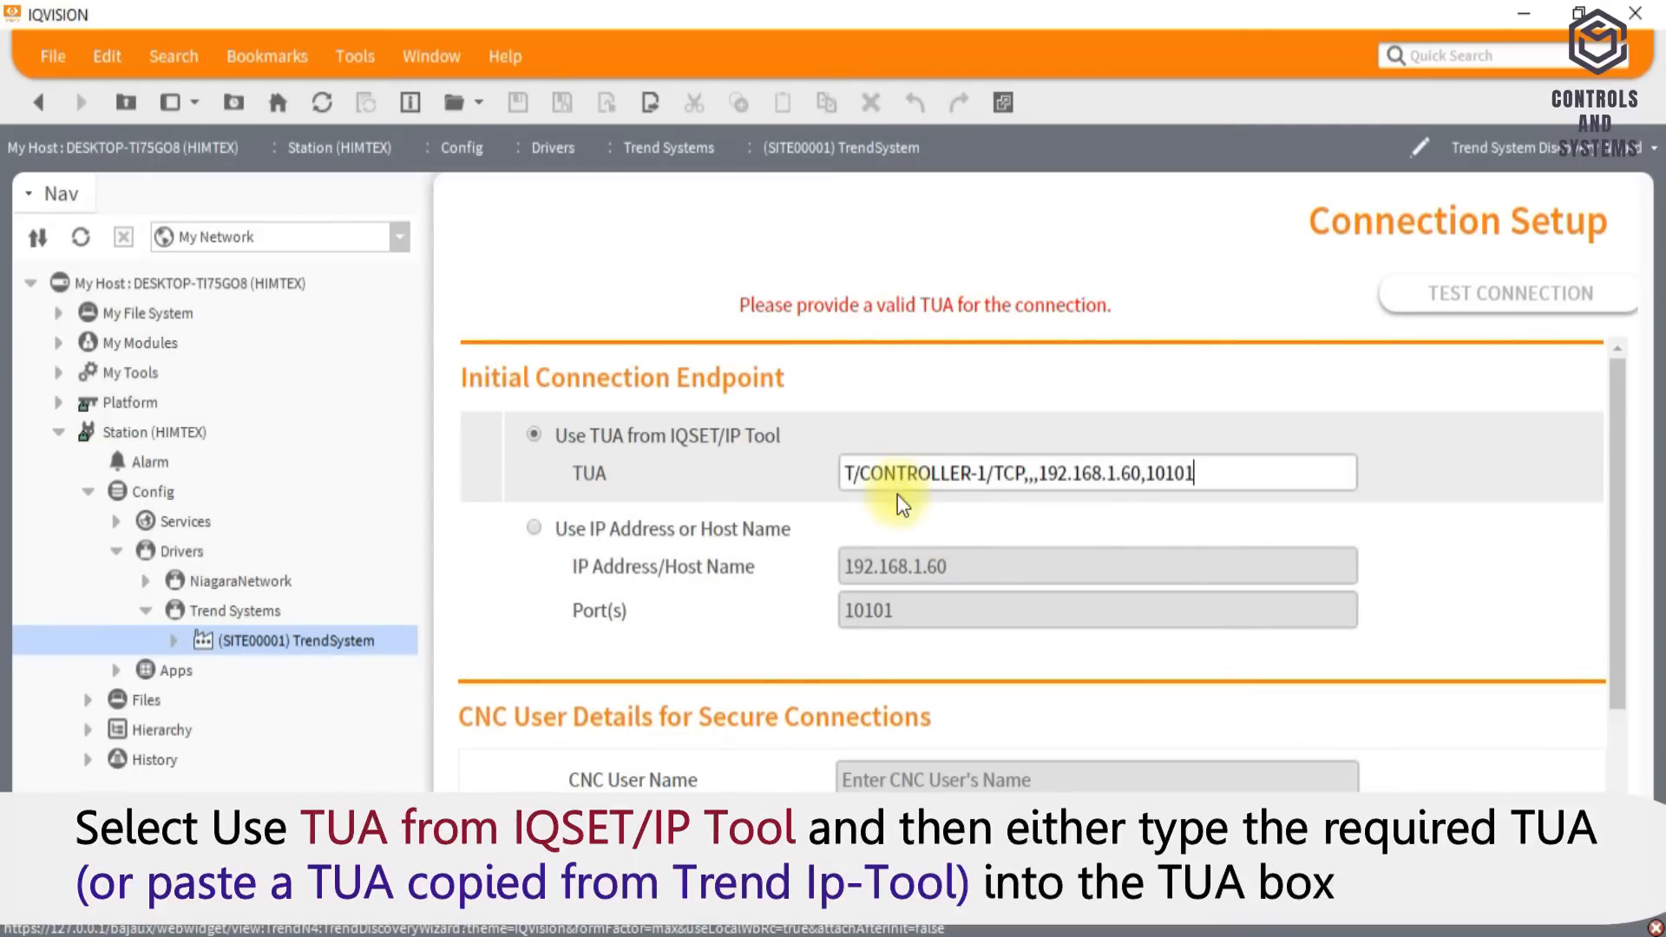
left_click(534, 529)
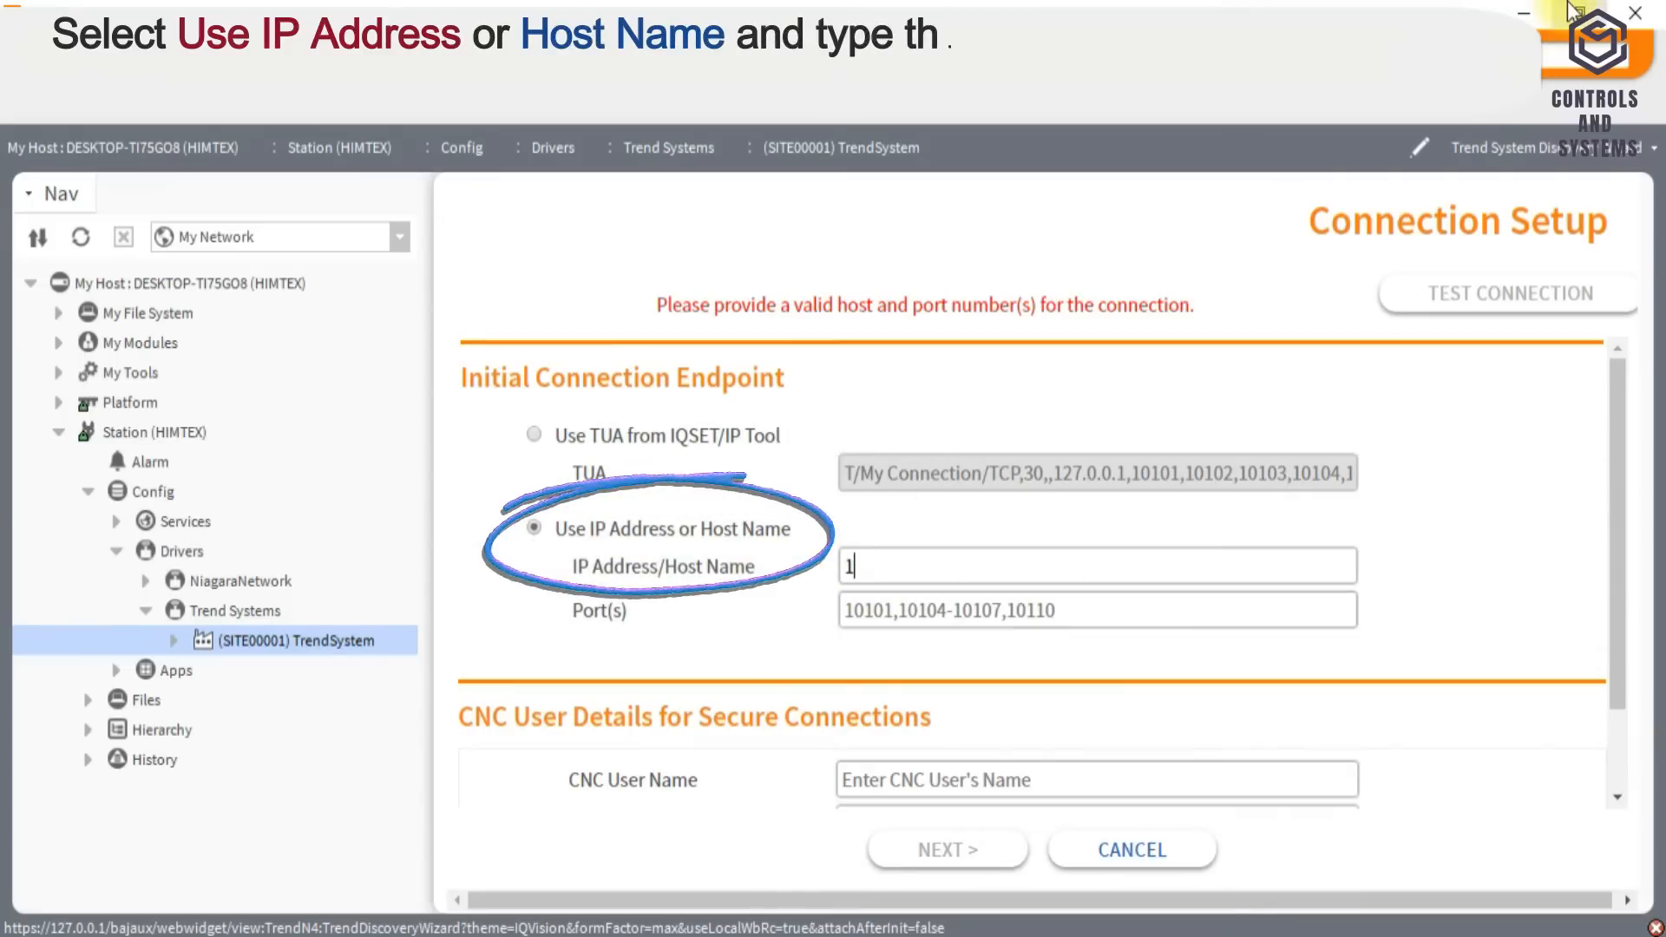
type("92.168.")
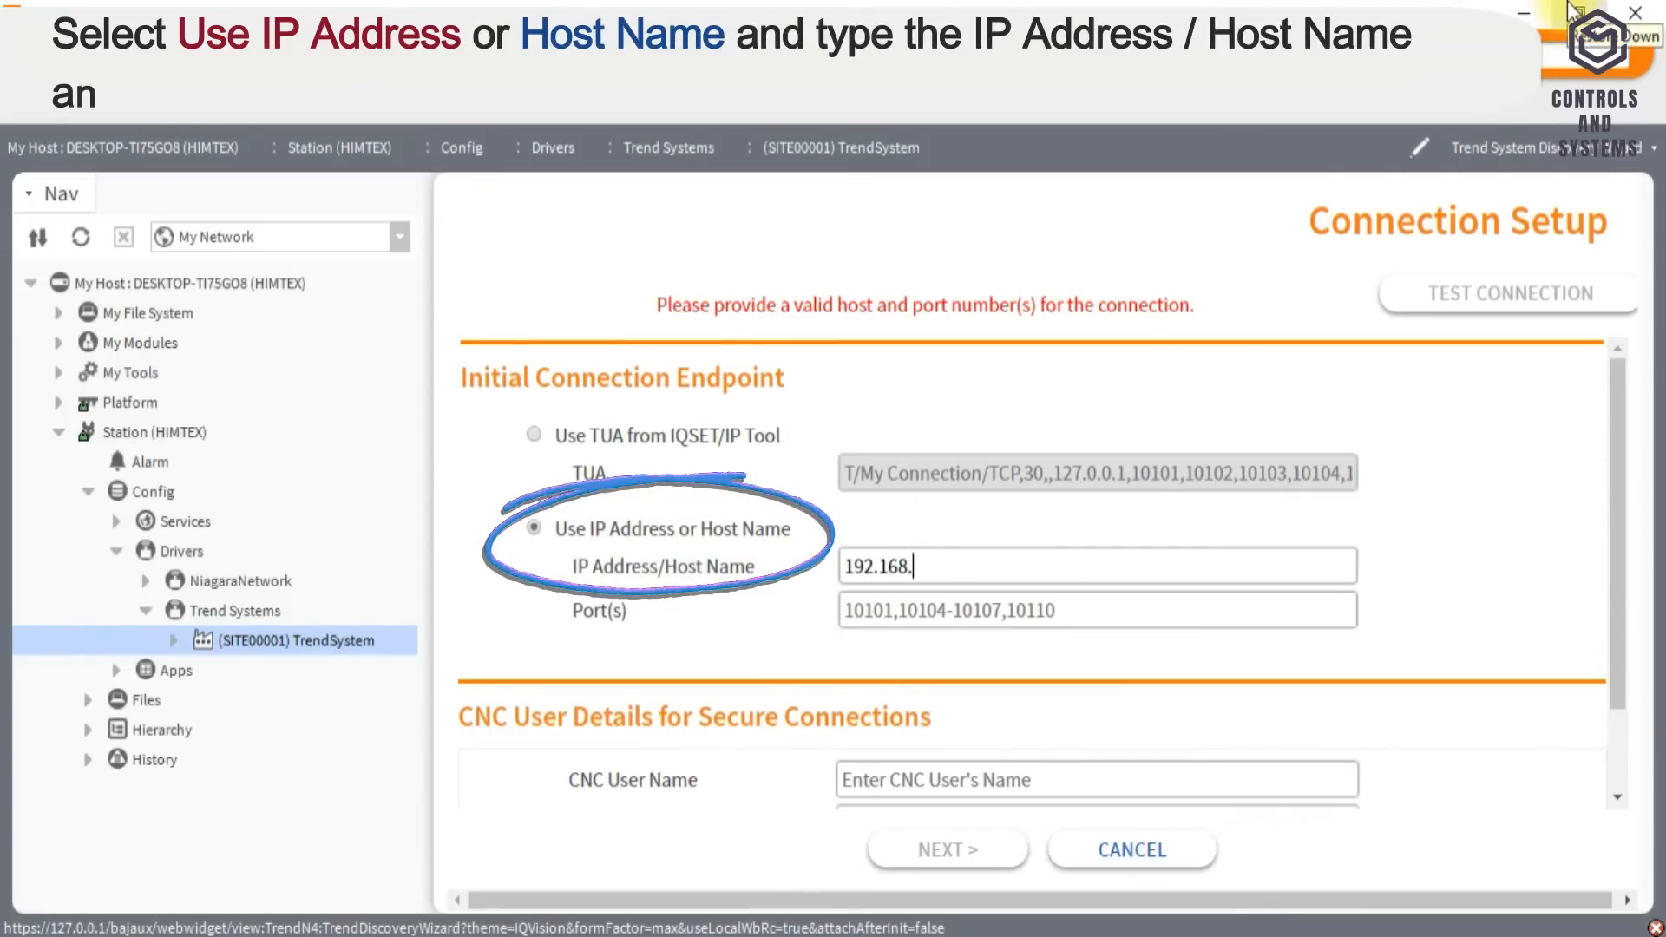
type("1.")
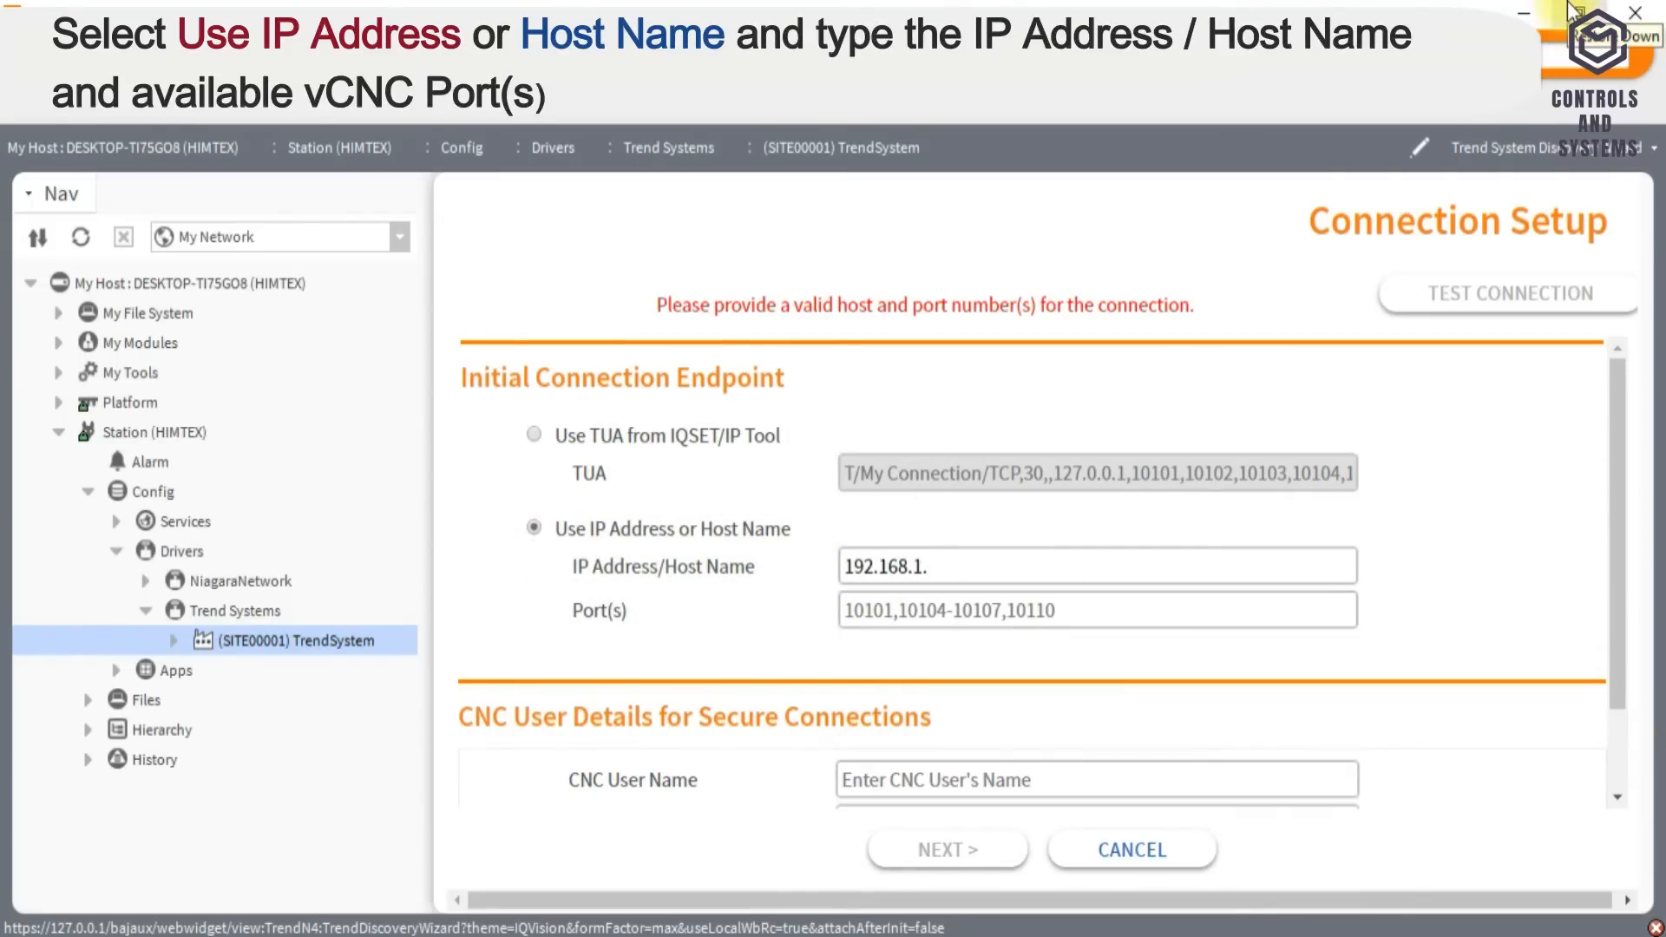
type("60,10105")
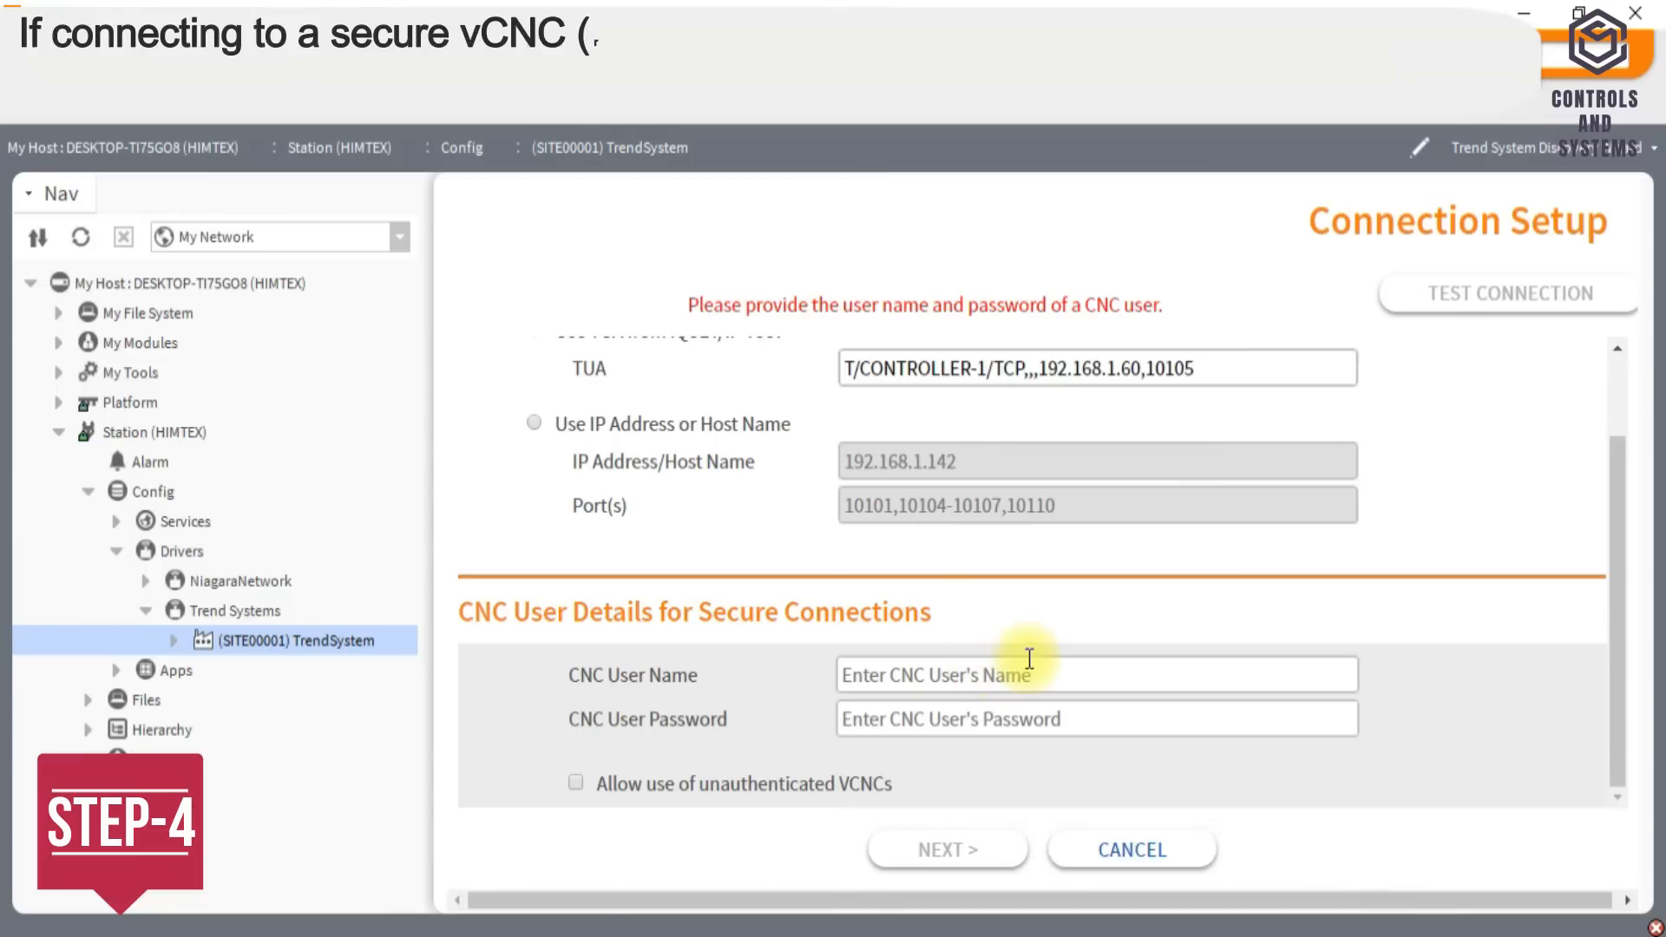
- Enter CNC user name AB and its password, leaving unauthenticated vCNCs disallowed, and test
type("AB")
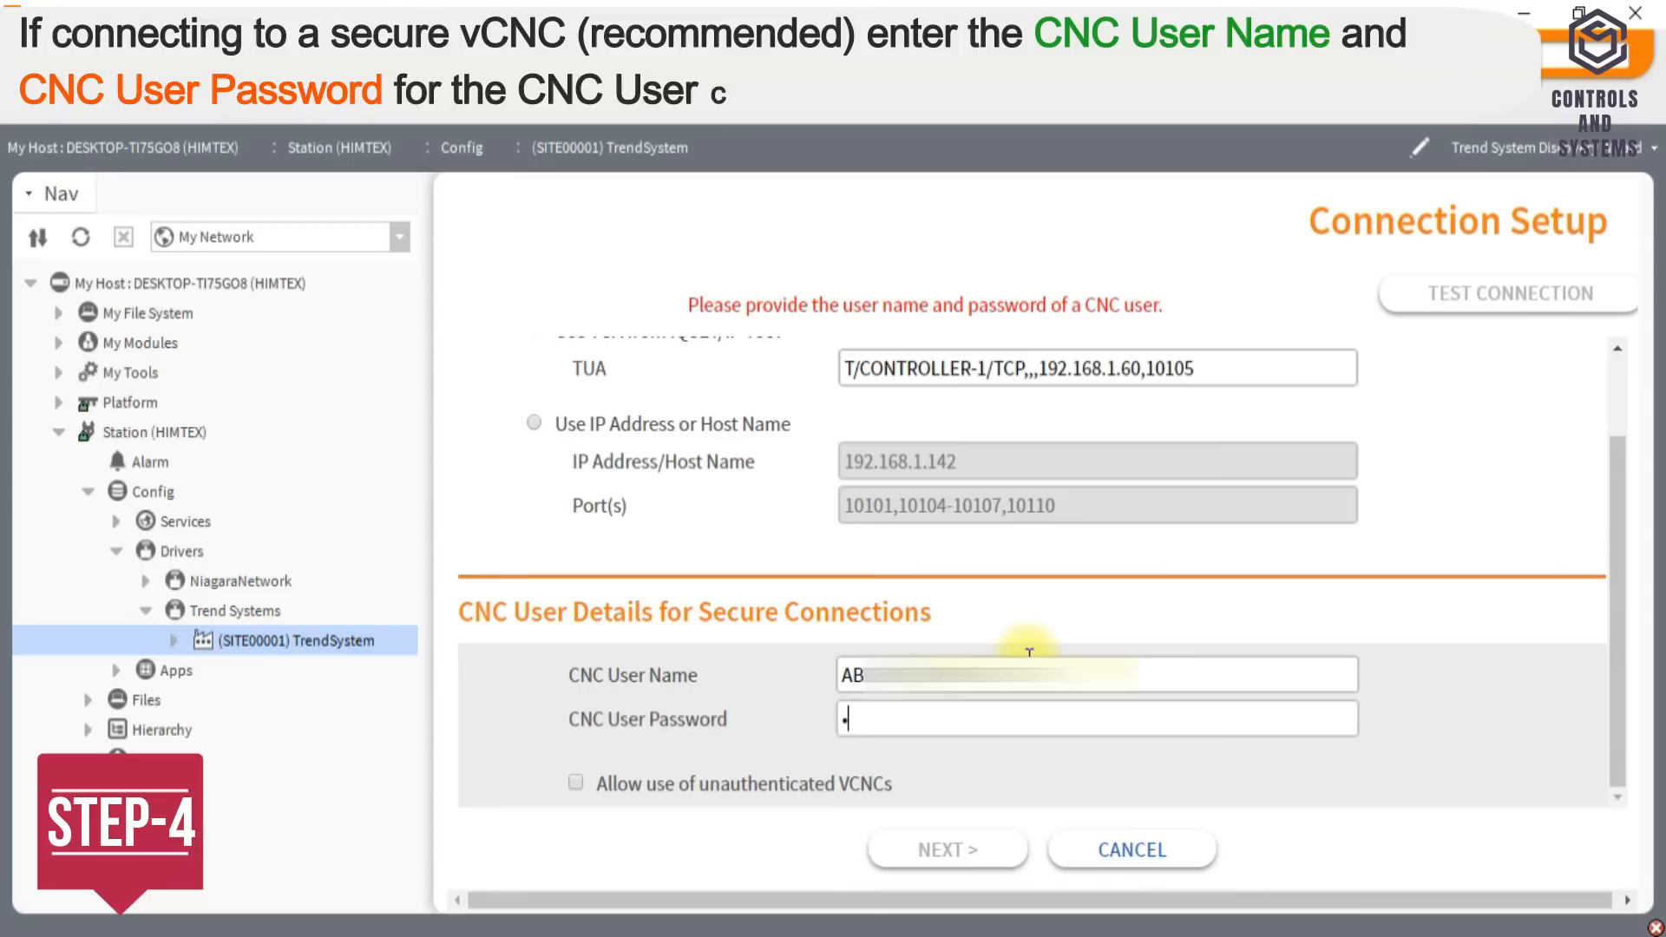
type("password")
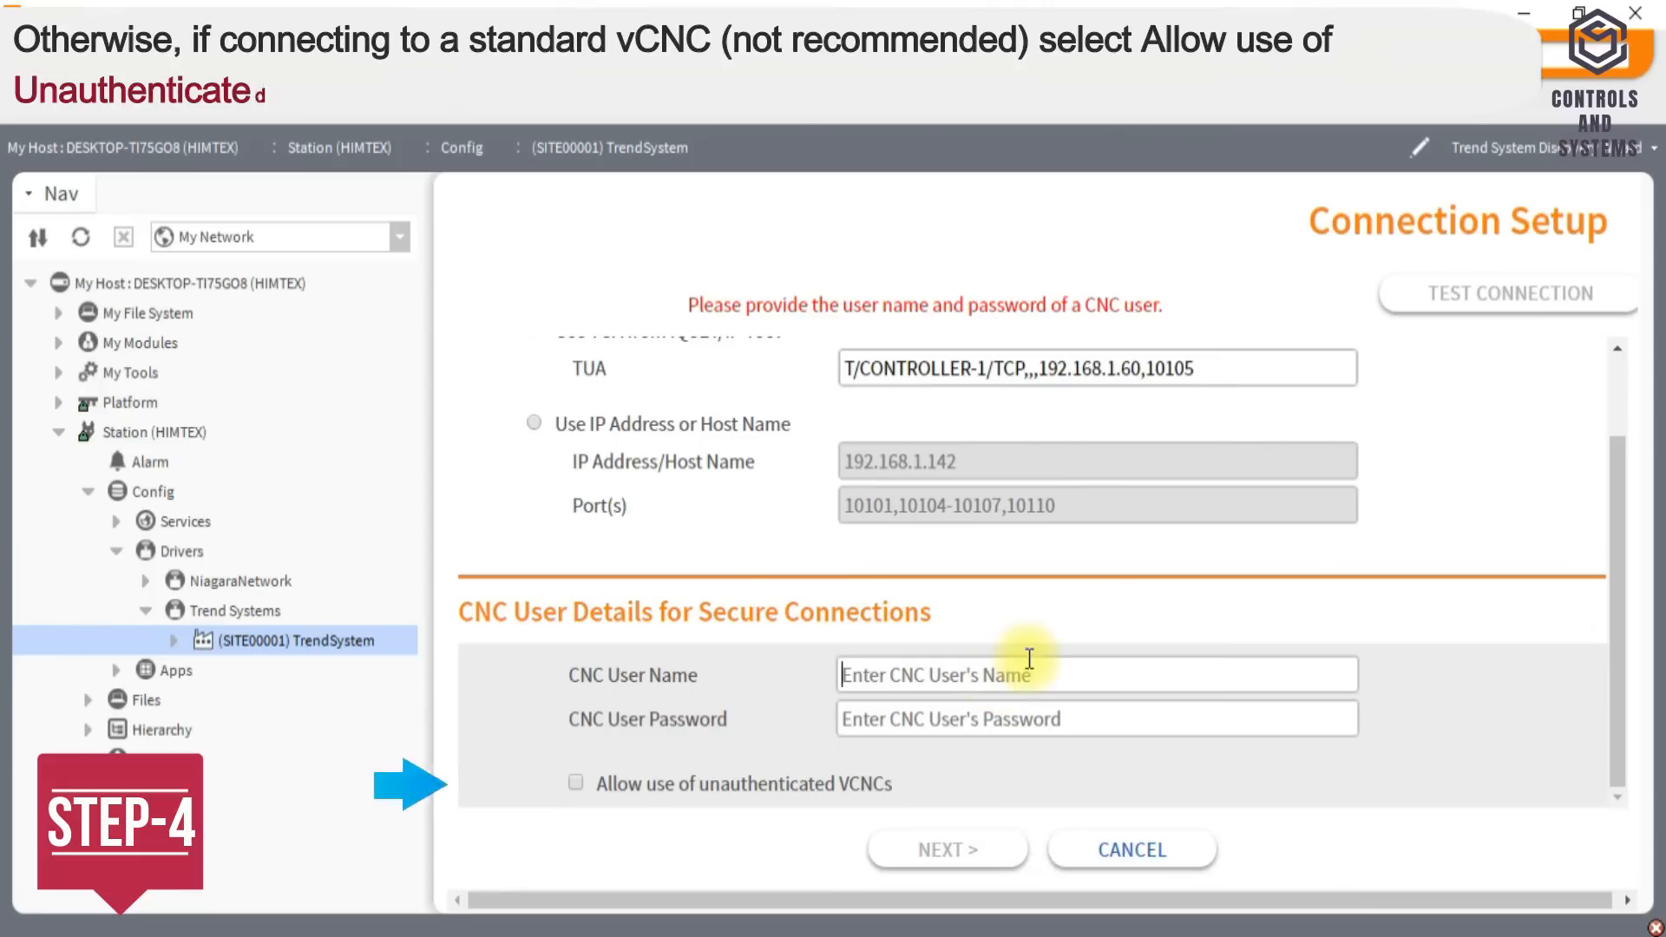
left_click(574, 783)
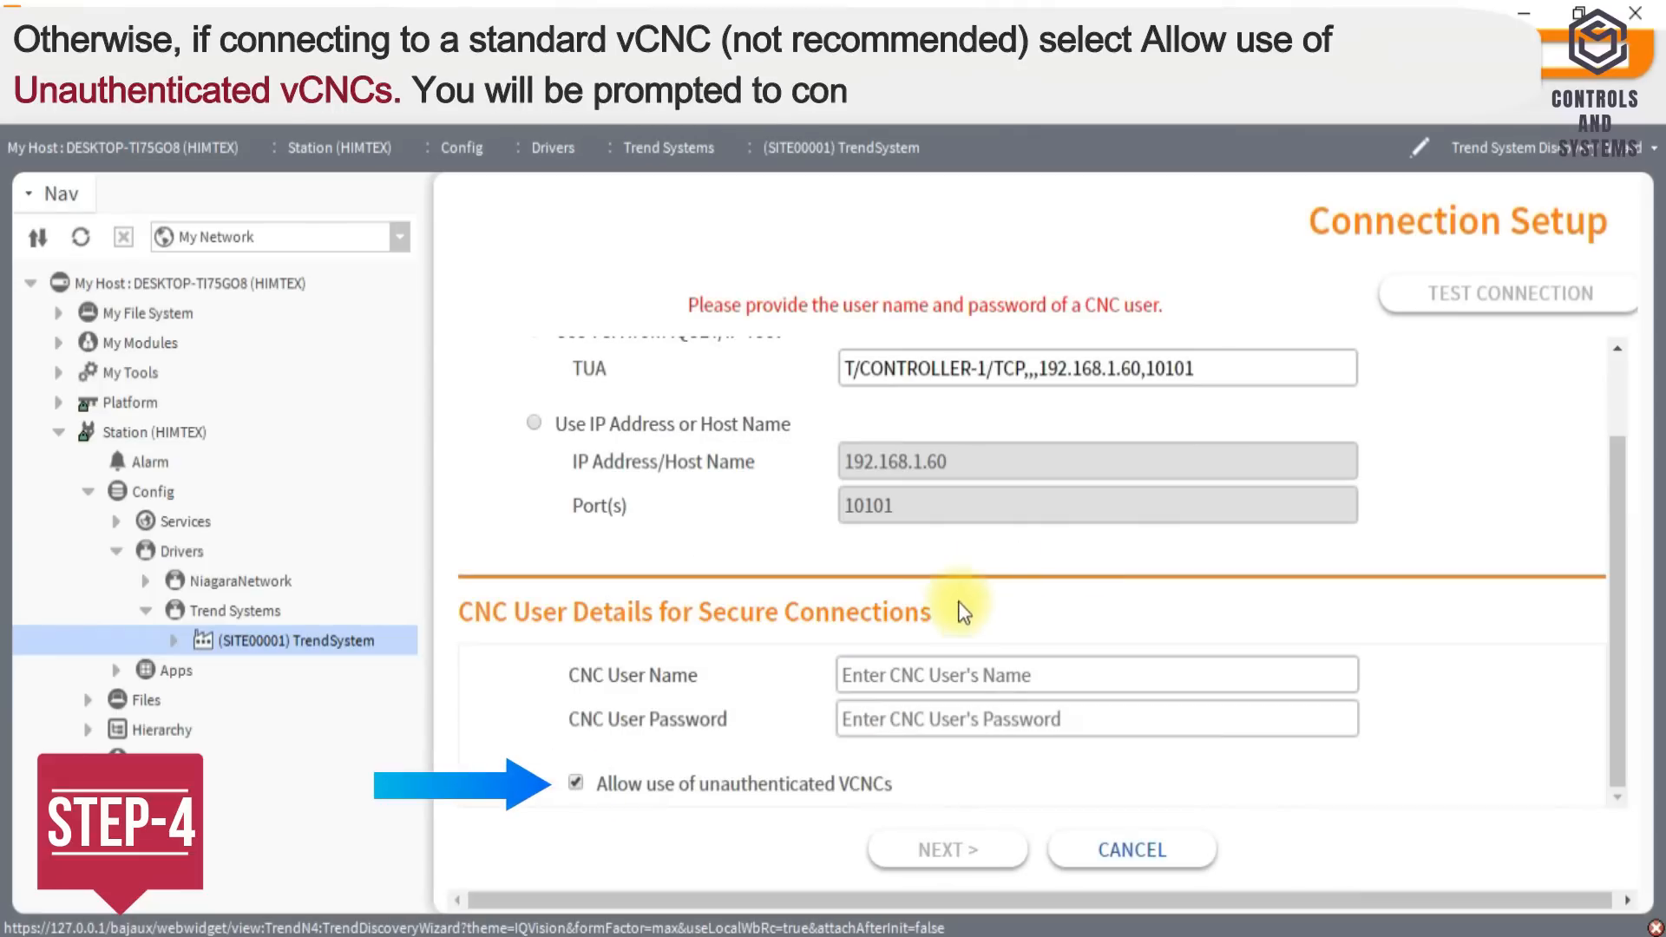
left_click(945, 849)
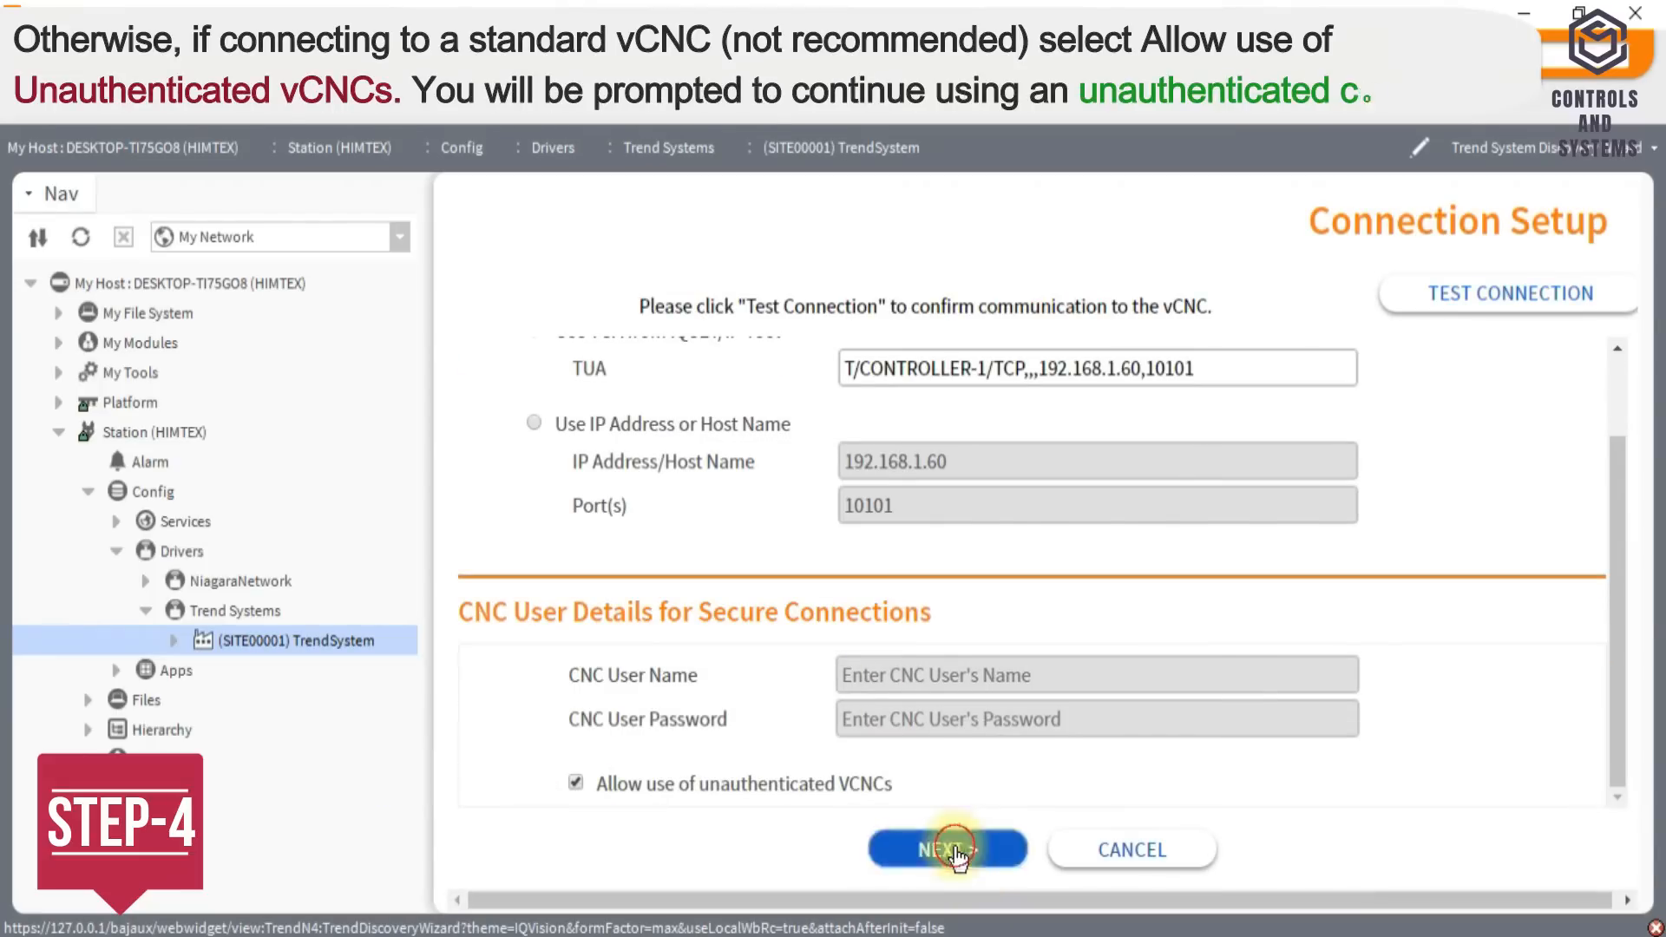
left_click(946, 849)
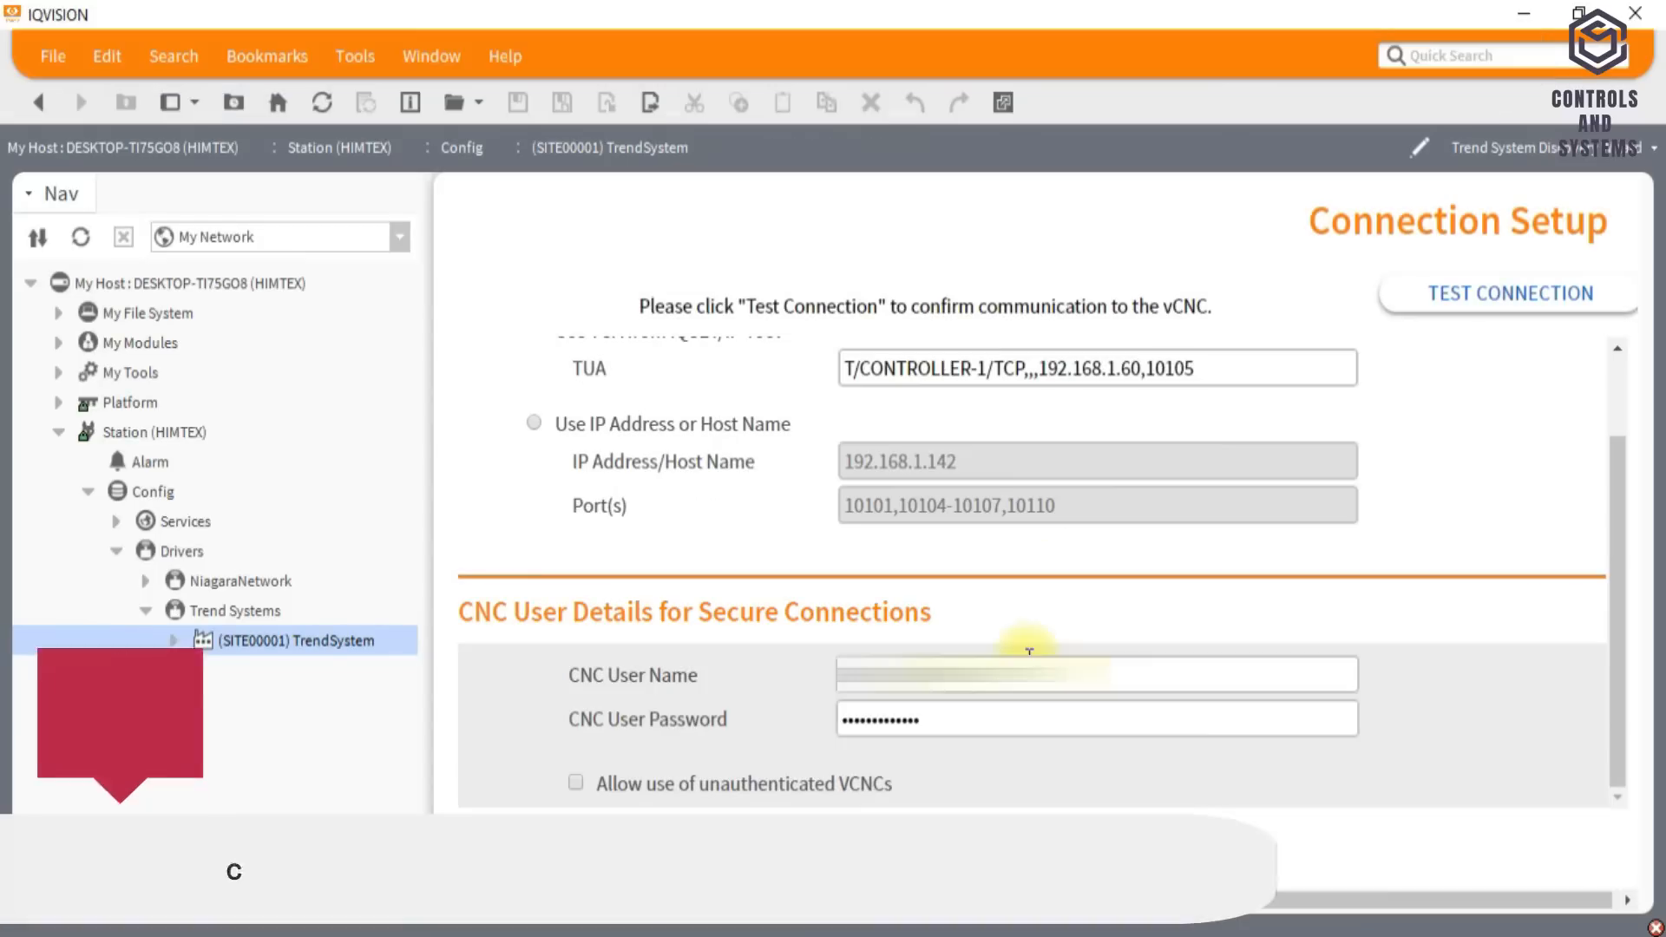
left_click(1506, 293)
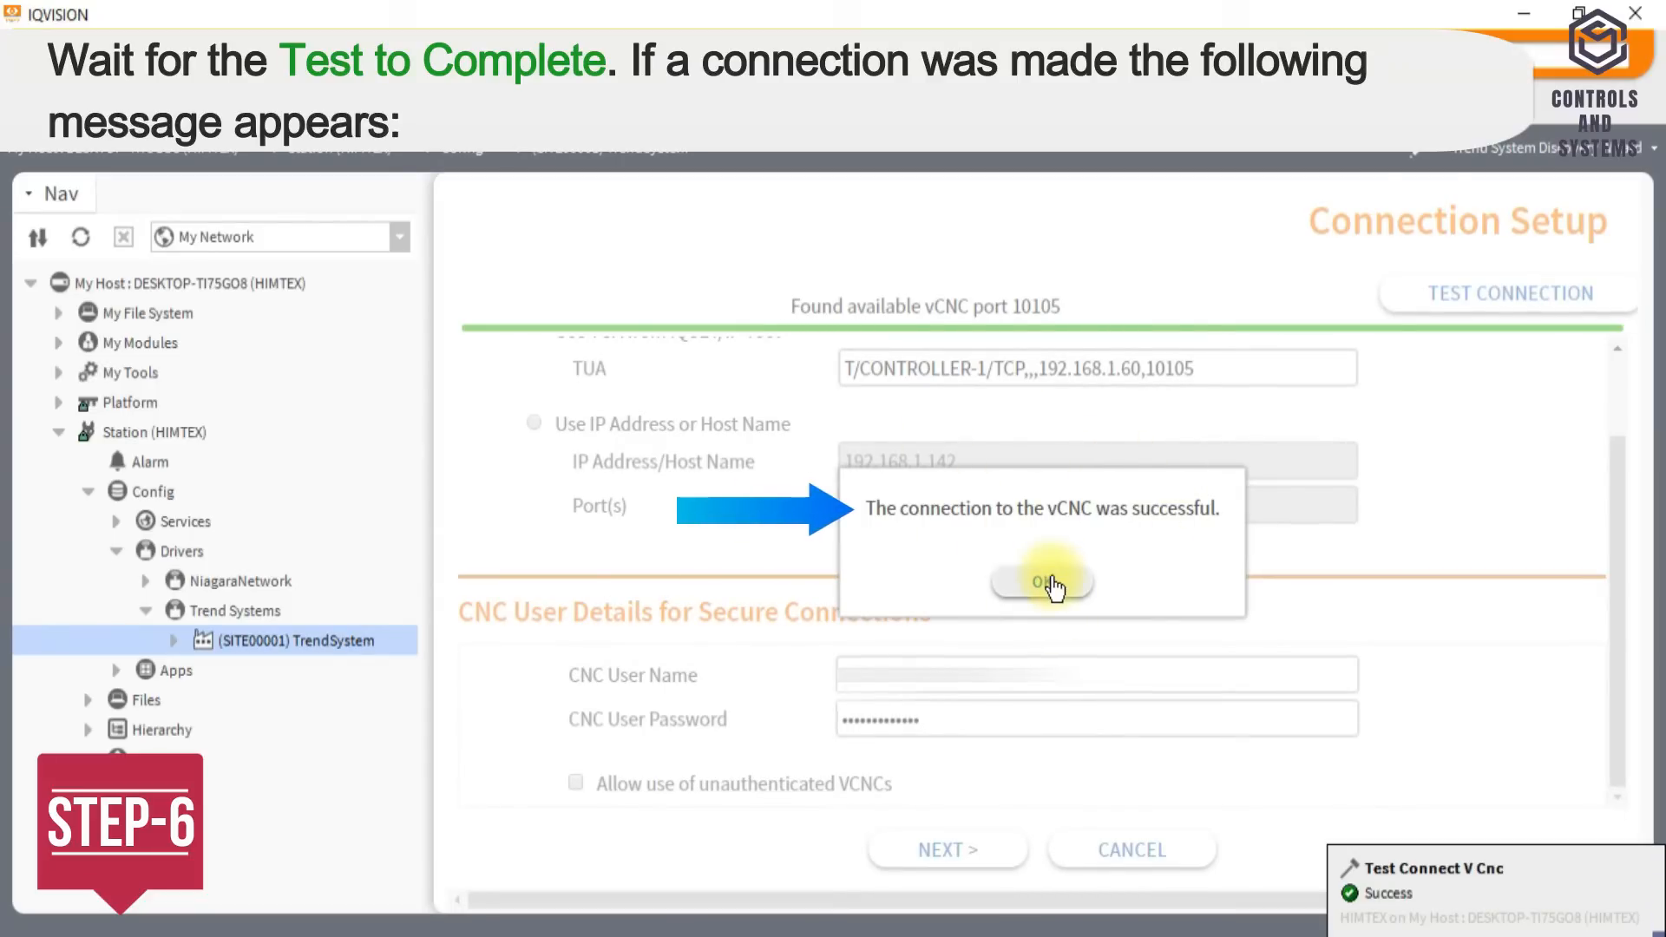
- Confirm the vCNC connection succeeds on port 10105 and dismiss the result messages
left_click(1045, 583)
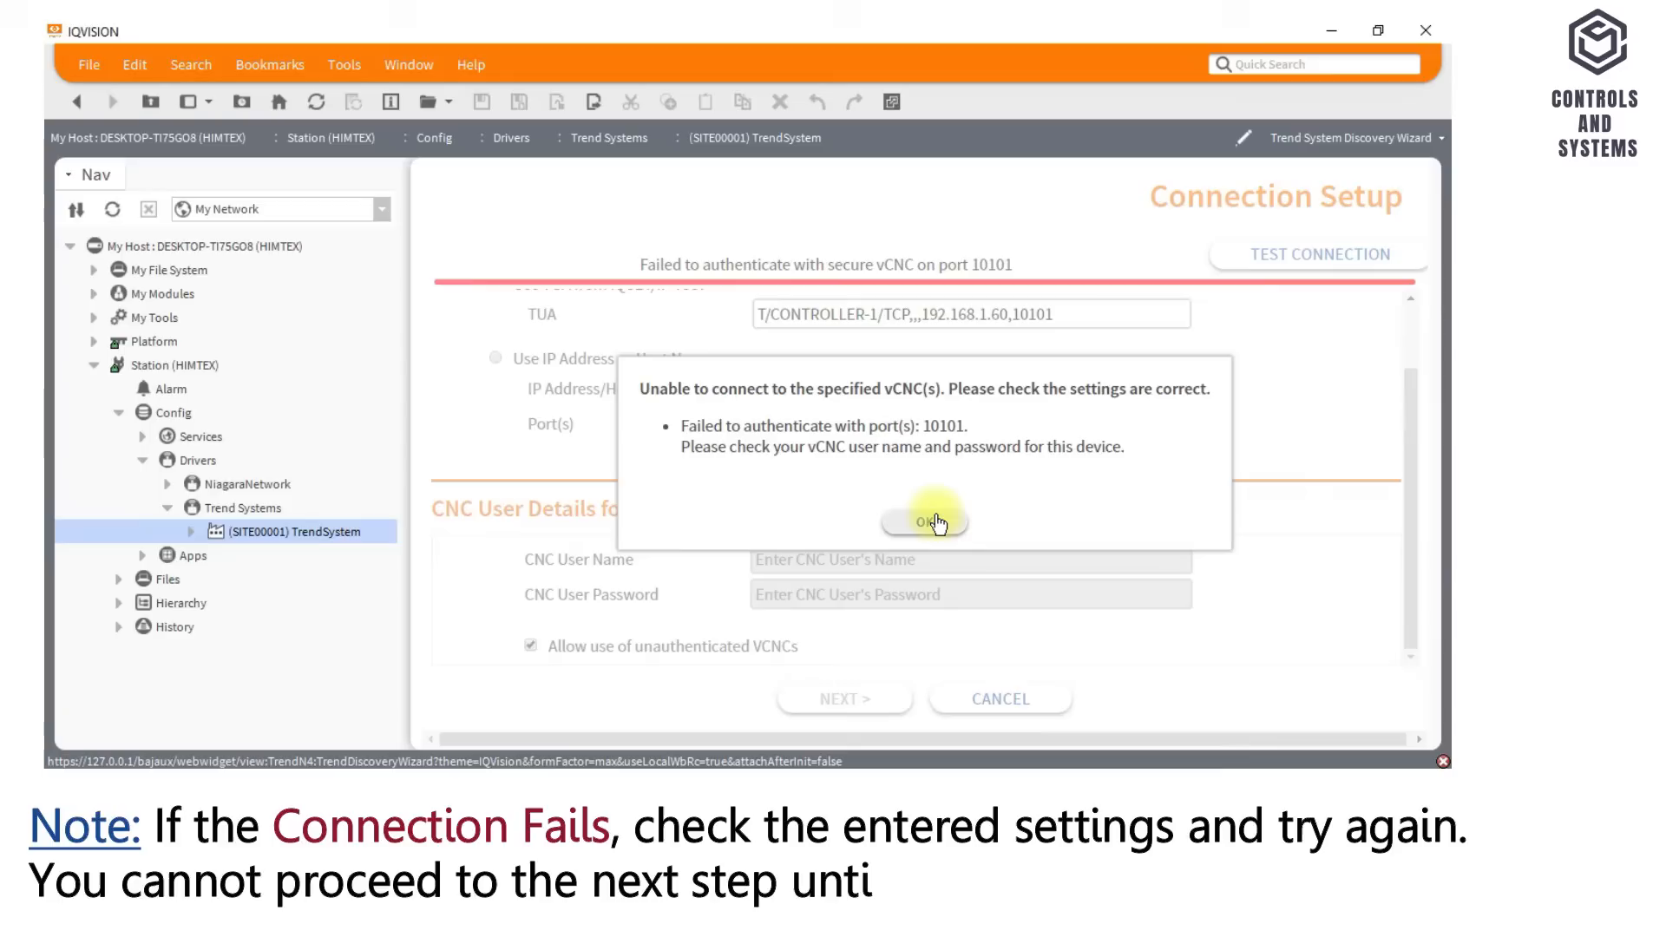
left_click(923, 520)
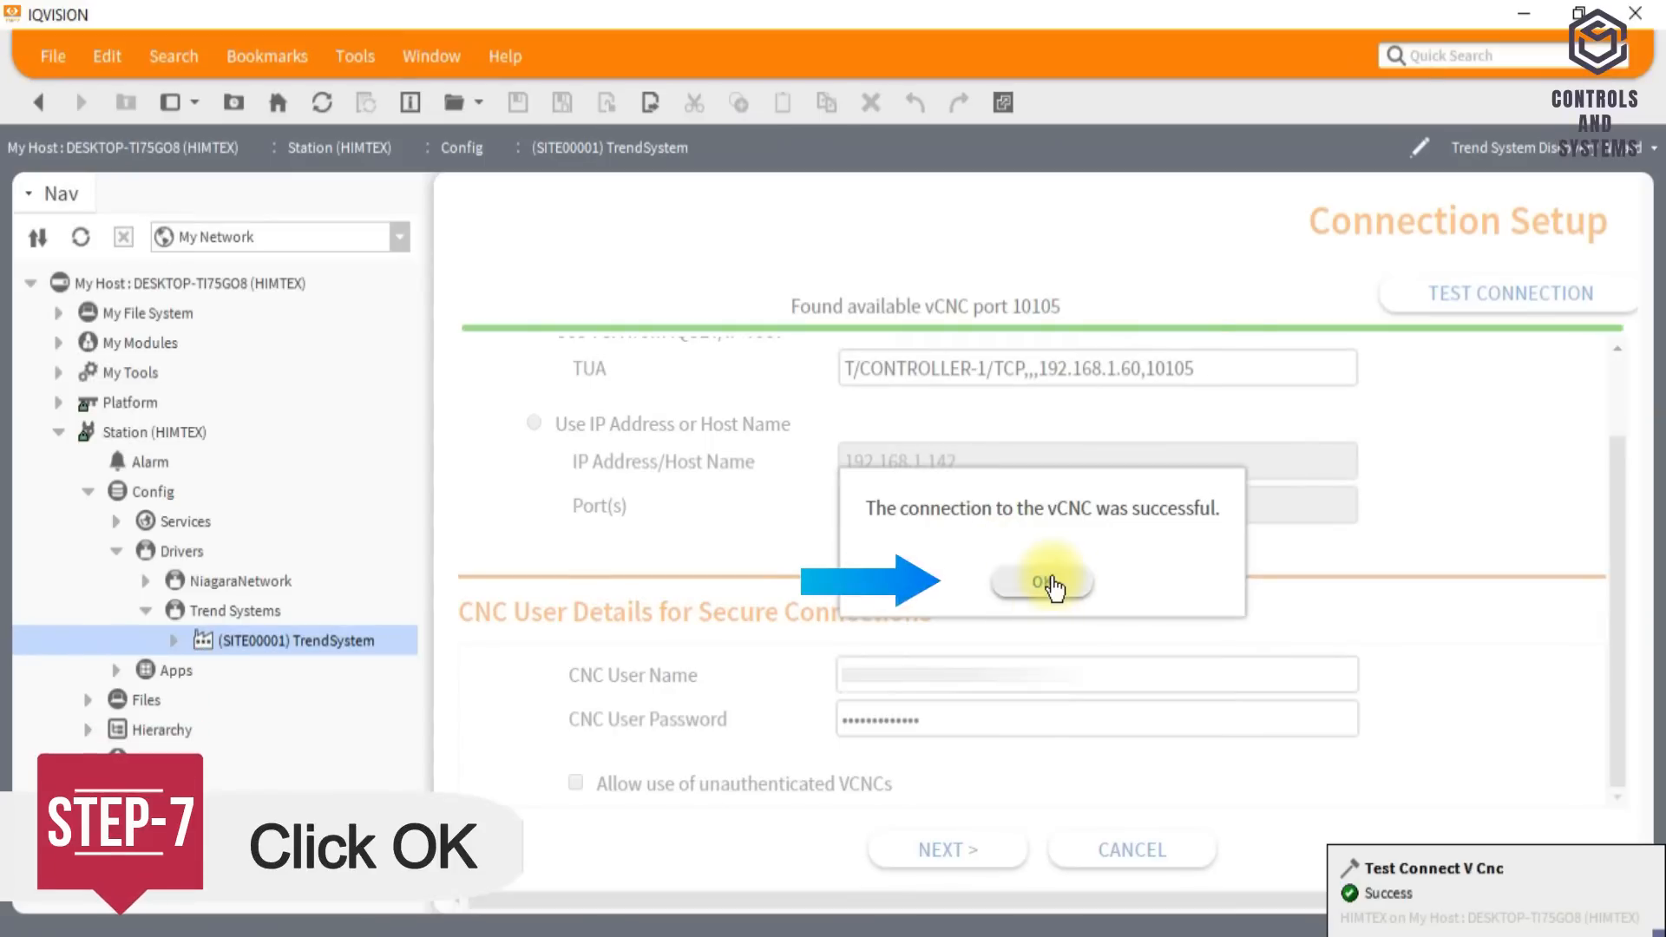
left_click(1043, 581)
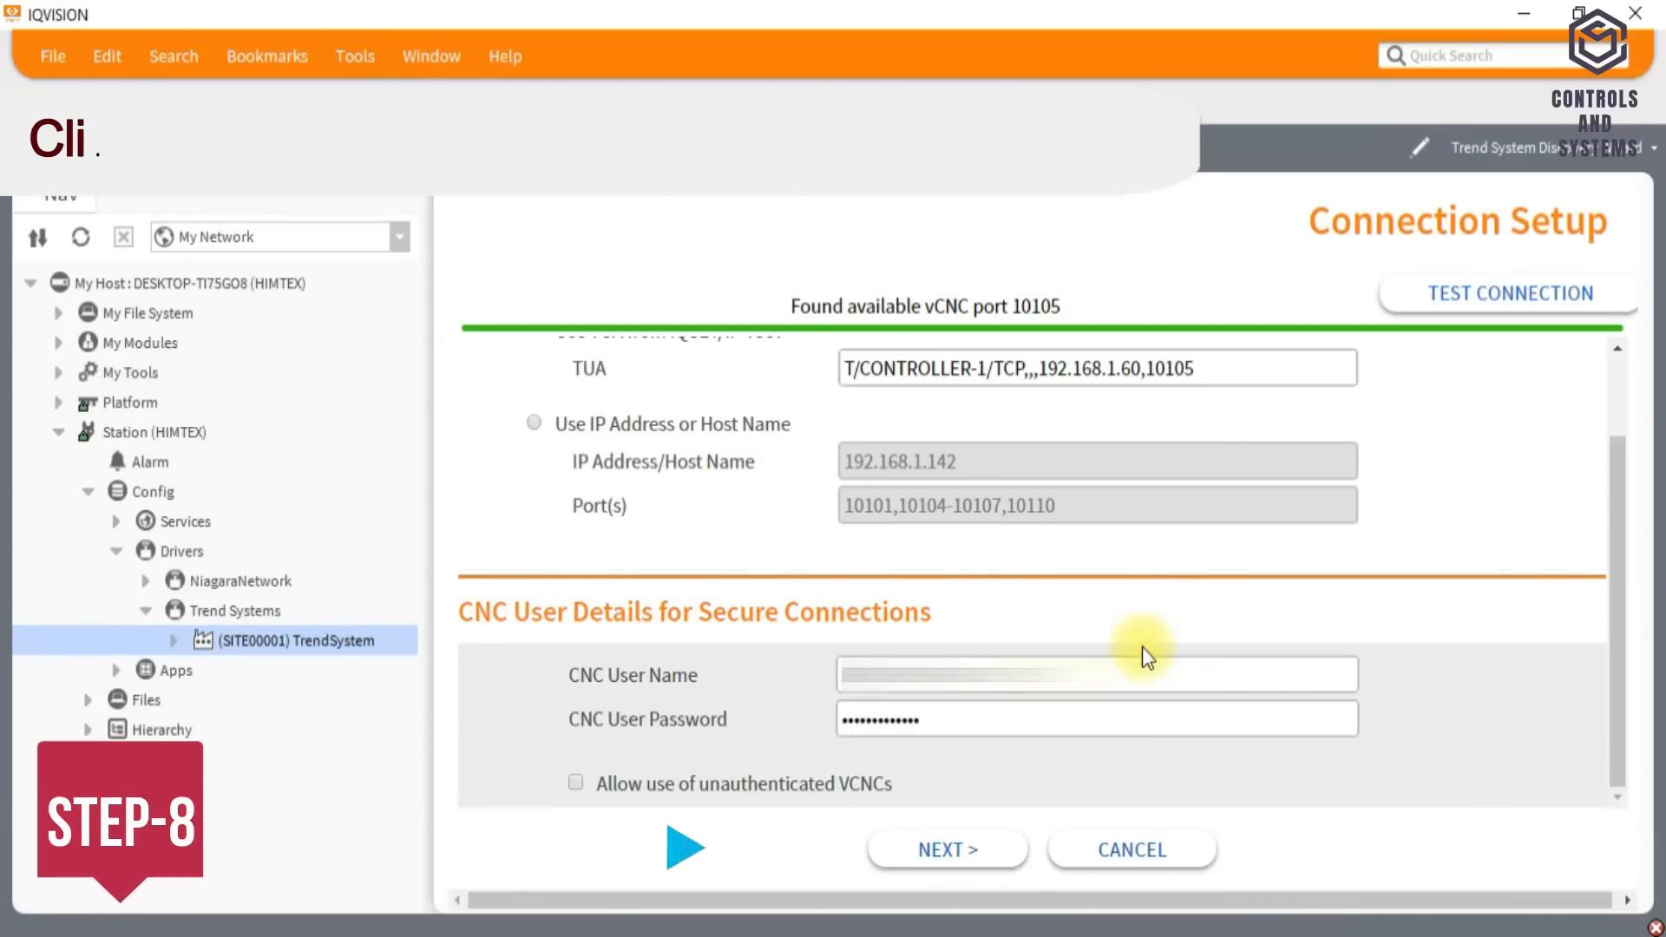
left_click(945, 849)
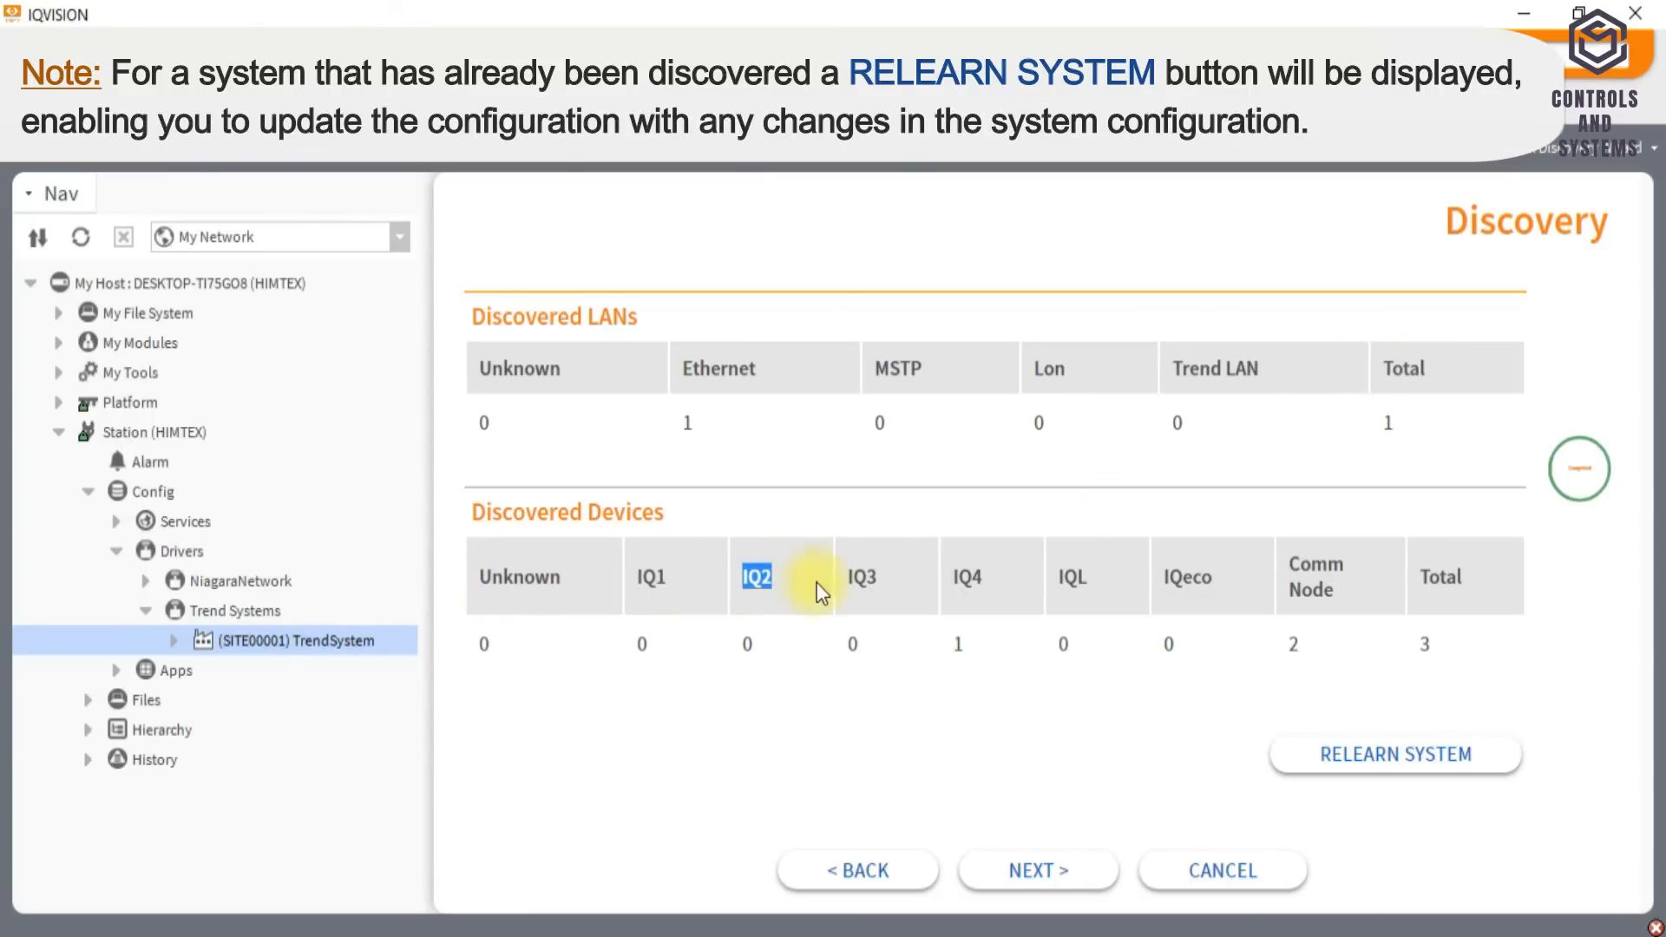
- Discover one Ethernet LAN with one IQ4 and two comm nodes, then continue to PIN Security
left_click(965, 577)
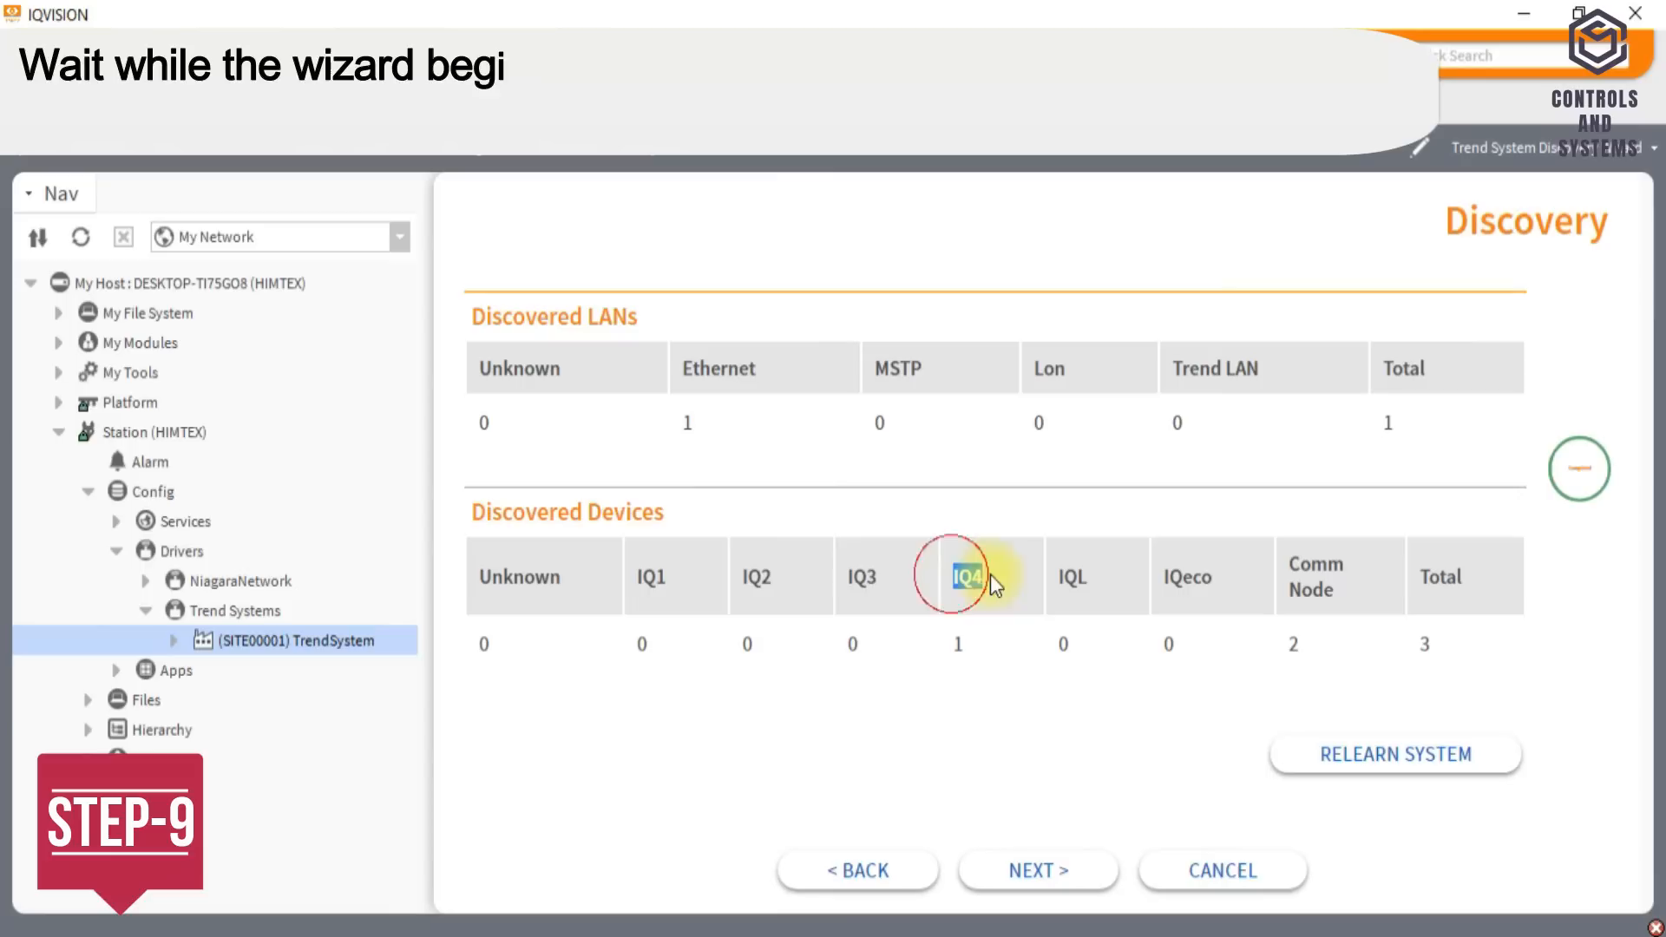
mouse_move(1073, 578)
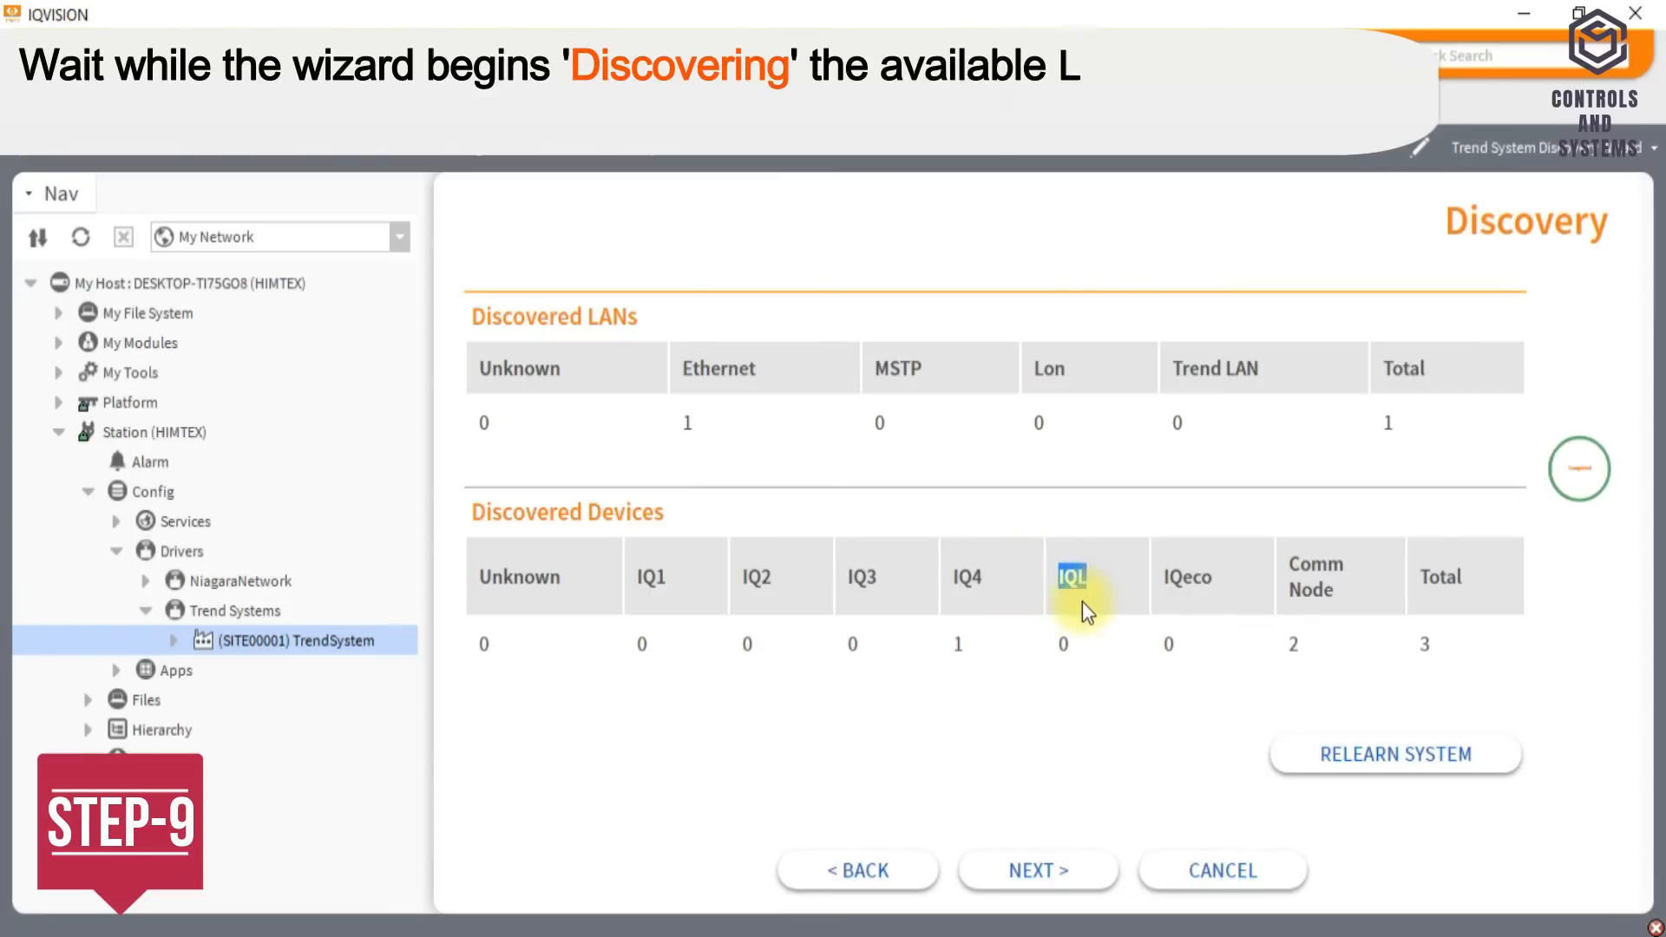
mouse_move(1316, 573)
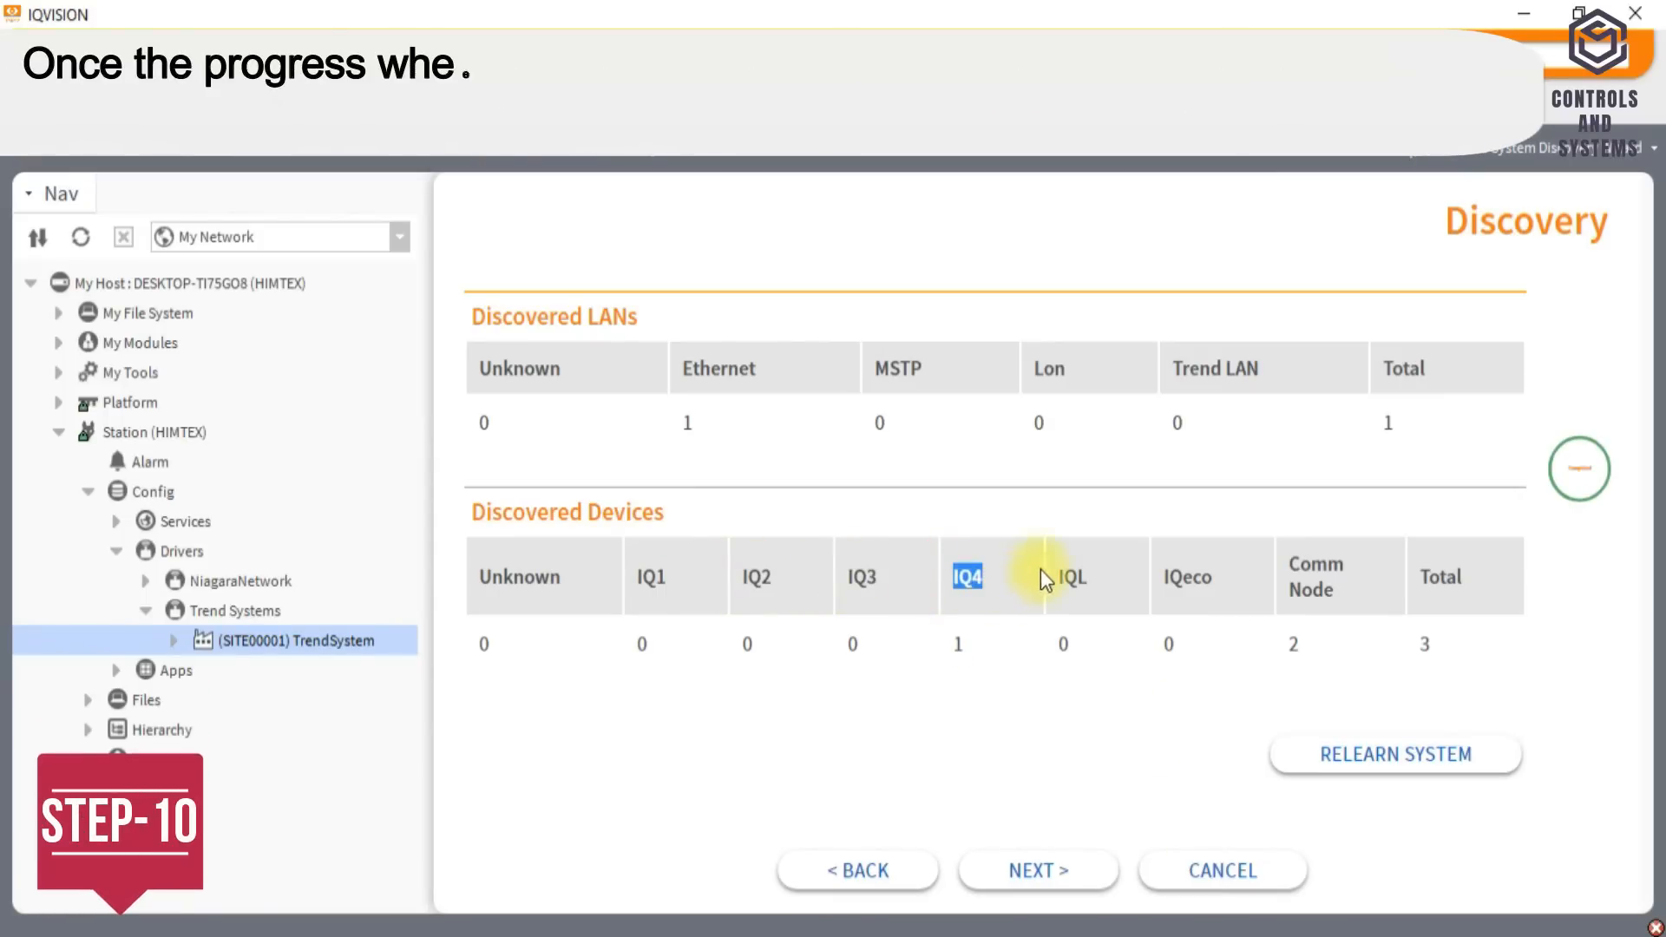
left_click(1036, 870)
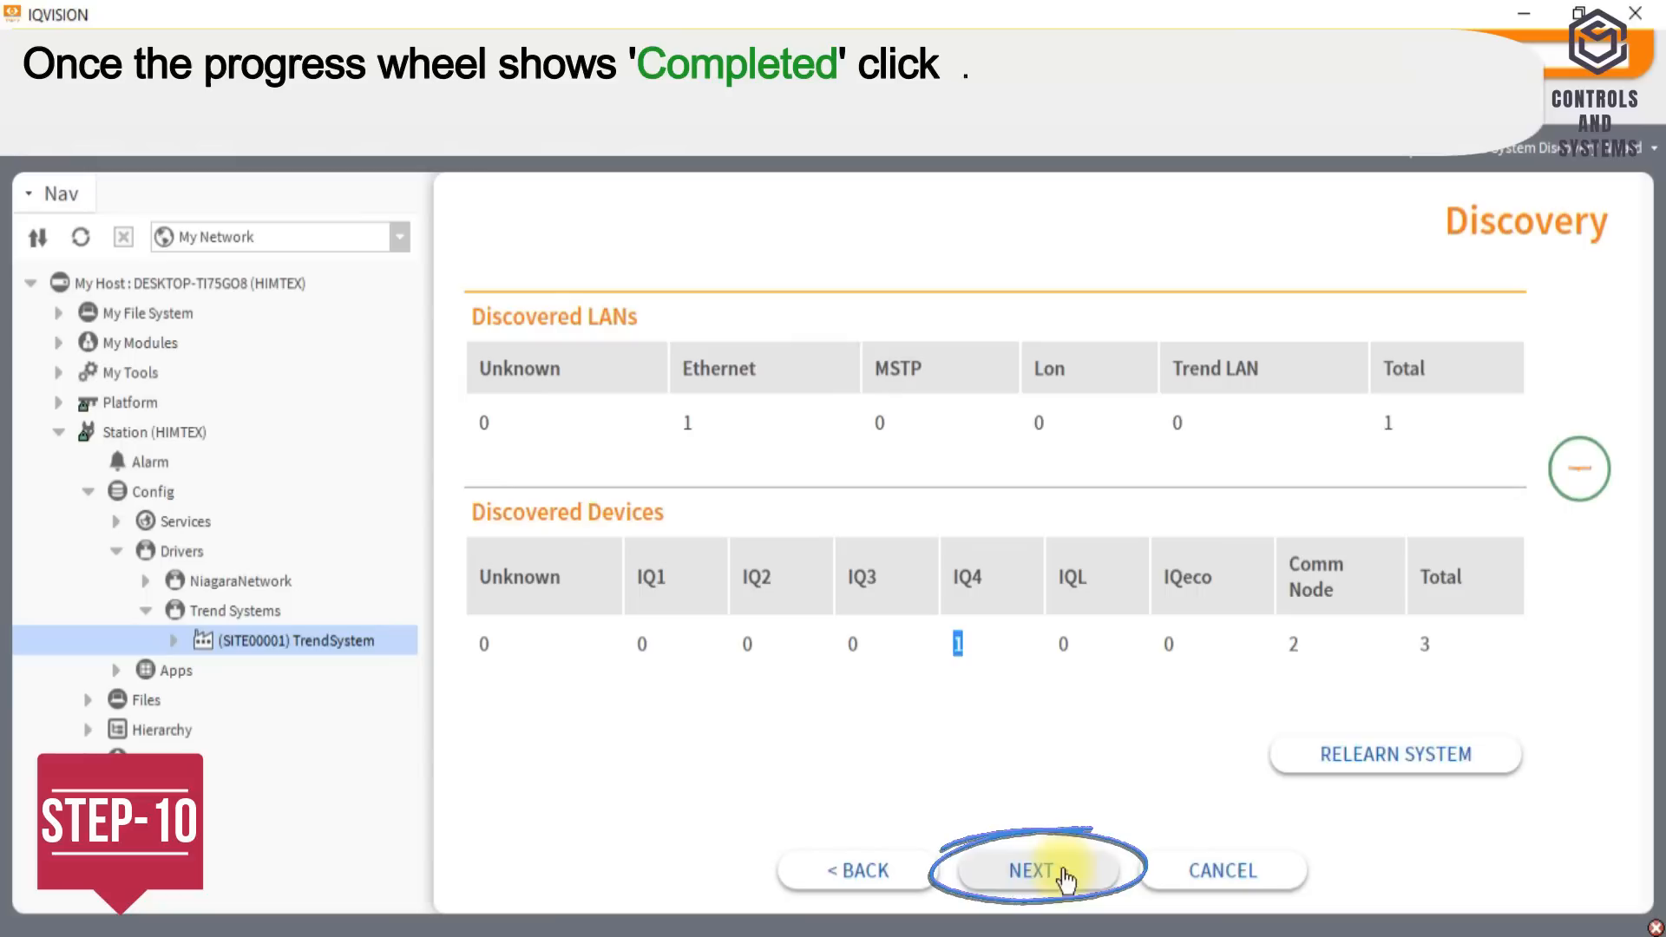
left_click(1037, 870)
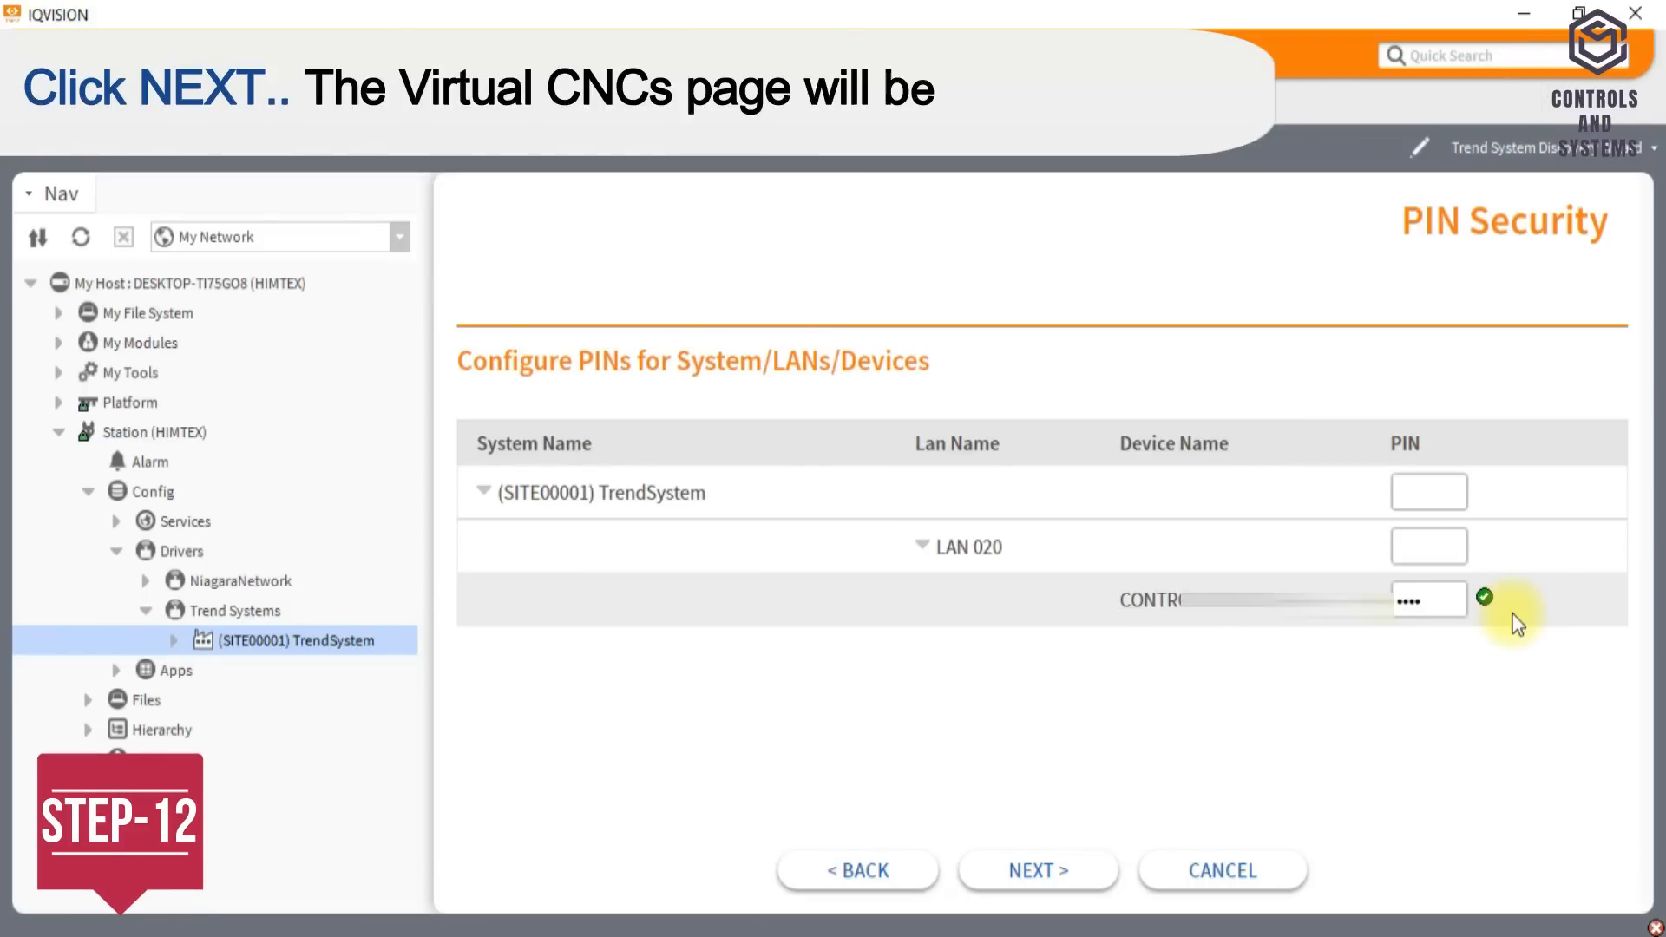
- Mark vCNC 105 on LAN 020 as Primary, test its connection, and advance
left_click(1036, 870)
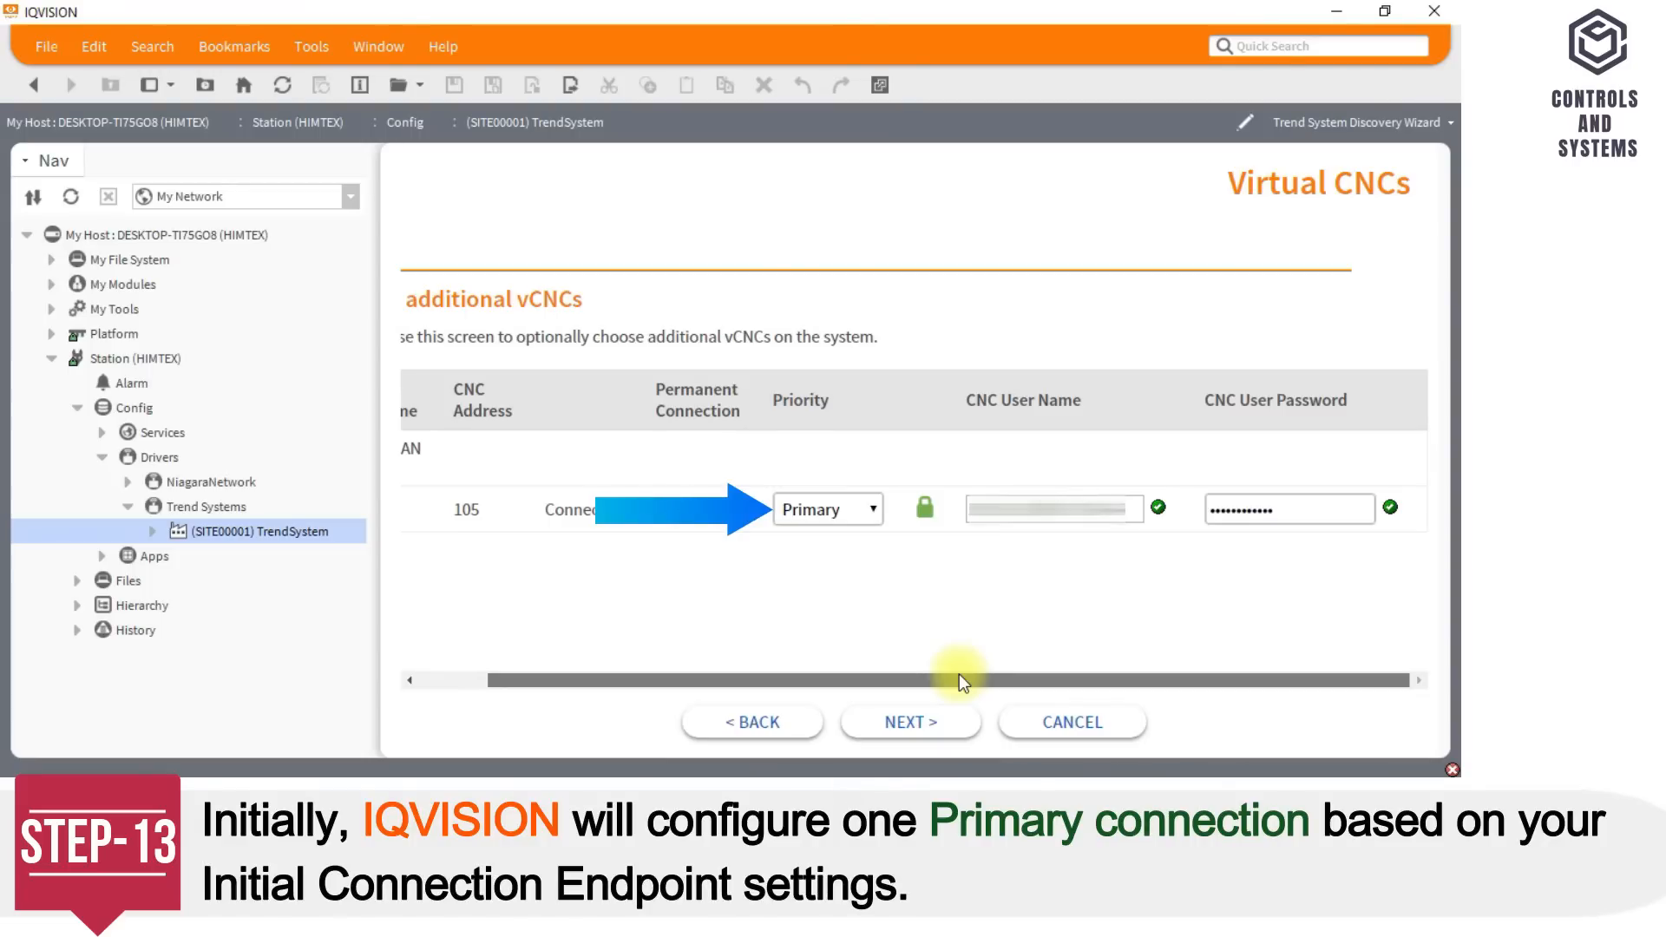
left_click(687, 508)
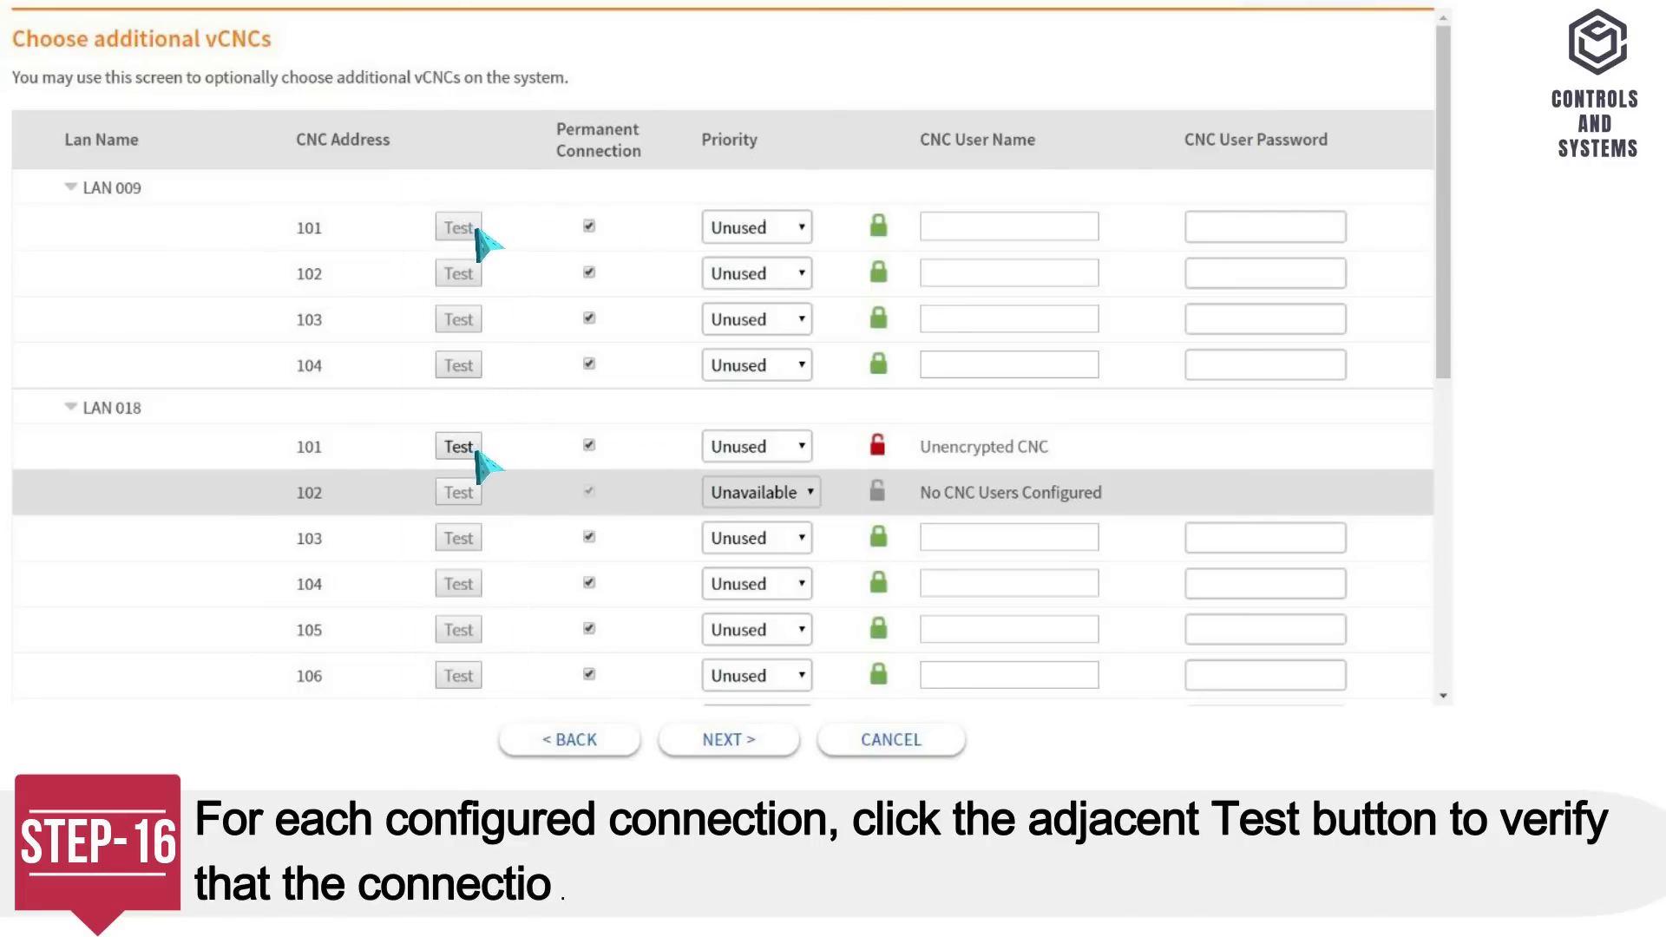
left_click(457, 446)
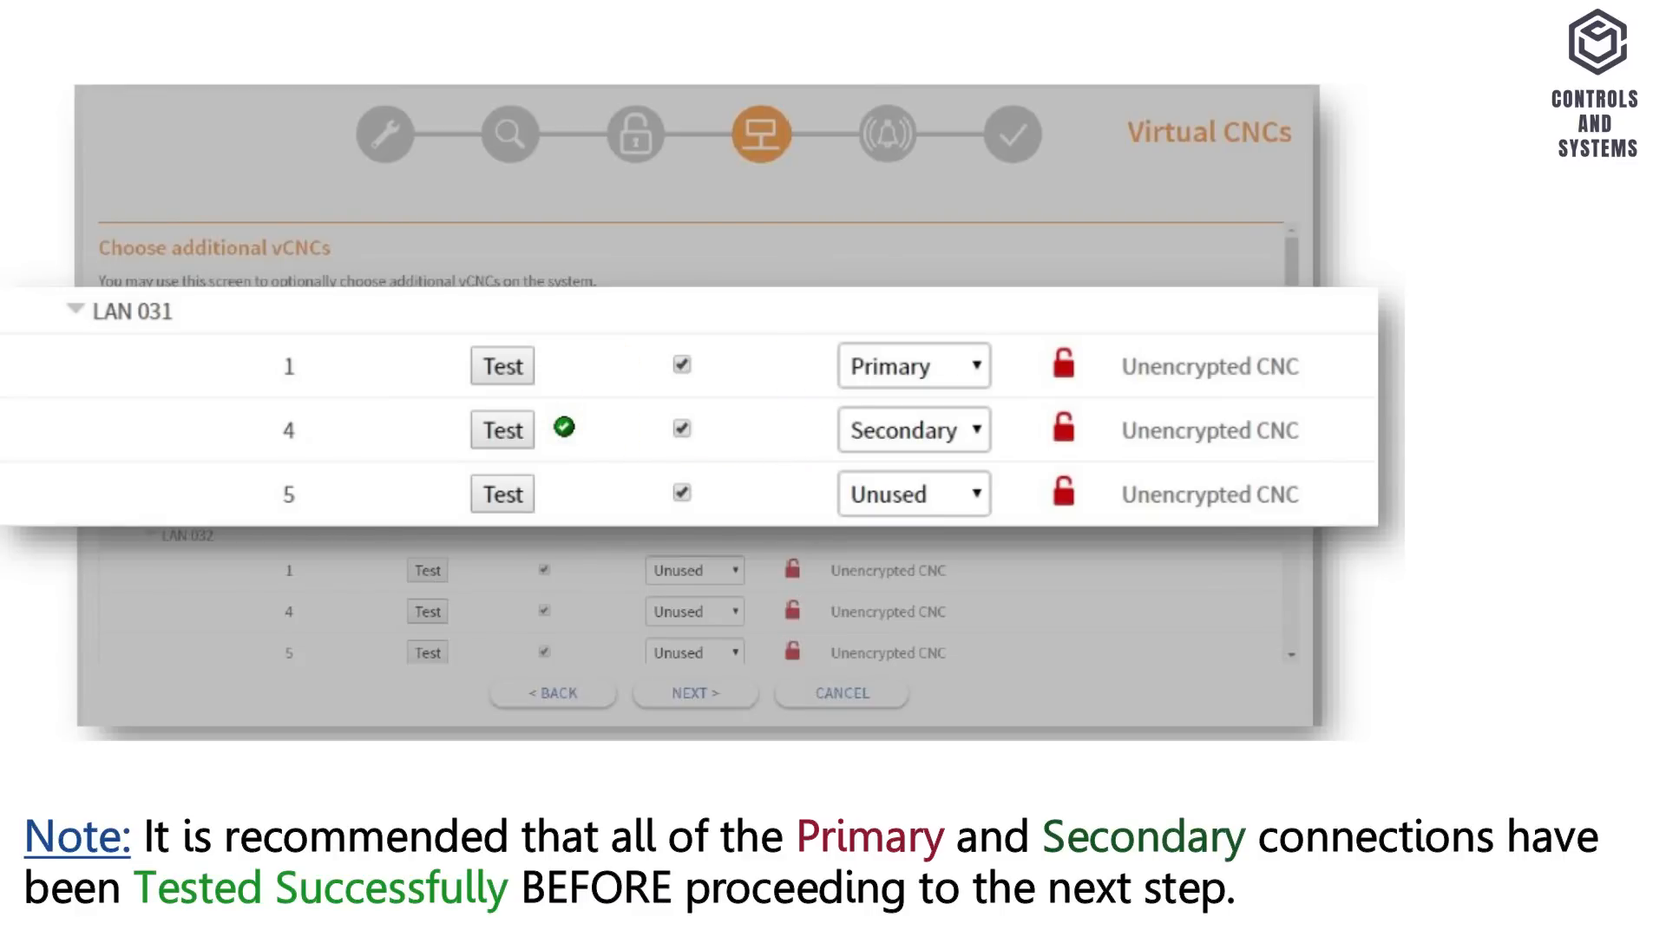
left_click(1037, 870)
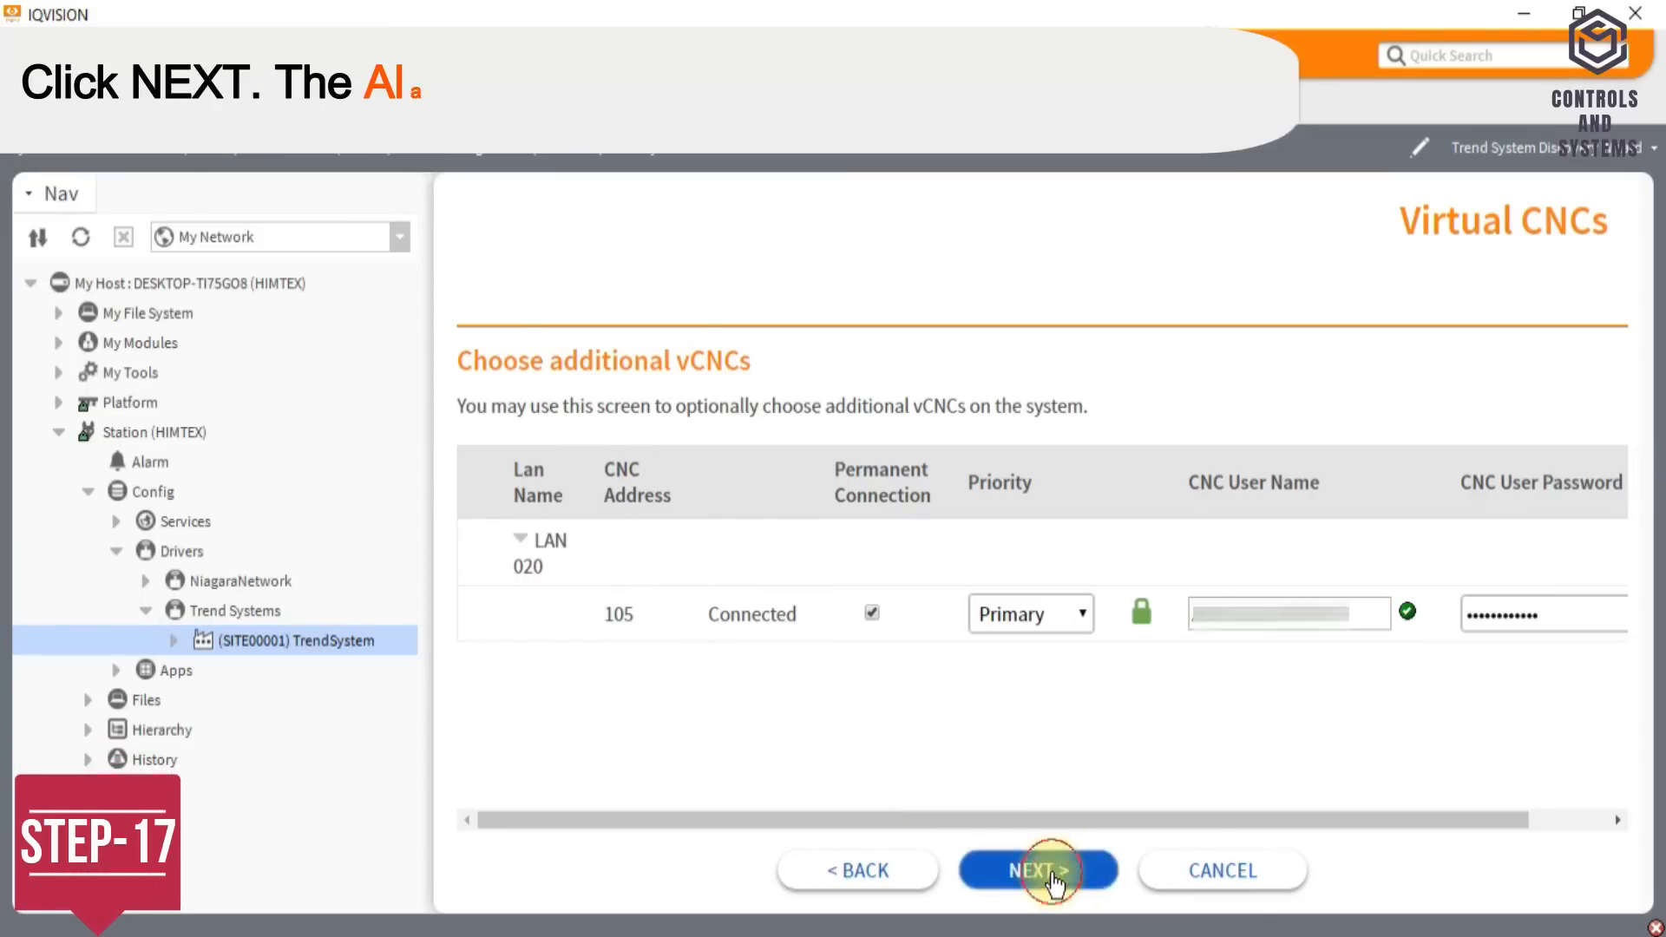
left_click(1038, 870)
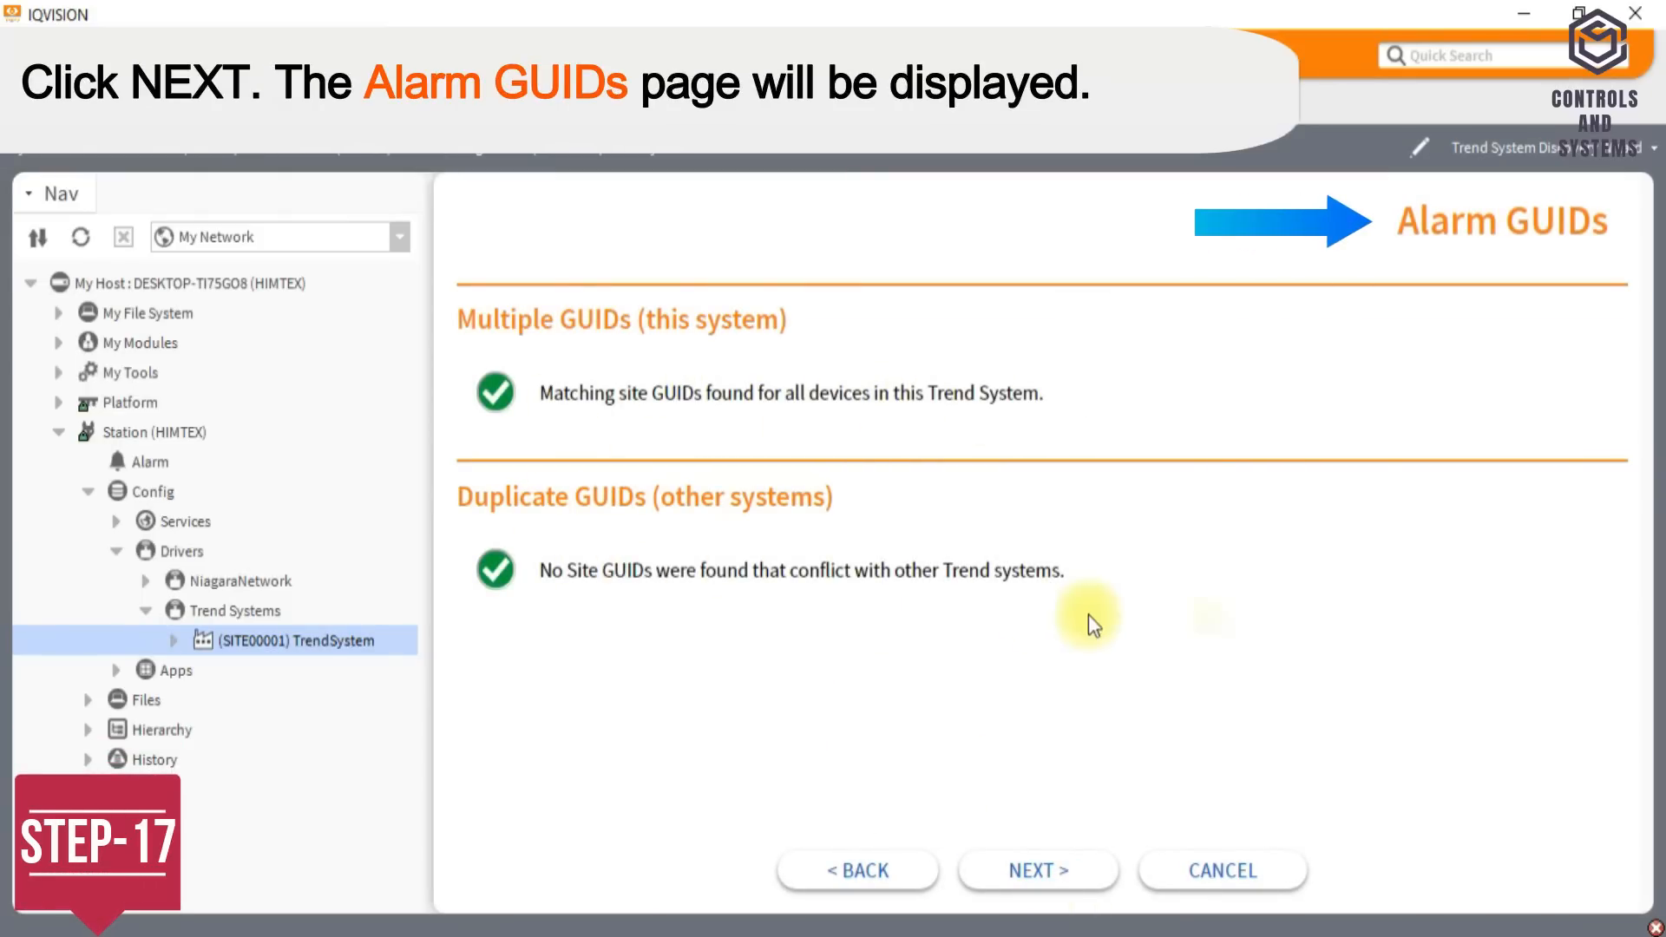
- Review the Alarm GUIDs results for duplicate or conflicting GUIDs, then advance to Finish
left_click(1036, 871)
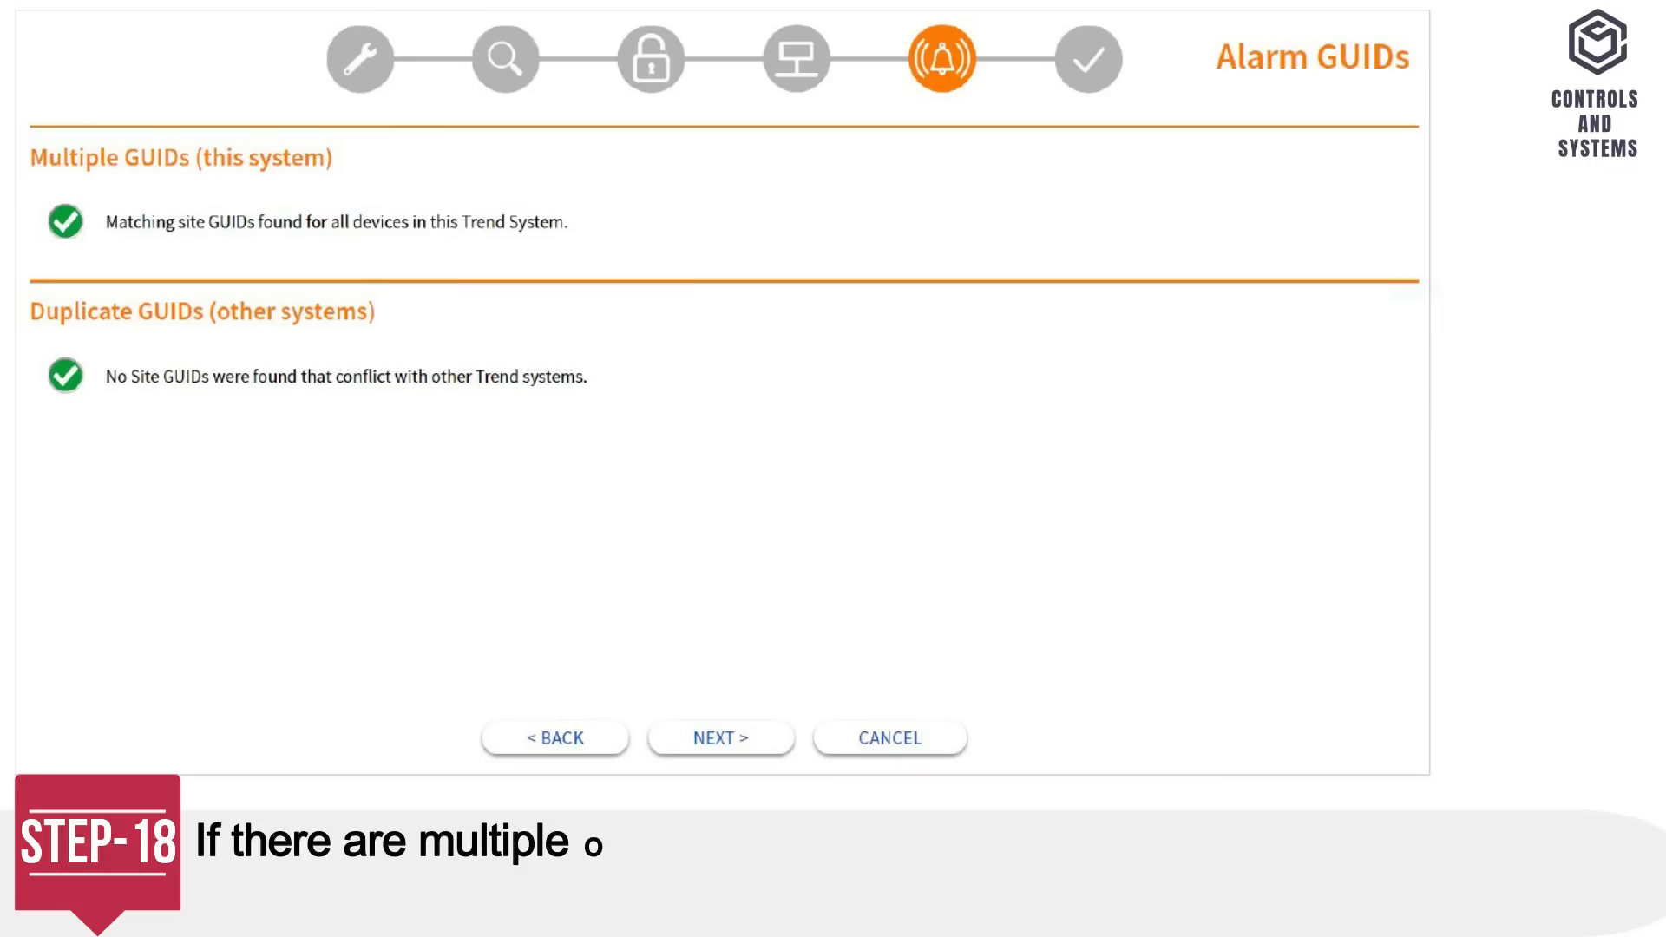
type("r duplicate GUIDs on the same site")
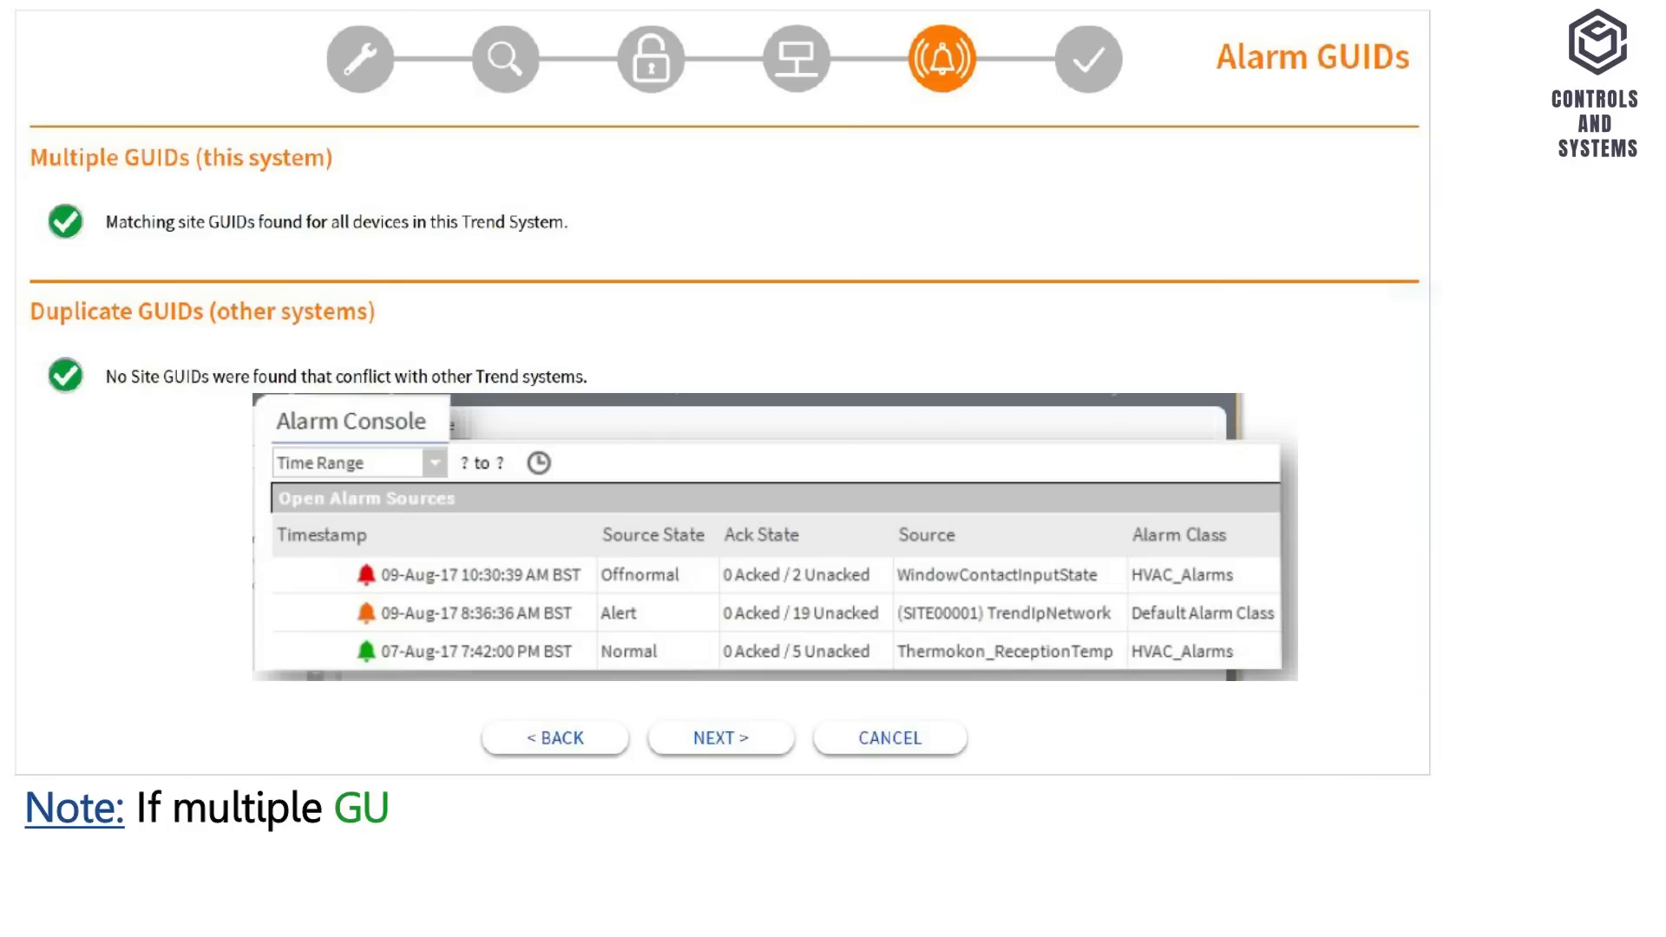
type("IDs are found on one site, IQV")
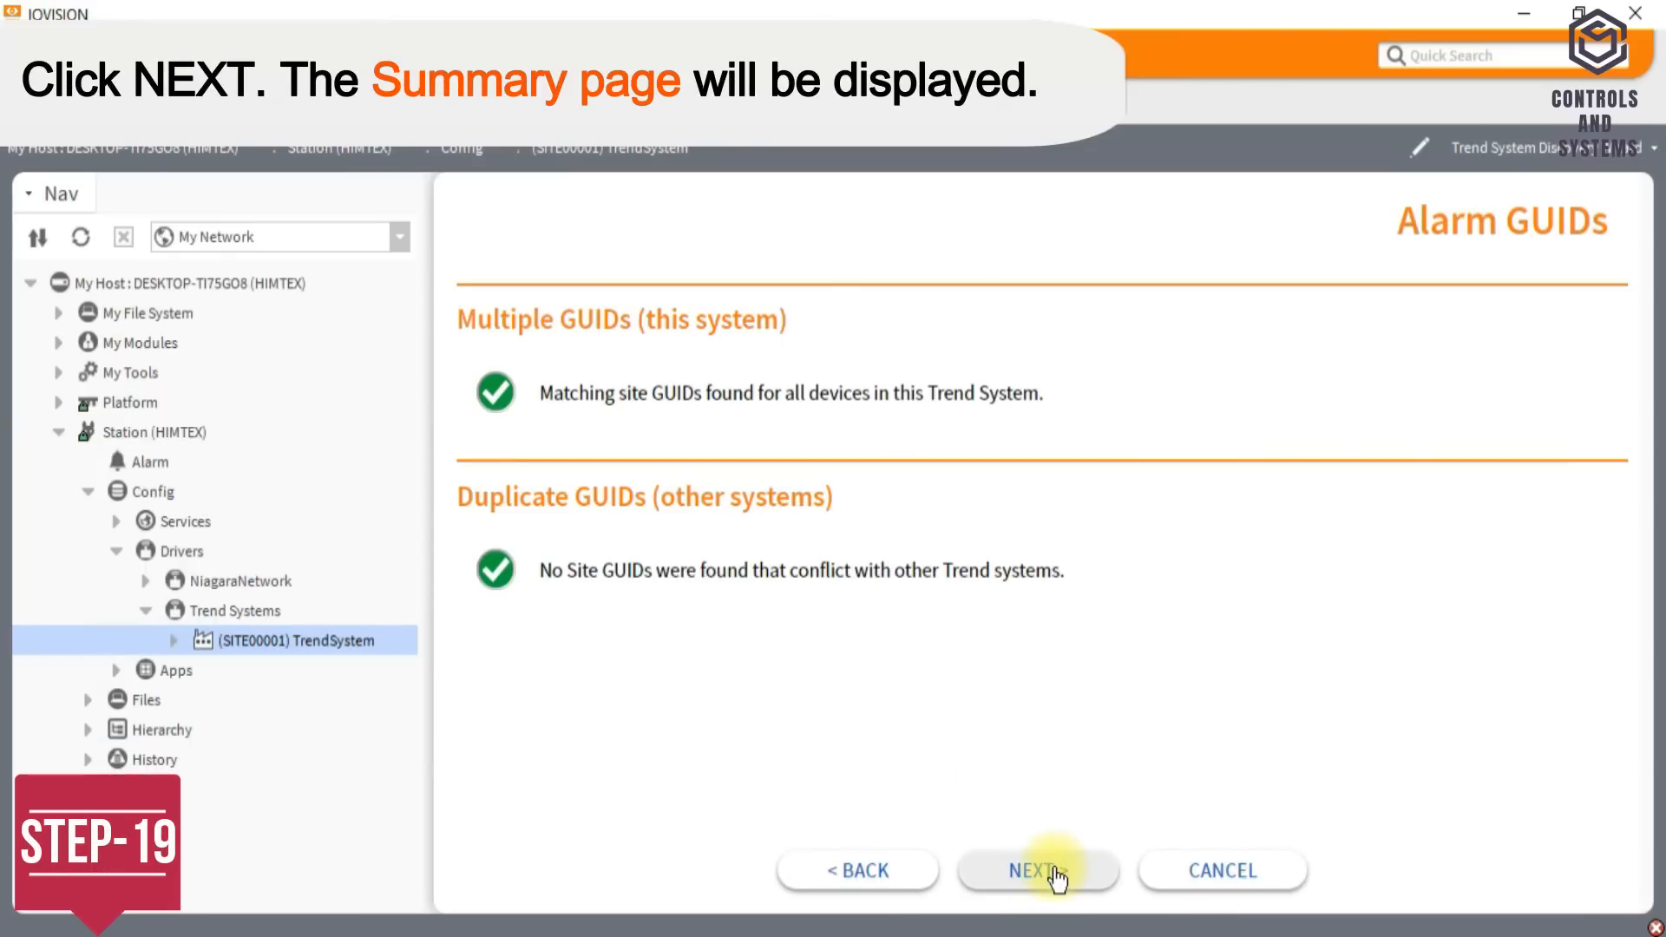
left_click(1037, 870)
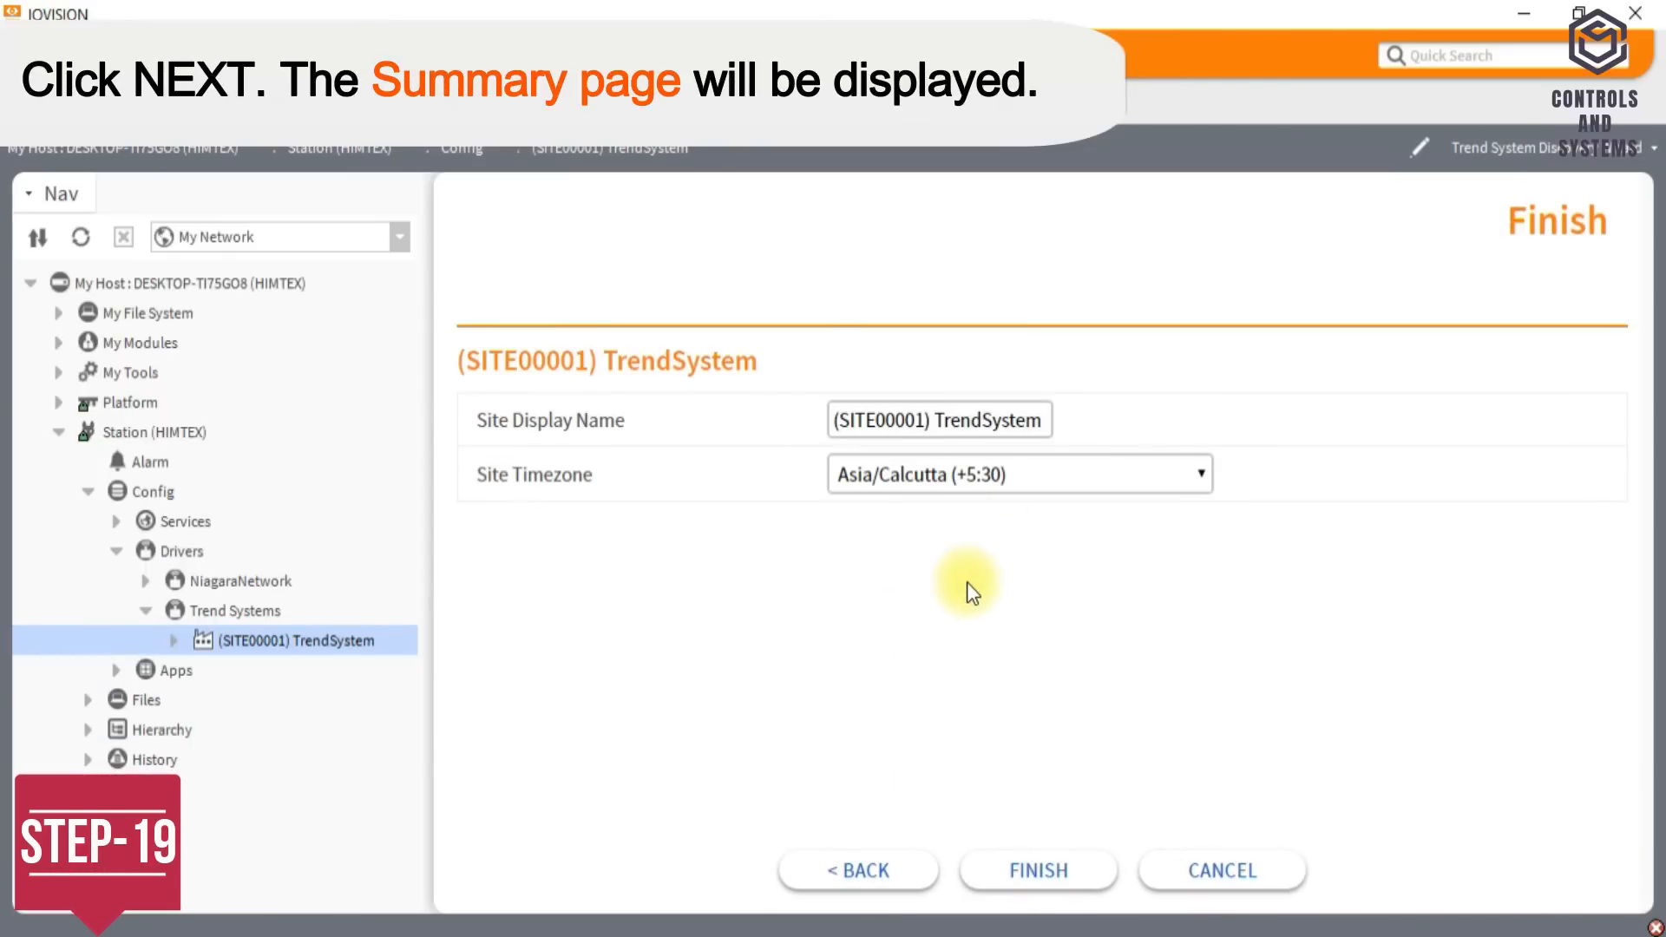
- Keep the SITE00001 display name and Asia/Calcutta timezone, and finish the wizard
left_click(939, 419)
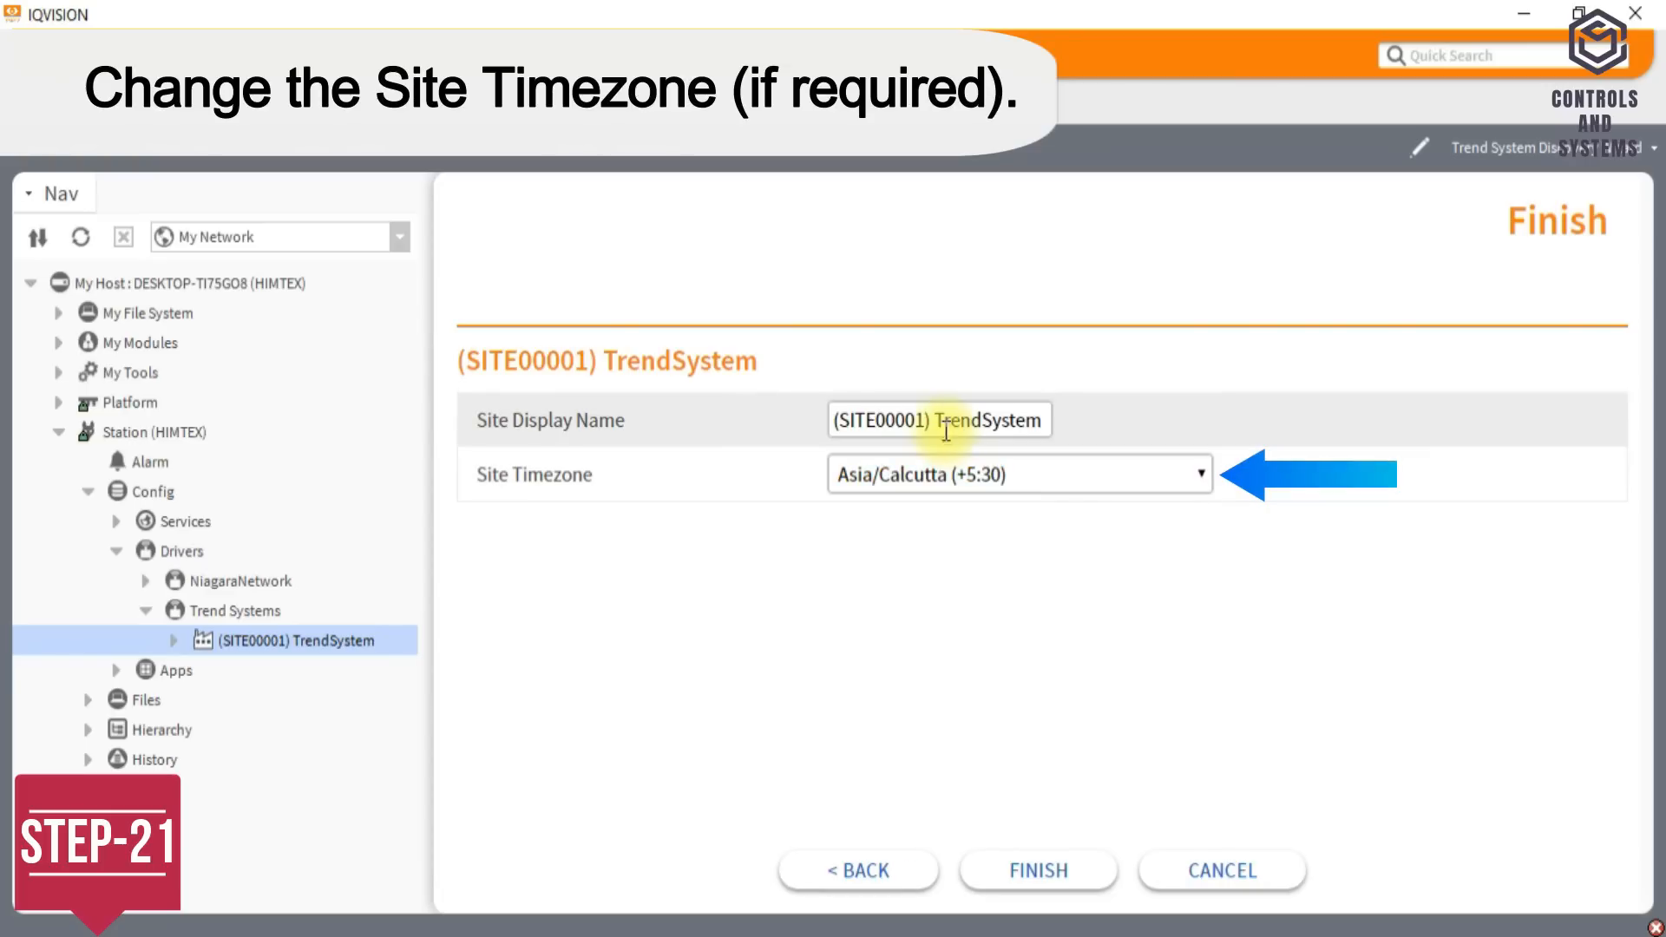
left_click(1036, 871)
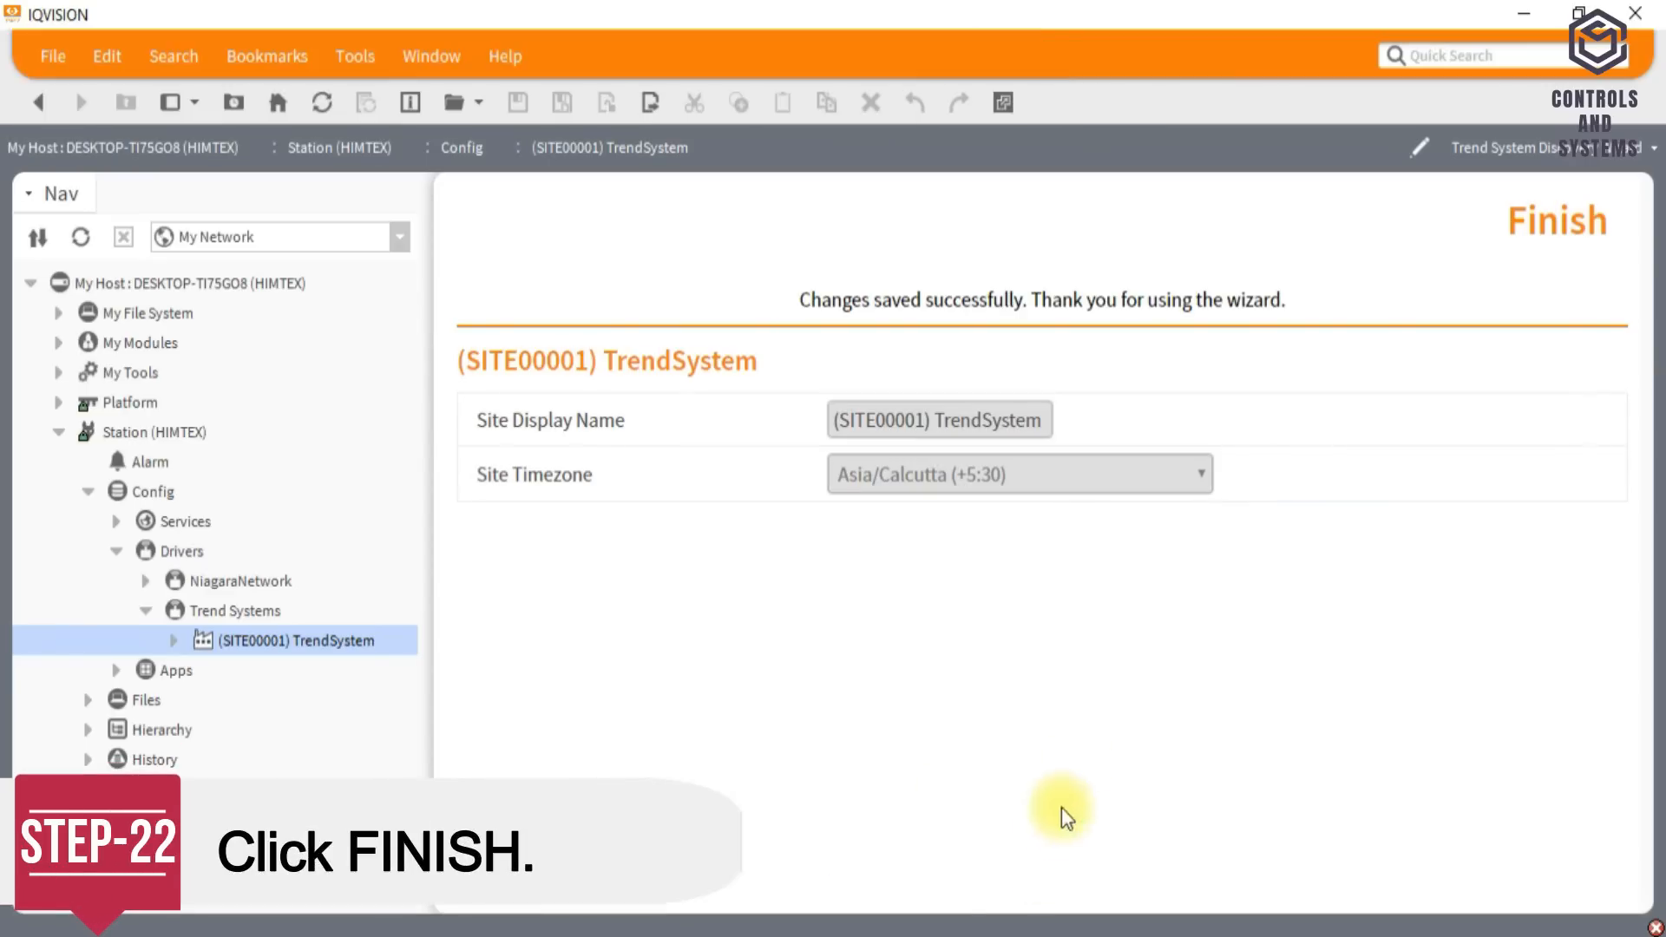